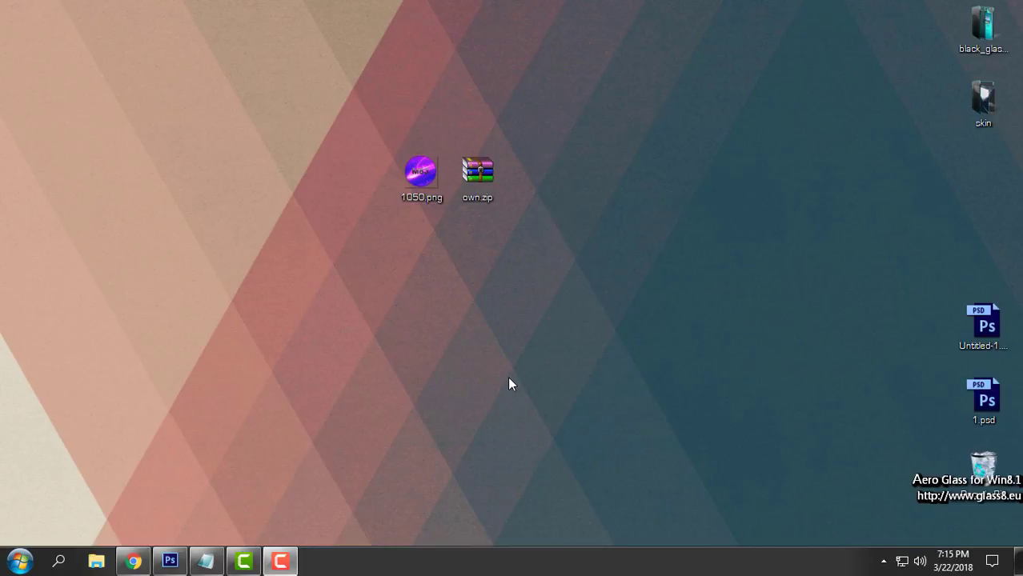
pyautogui.moveTo(8, 518)
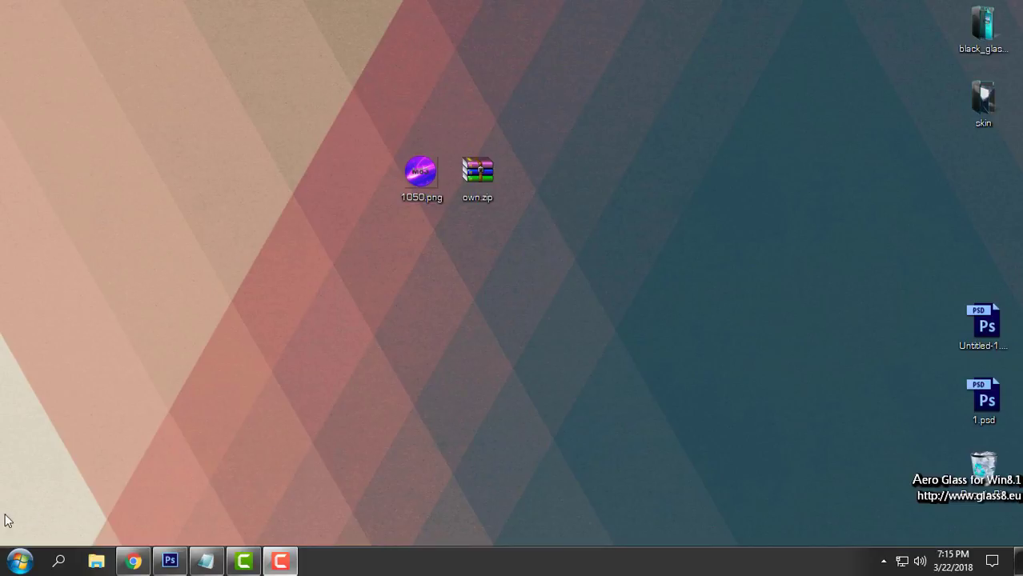
# - View This PC's system information, then close the window
pyautogui.rightClick(254, 324)
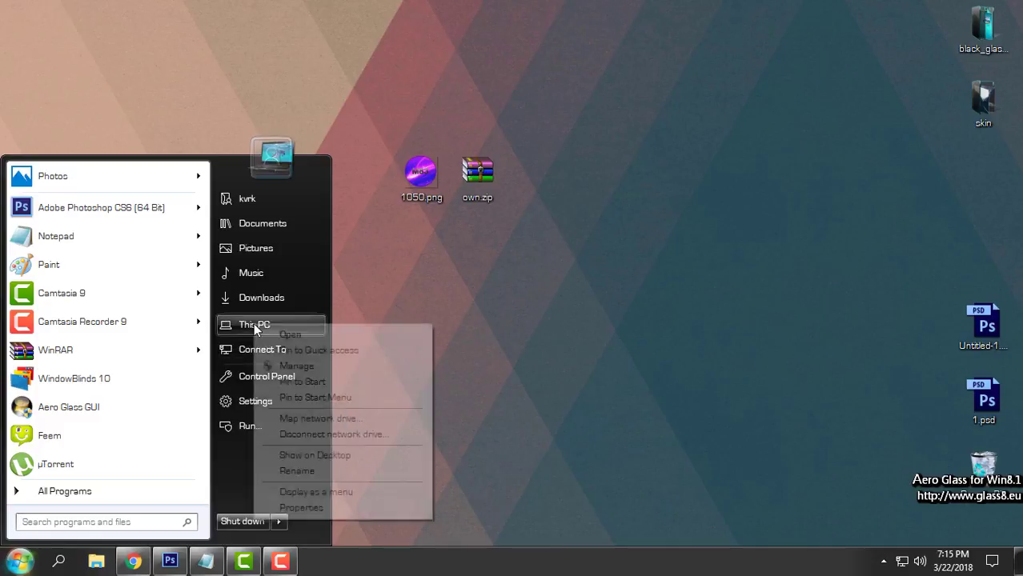
pyautogui.click(301, 508)
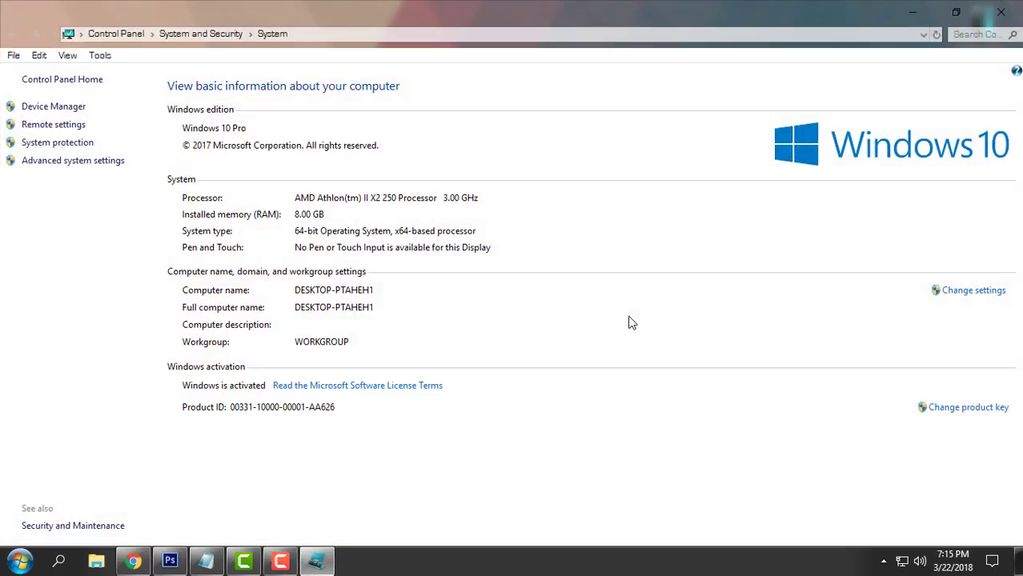
pyautogui.moveTo(784, 158)
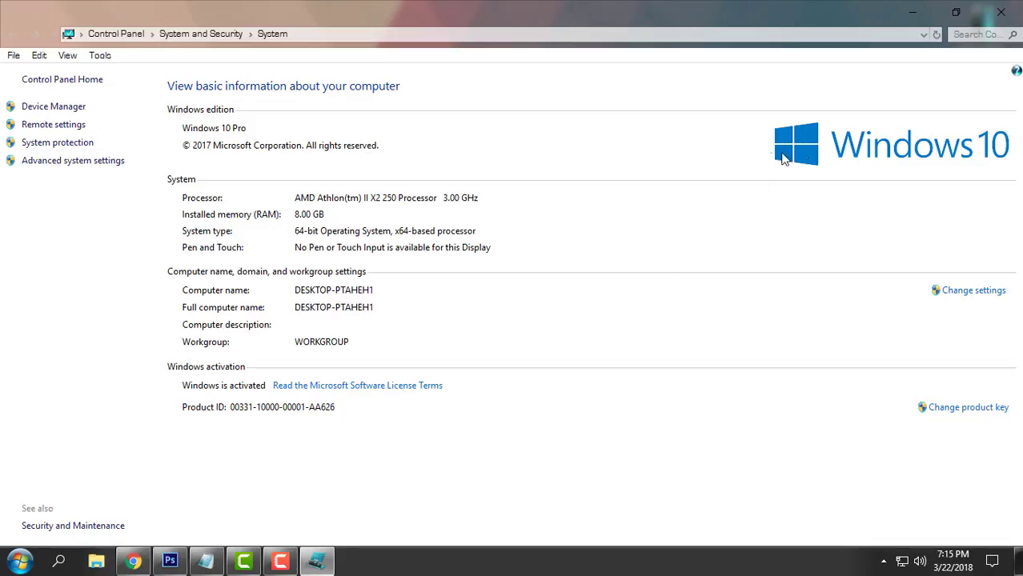
pyautogui.moveTo(768, 172)
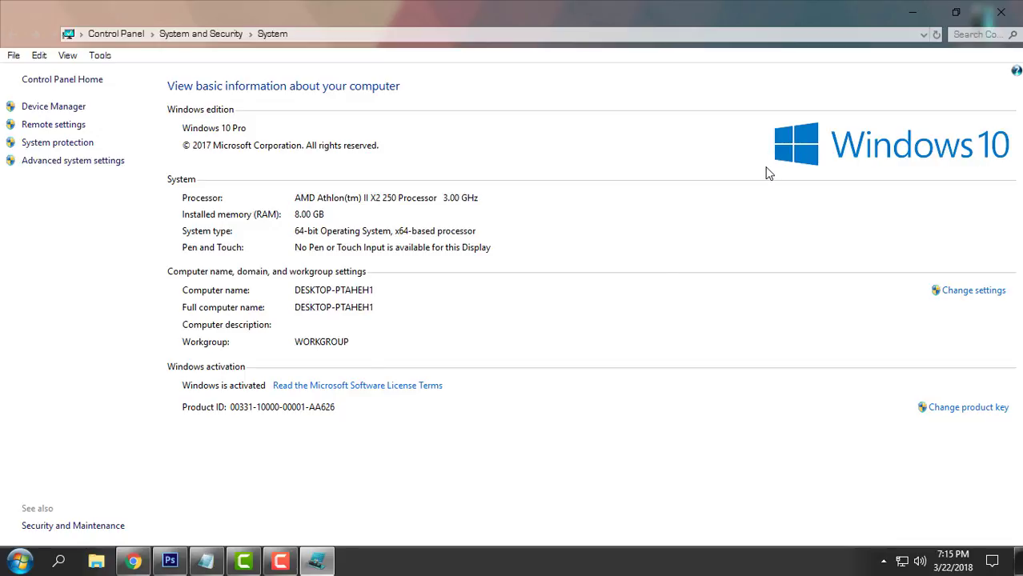
pyautogui.moveTo(904, 144)
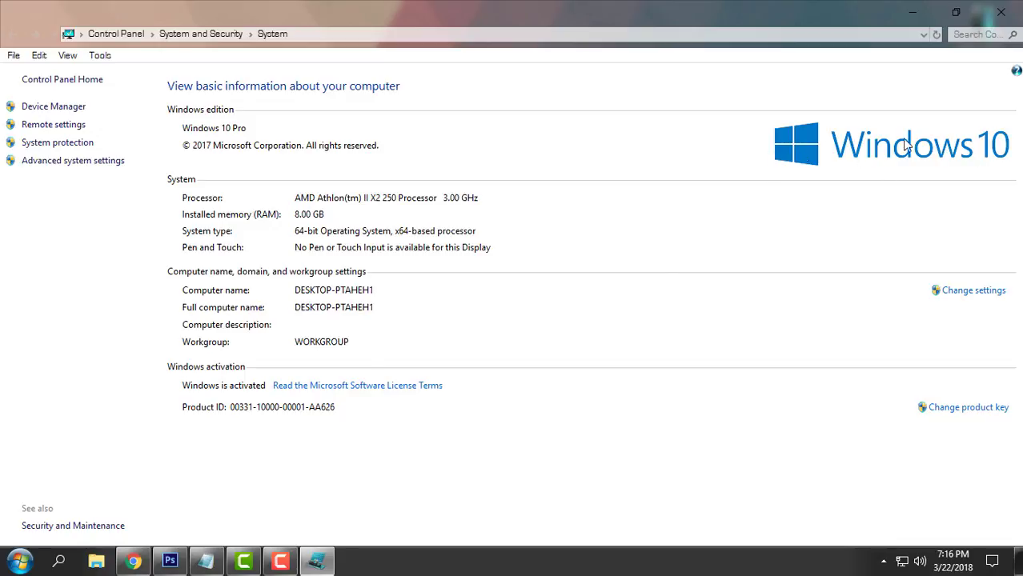
pyautogui.moveTo(912, 181)
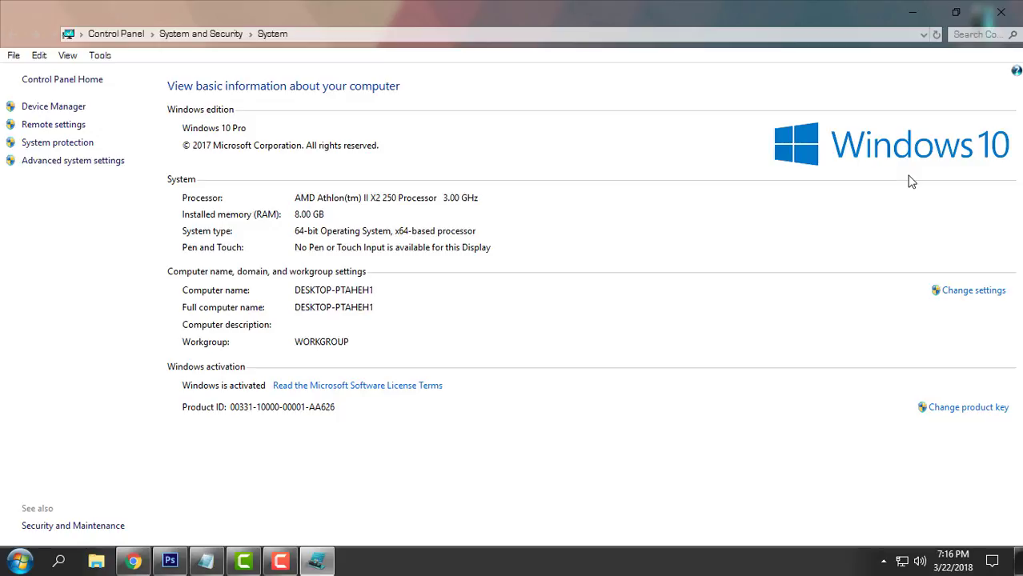
pyautogui.click(999, 12)
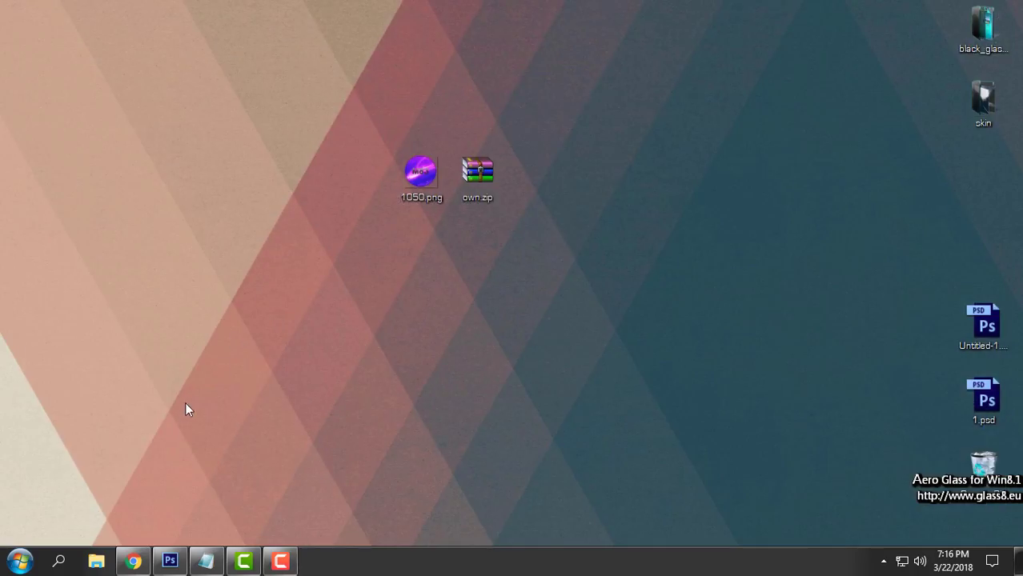
# - Restore Chrome, view Mr GRiM's Virtual Customs profile, and switch to the Resource Hacker tab
pyautogui.click(133, 560)
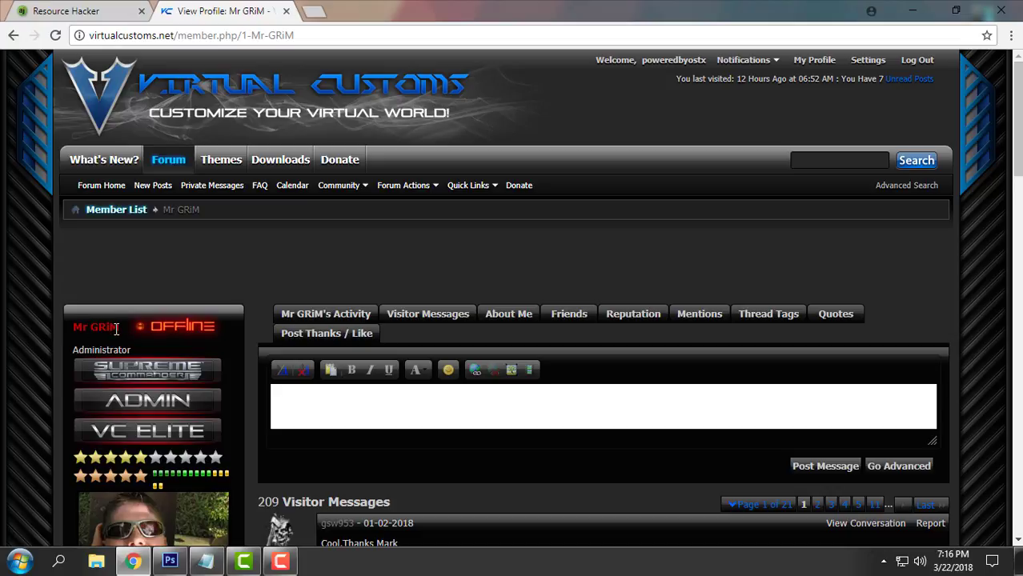
pyautogui.scroll(-3)
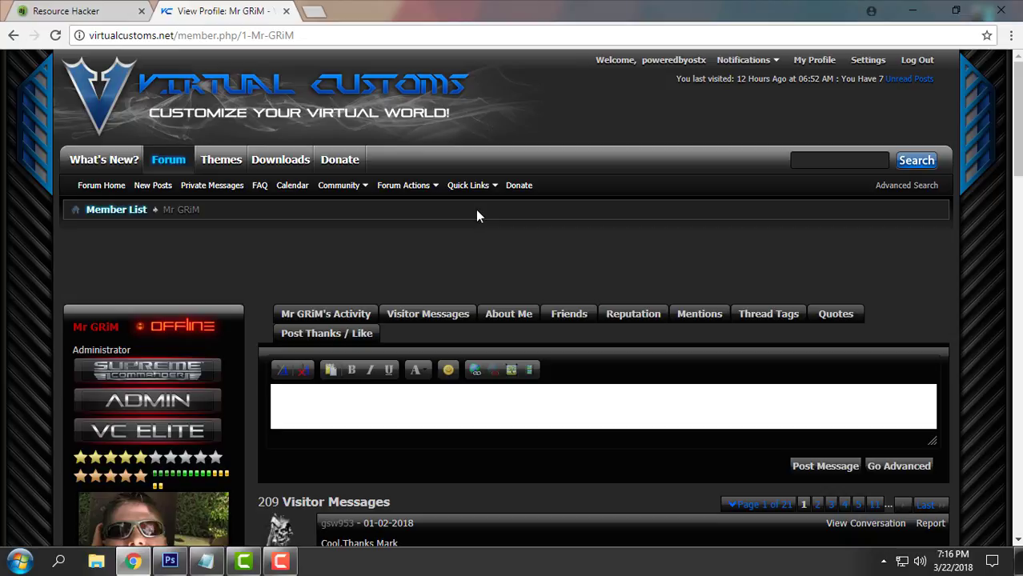
pyautogui.moveTo(372, 242)
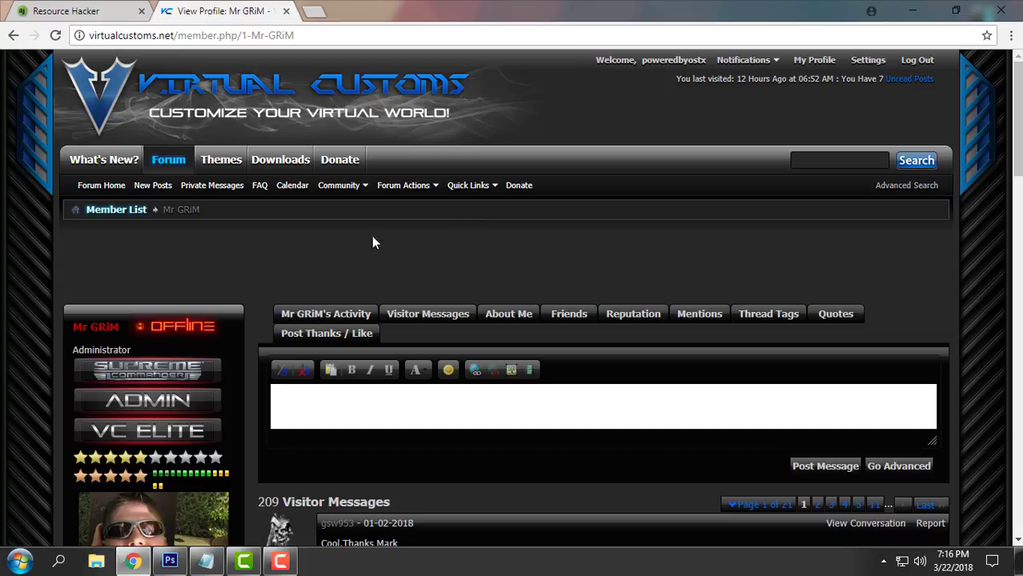
pyautogui.doubleClick(80, 327)
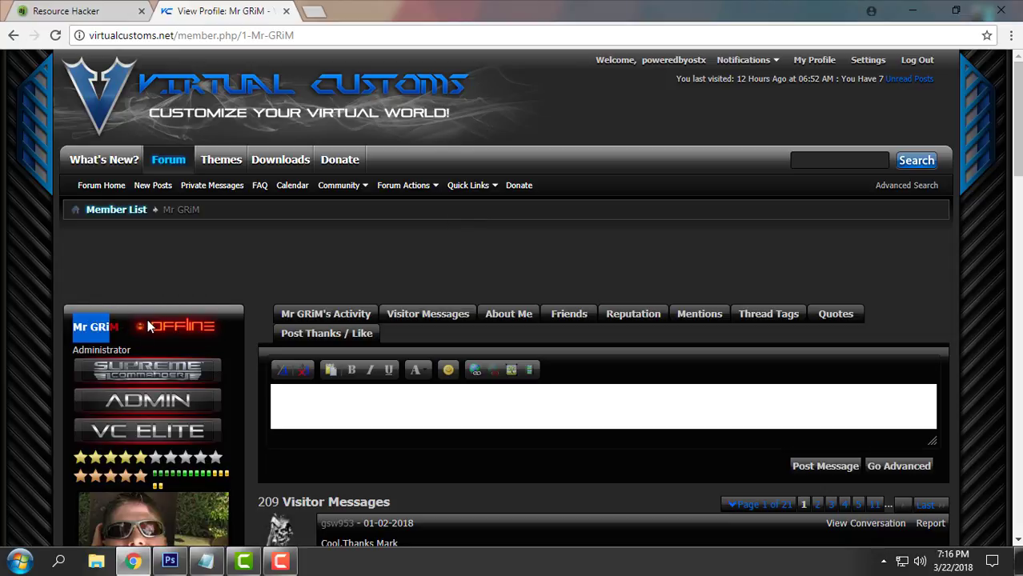
pyautogui.click(192, 35)
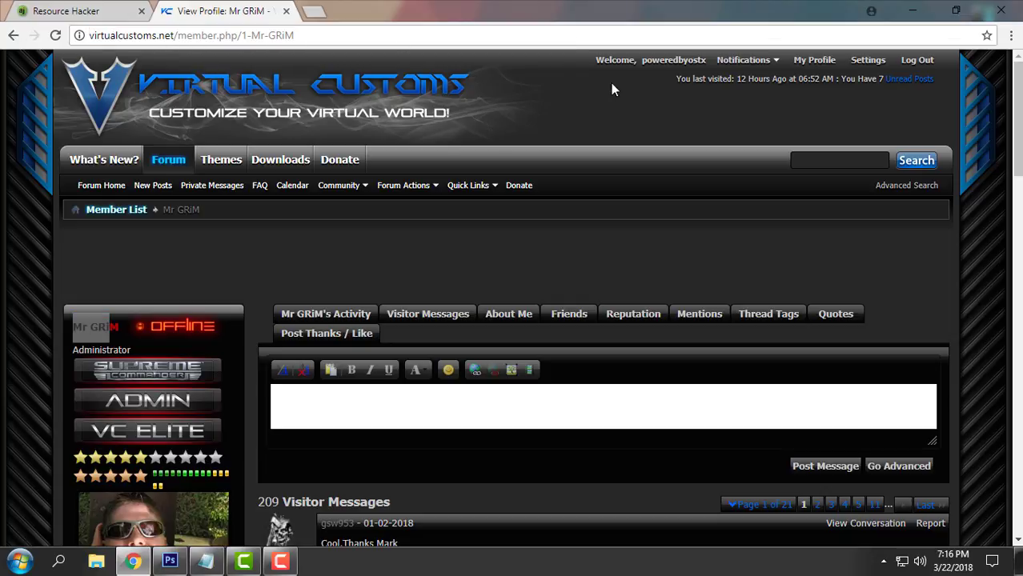
pyautogui.moveTo(555, 142)
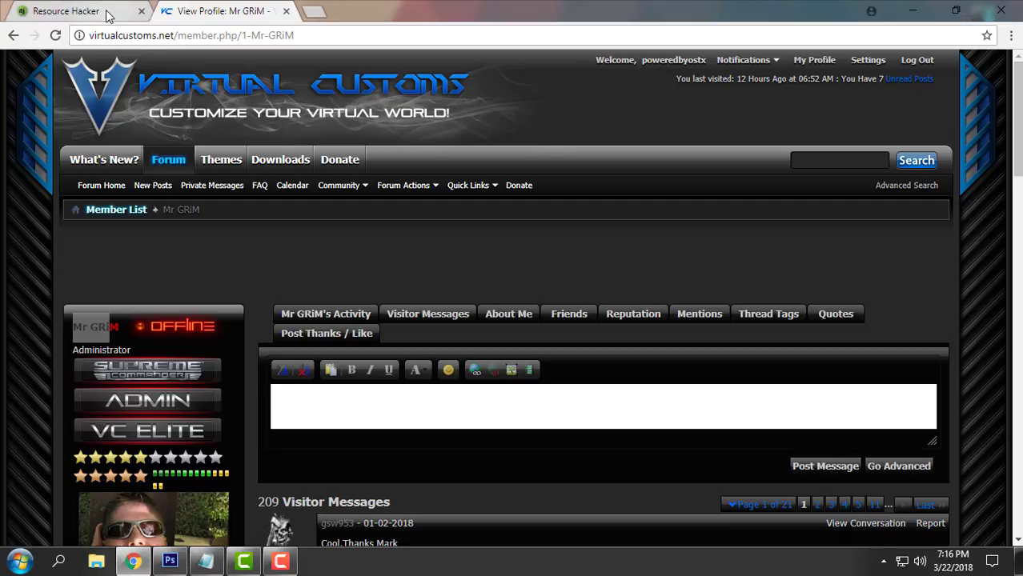
pyautogui.click(68, 10)
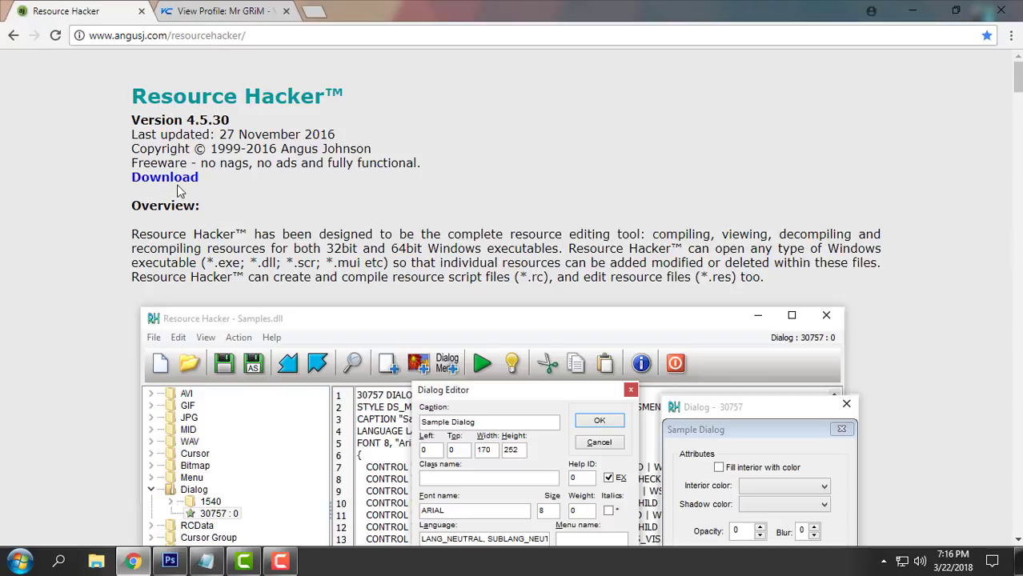
pyautogui.moveTo(783, 138)
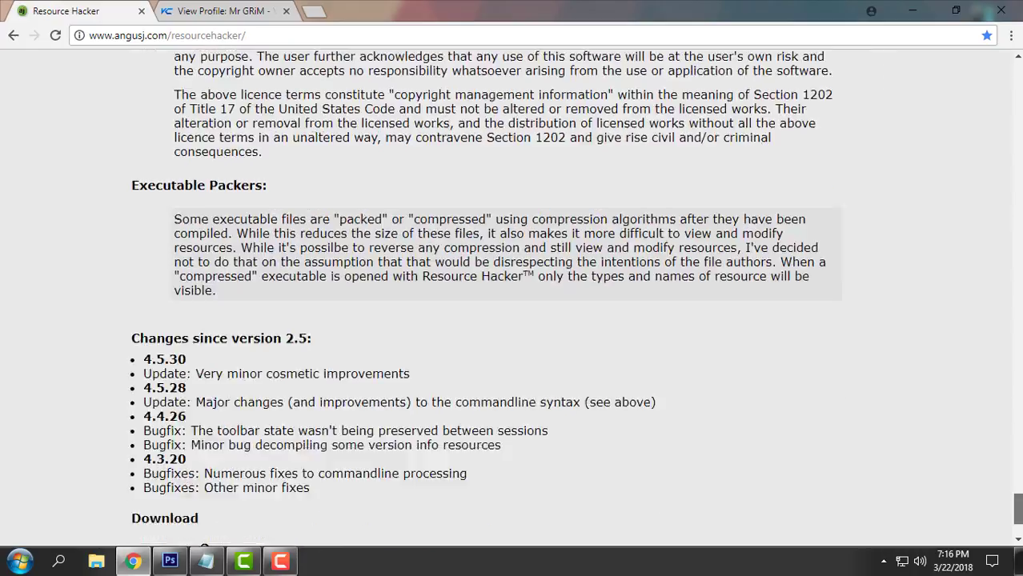
# - Scroll the Resource Hacker 4.5.30 page down to its changelog and download section
pyautogui.scroll(-3)
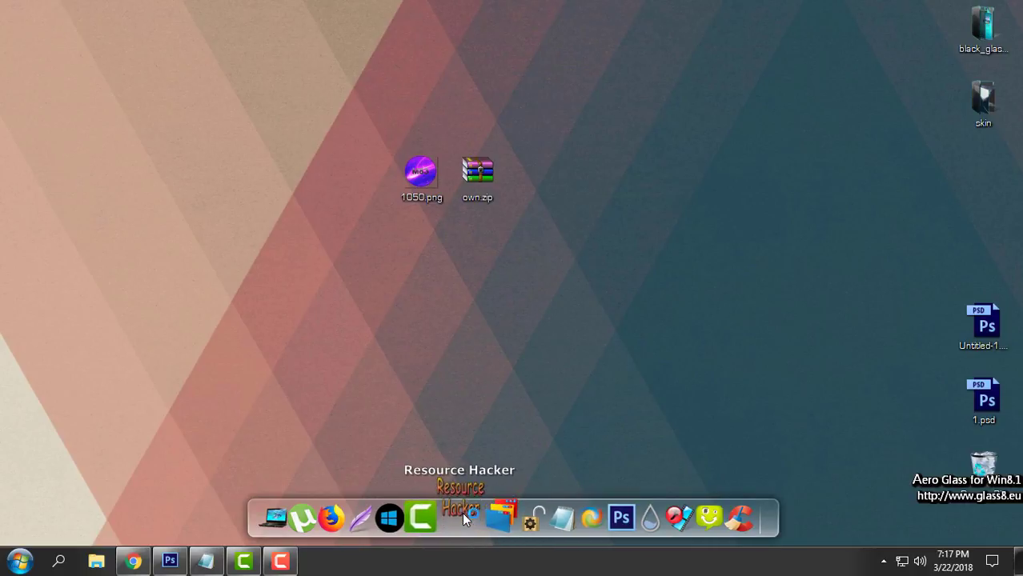
# - Launch Resource Hacker, then preview the M83 logo in 1050.png with Photos and close it
pyautogui.click(459, 516)
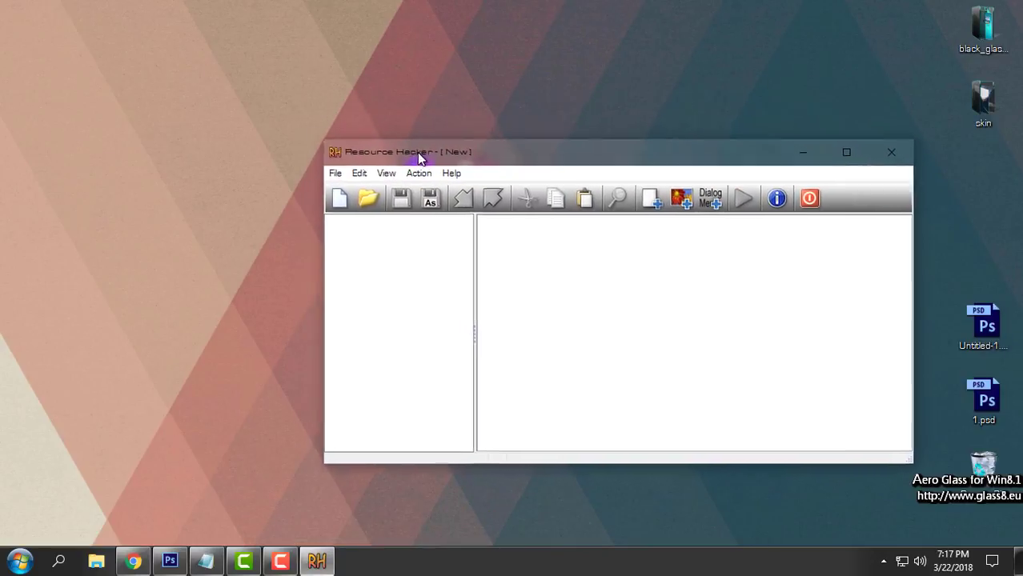
pyautogui.moveTo(422, 156); pyautogui.dragTo(394, 122)
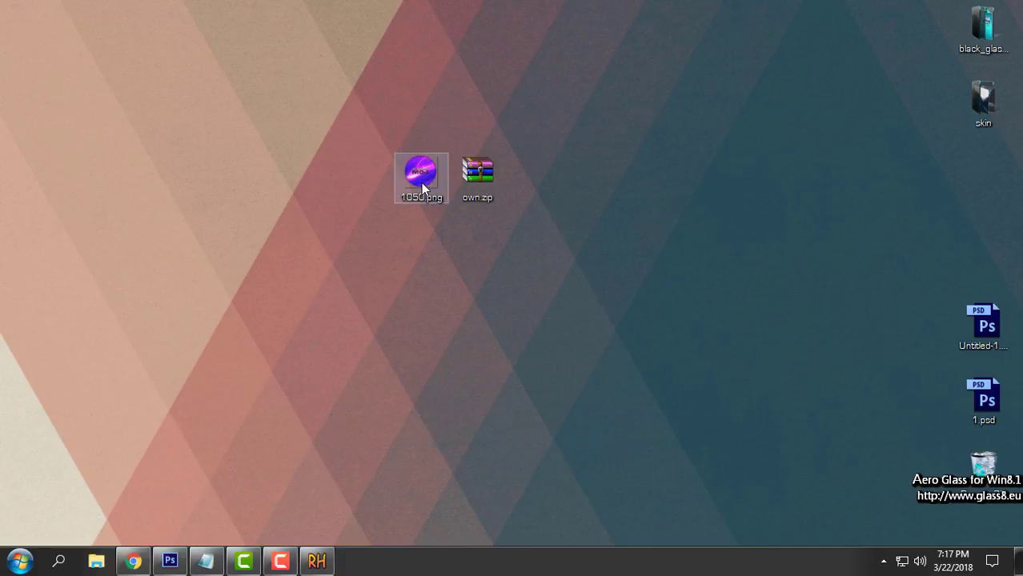
pyautogui.click(526, 207)
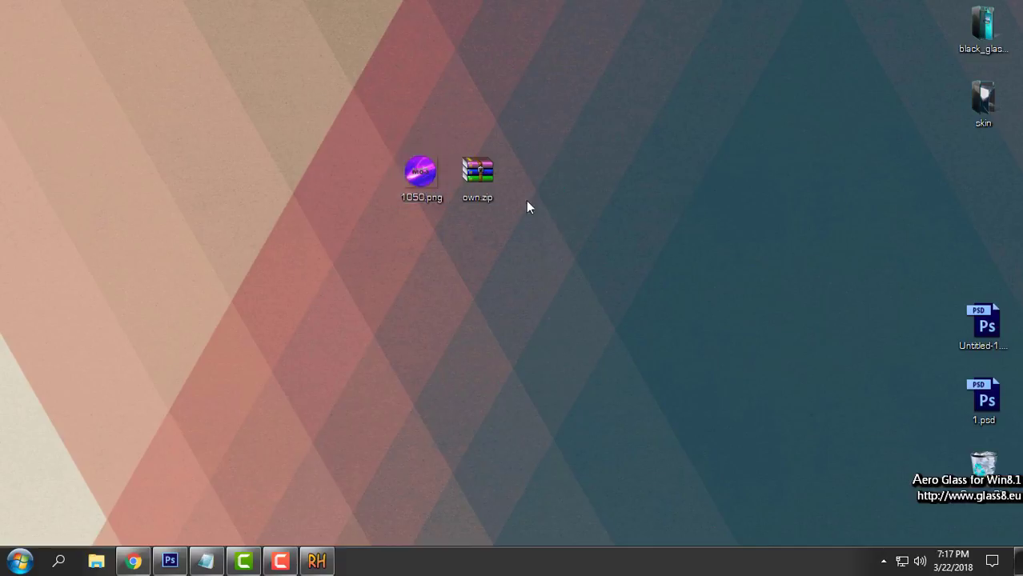
pyautogui.doubleClick(421, 171)
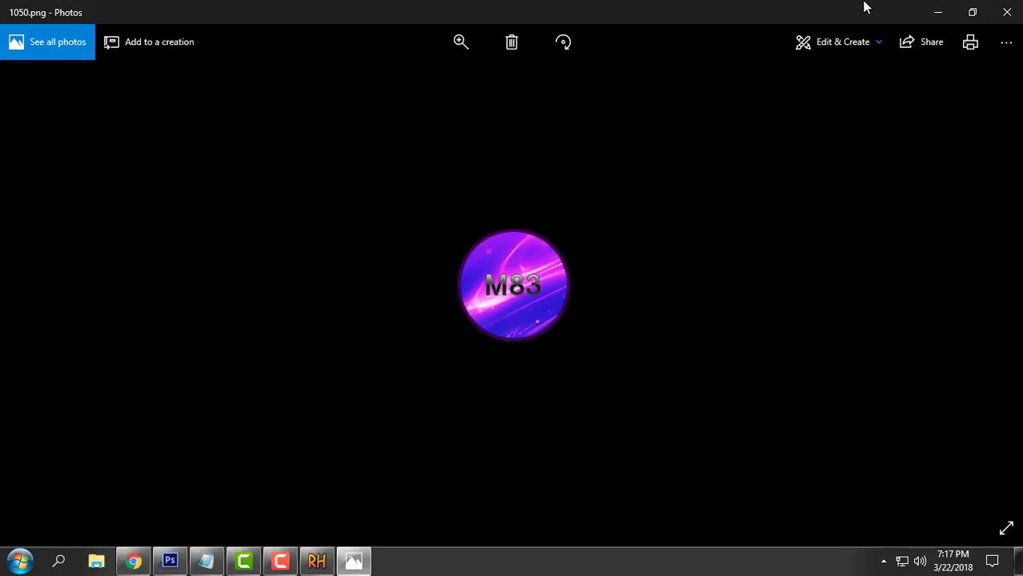
pyautogui.click(972, 12)
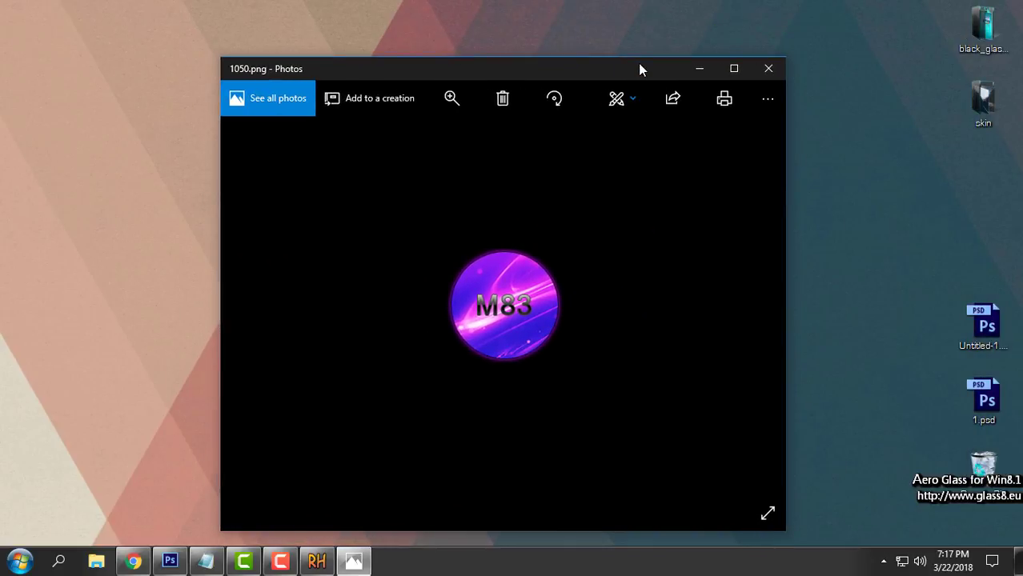
pyautogui.moveTo(782, 436)
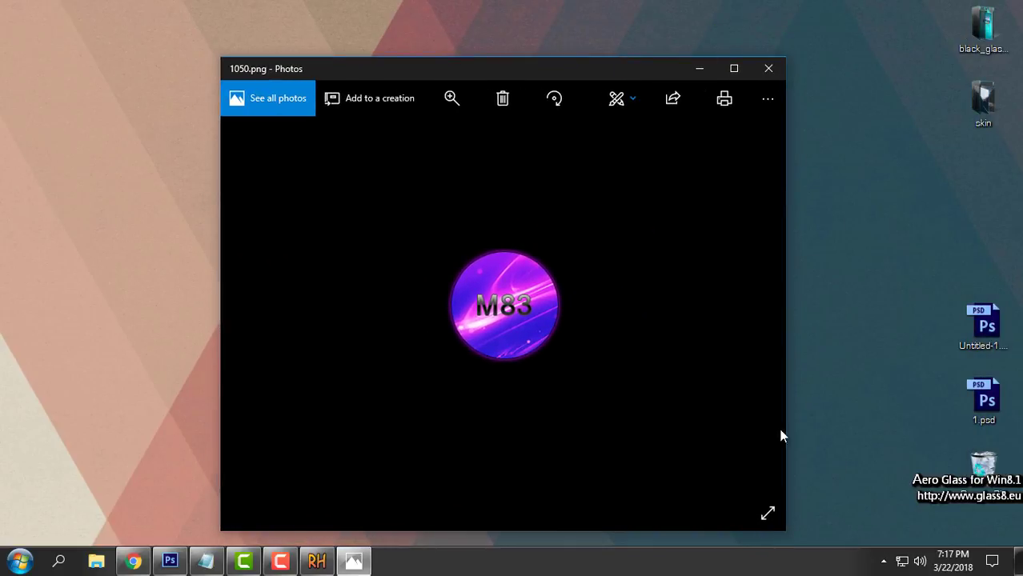
pyautogui.moveTo(727, 119)
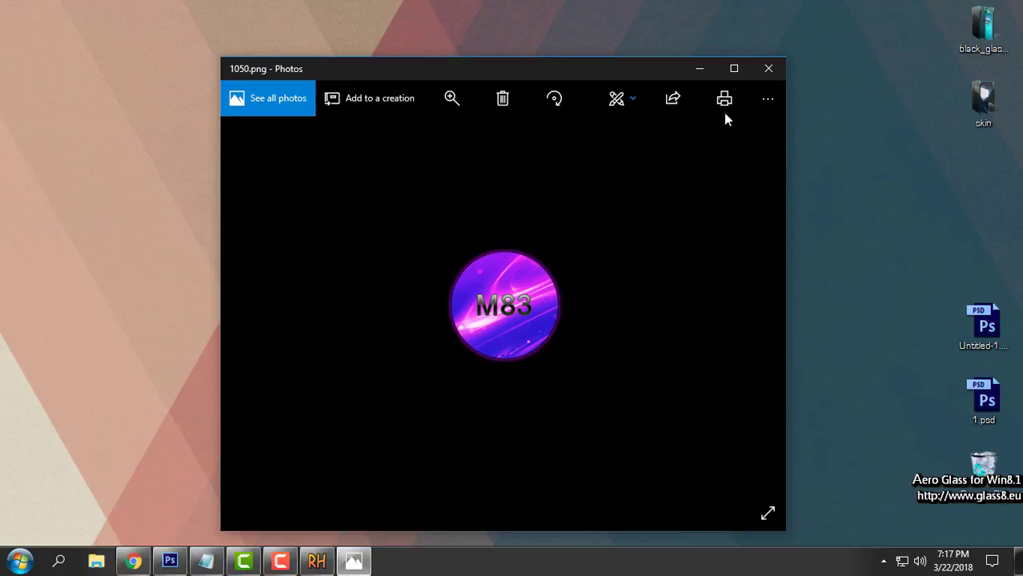
pyautogui.click(768, 68)
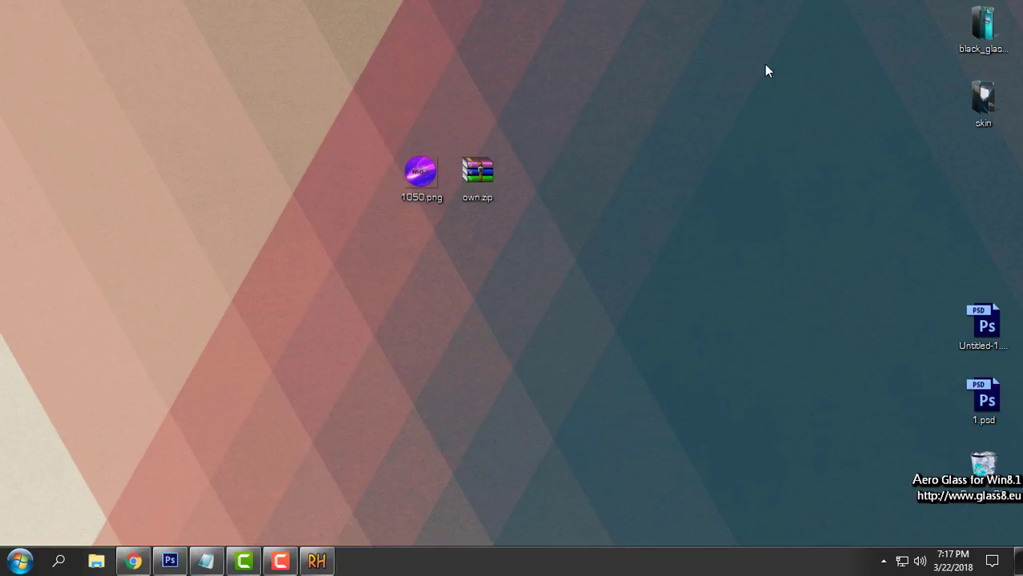
# - Extract own.zip into an own folder and merge own.reg's keys into the registry
pyautogui.click(477, 171)
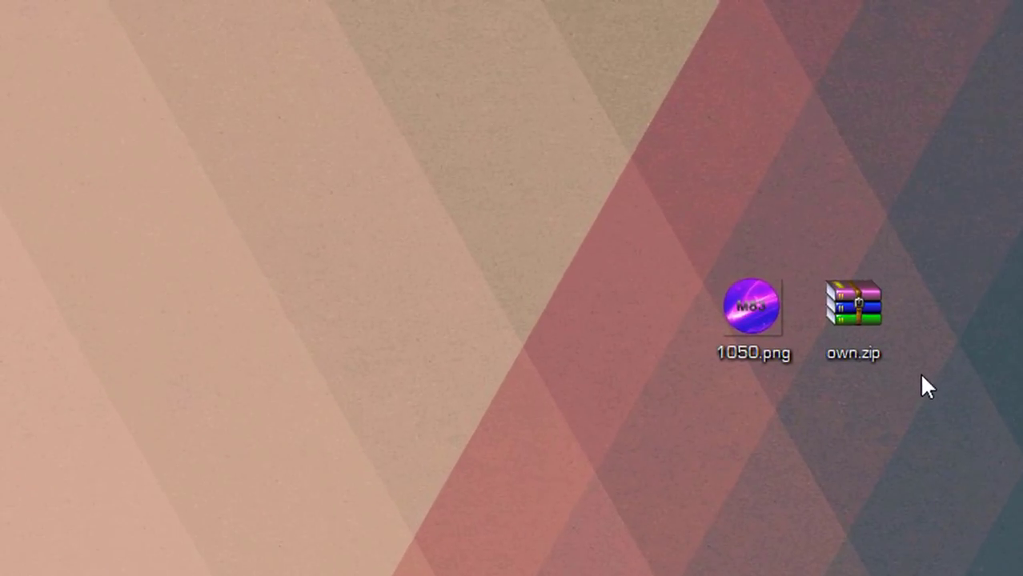
pyautogui.click(853, 312)
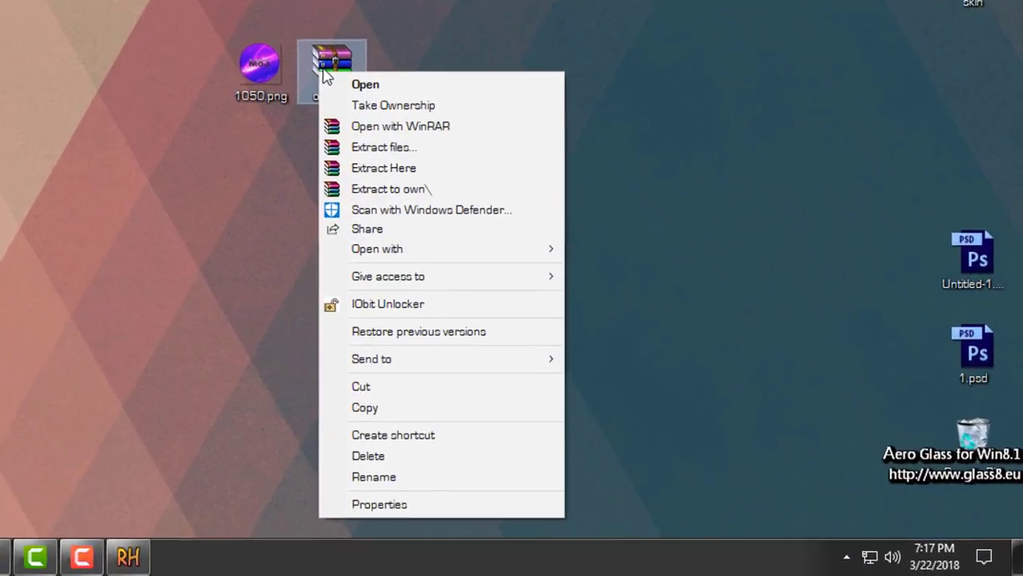
pyautogui.click(391, 188)
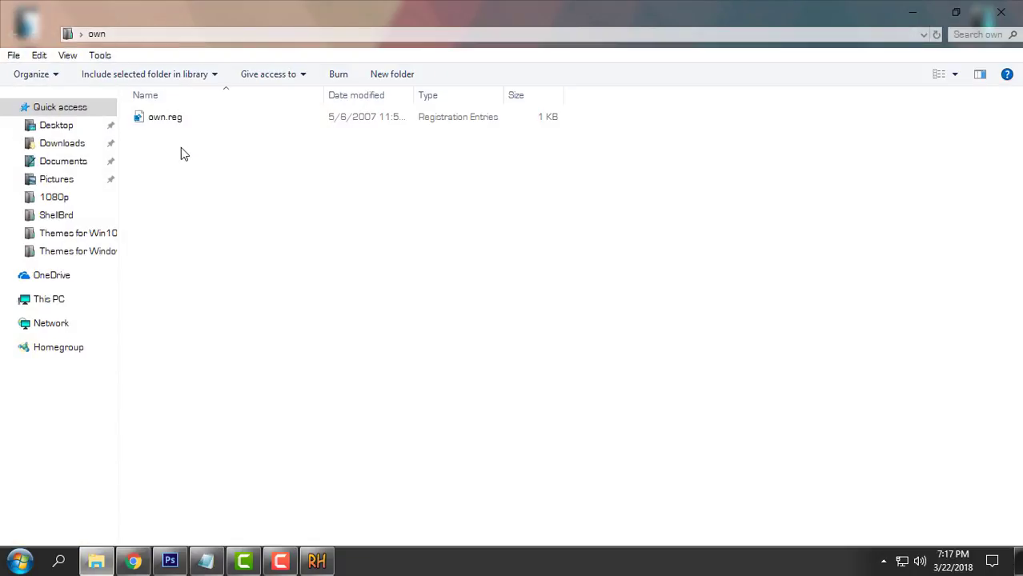
pyautogui.moveTo(177, 152)
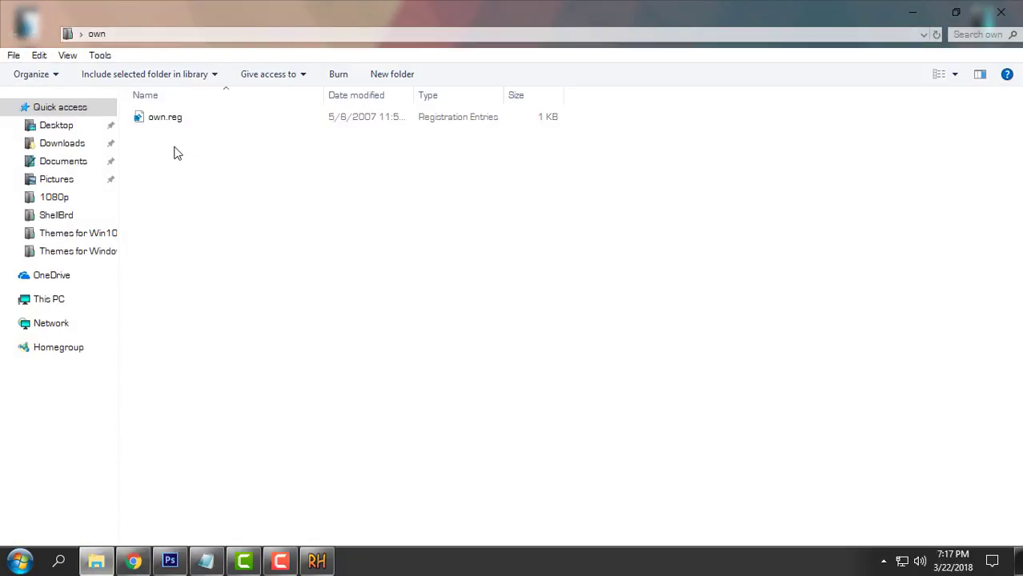
pyautogui.click(165, 117)
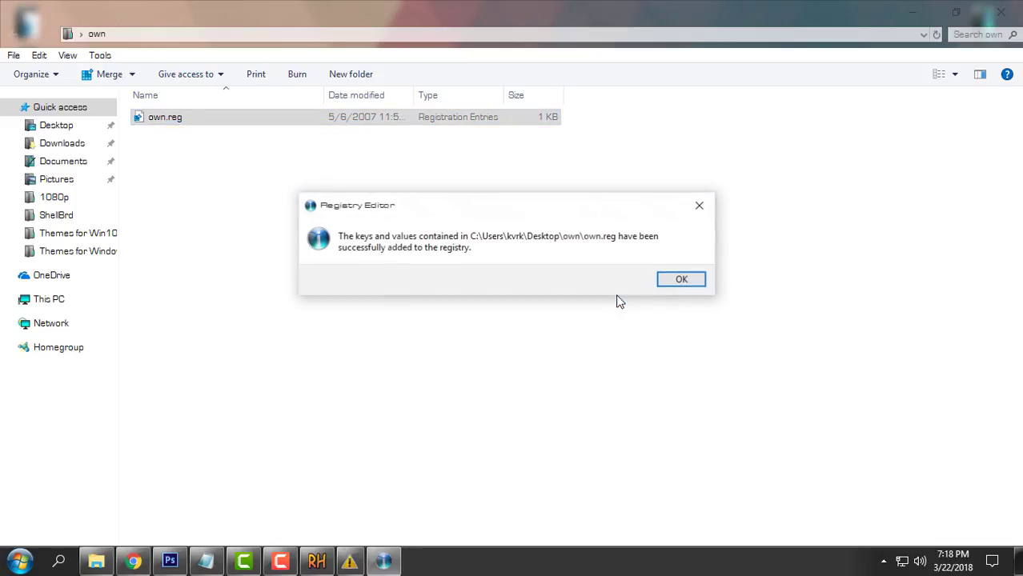
pyautogui.click(681, 278)
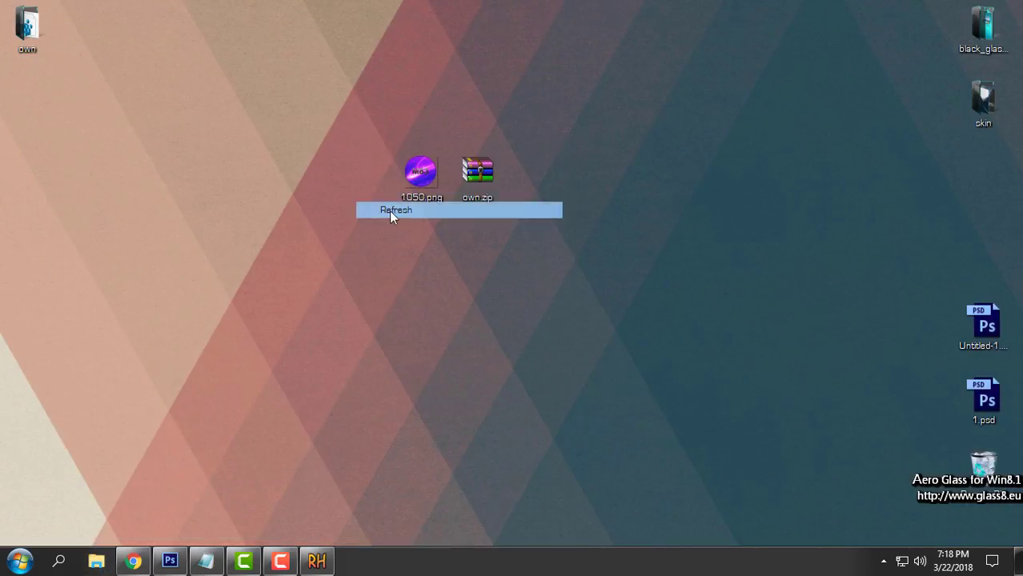
pyautogui.click(395, 210)
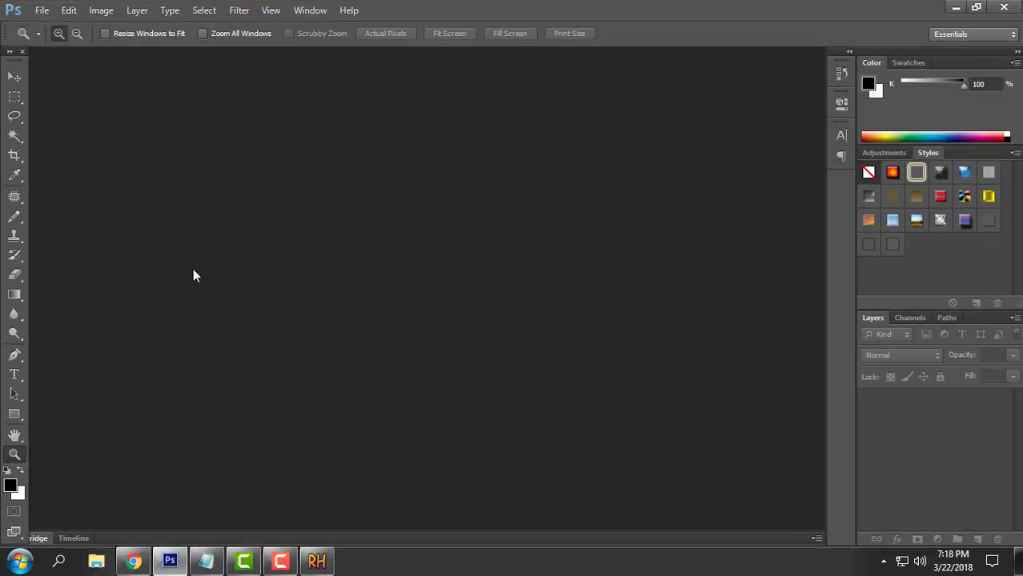
pyautogui.moveTo(199, 273)
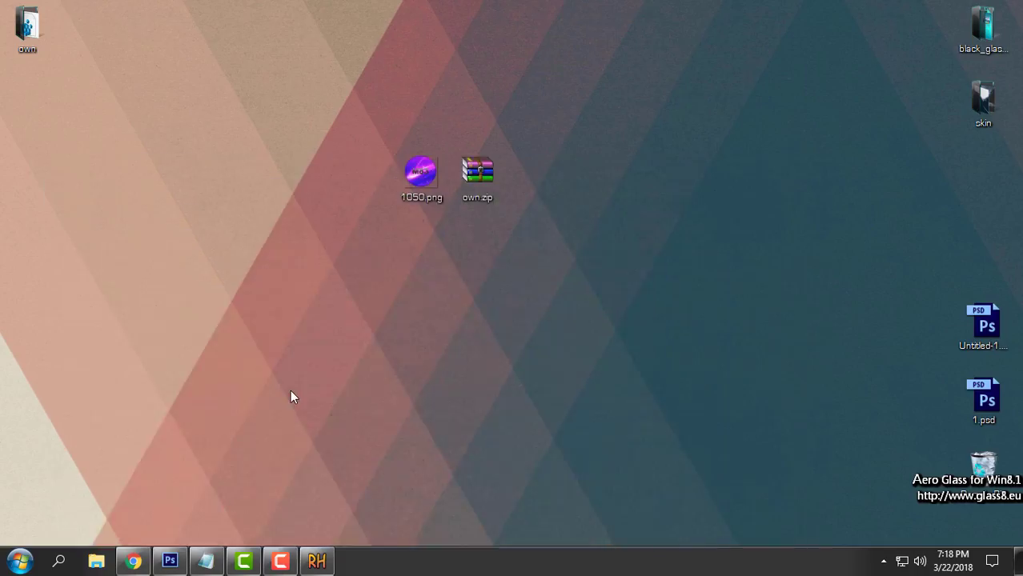
pyautogui.click(169, 560)
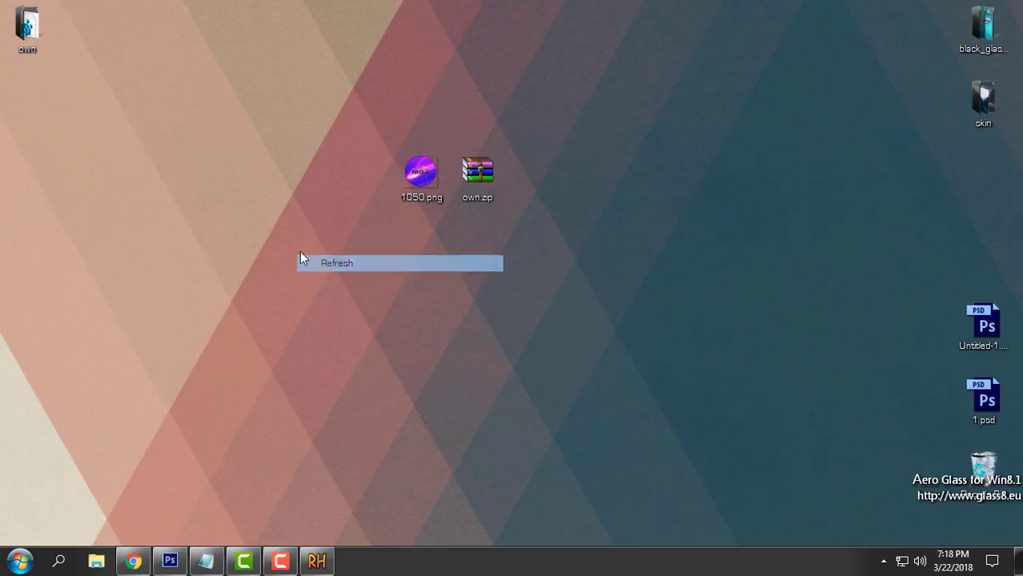
pyautogui.click(169, 561)
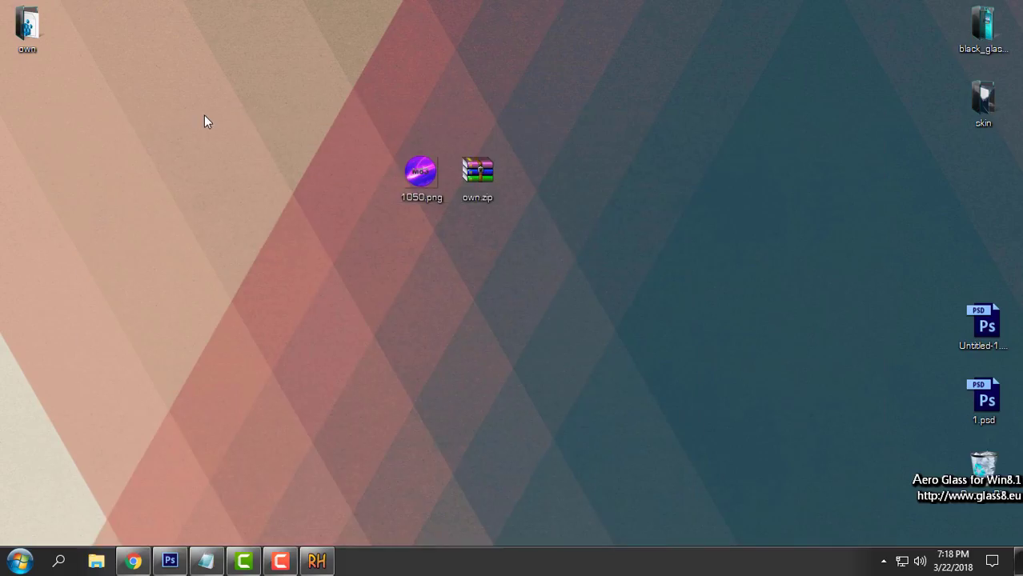
pyautogui.moveTo(120, 524)
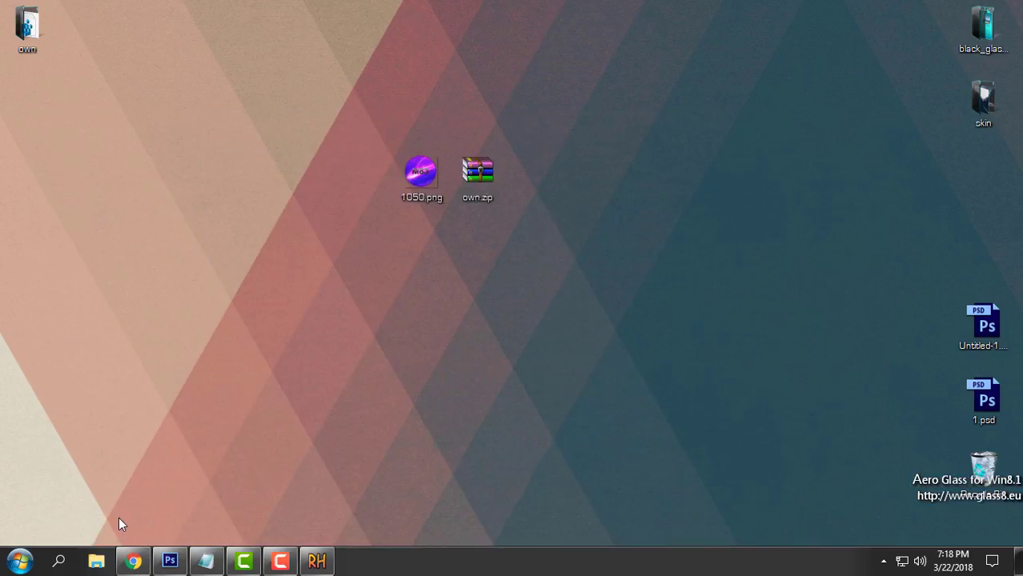
pyautogui.click(95, 560)
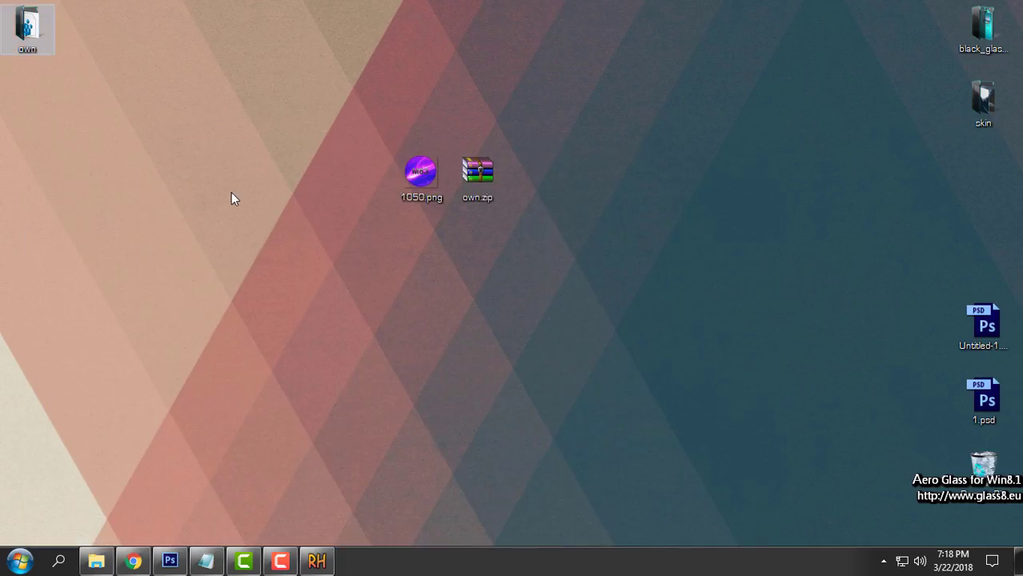
pyautogui.click(421, 172)
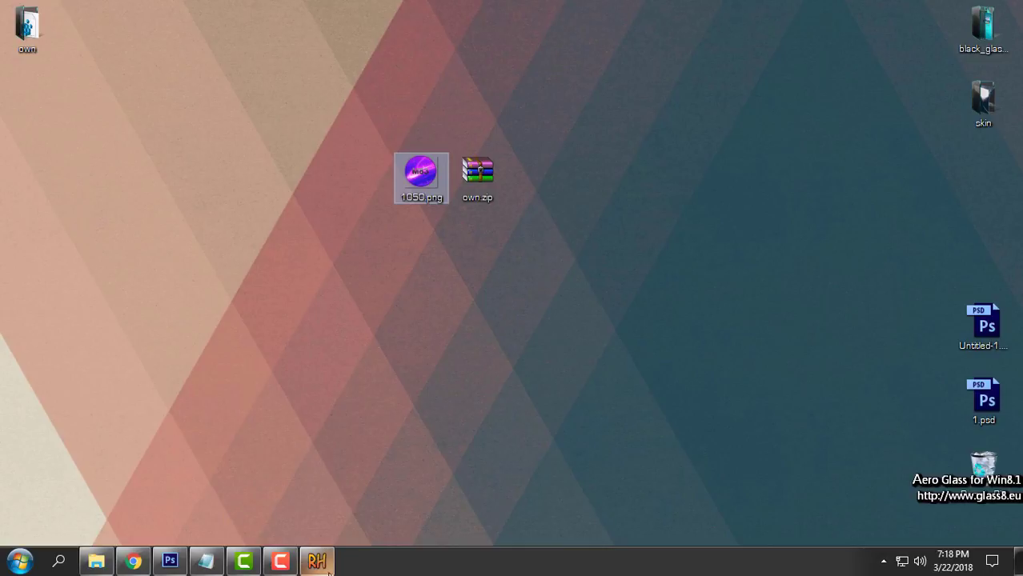
# - Copy shellbrd.dll from C:\Windows\Branding\ShellBrd and paste it onto the desktop
pyautogui.click(95, 560)
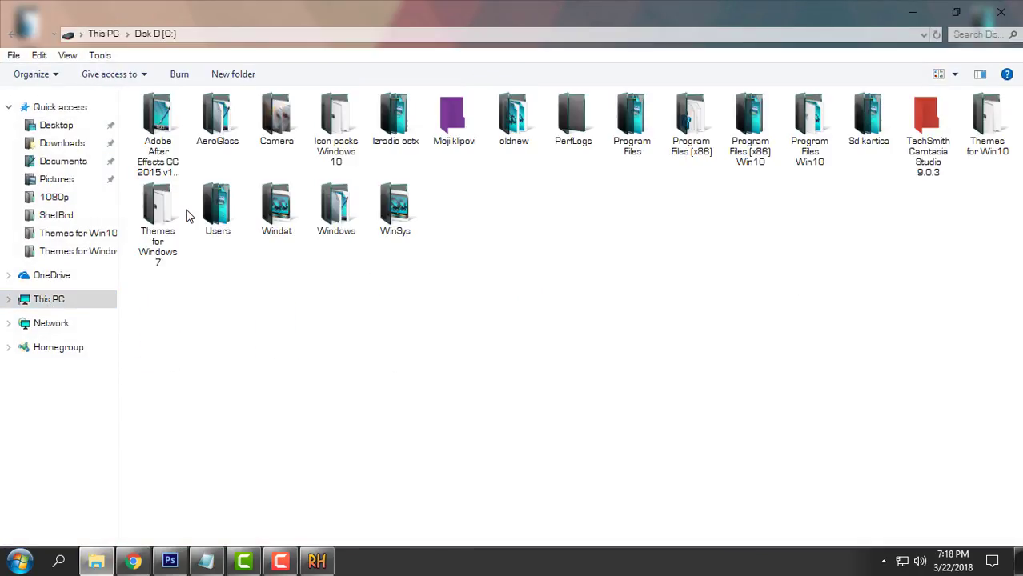
pyautogui.doubleClick(336, 204)
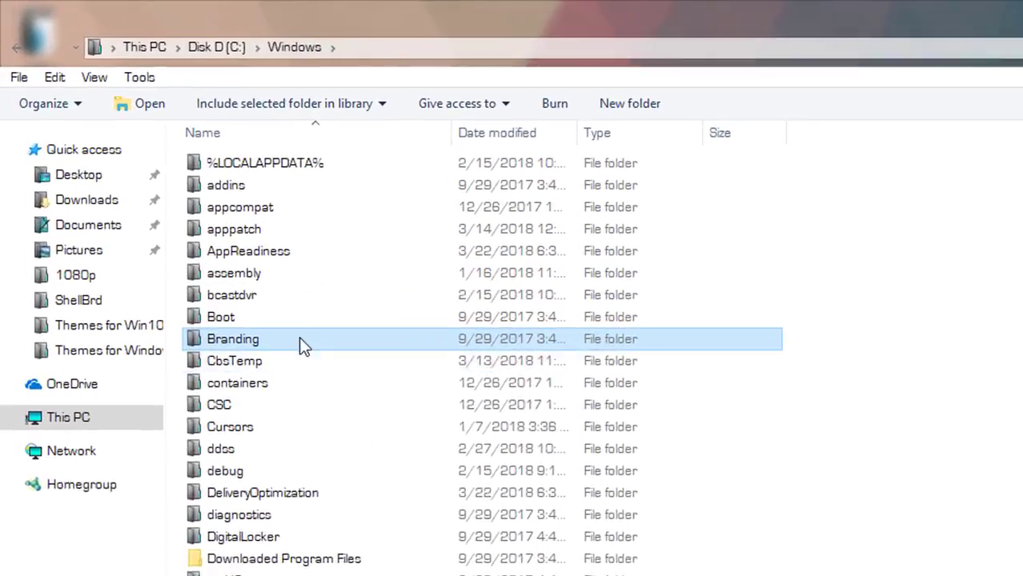
pyautogui.doubleClick(233, 339)
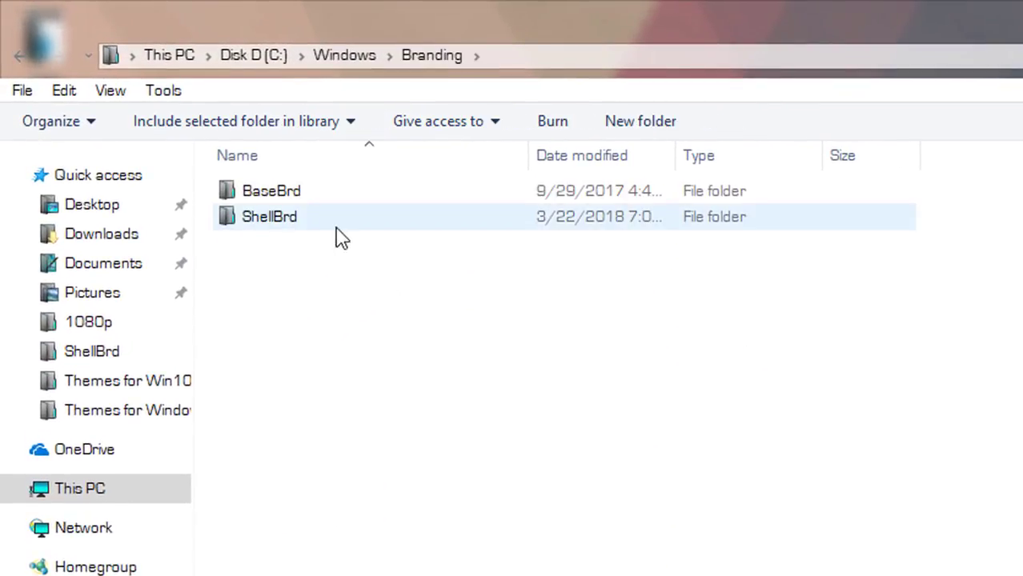
pyautogui.click(269, 216)
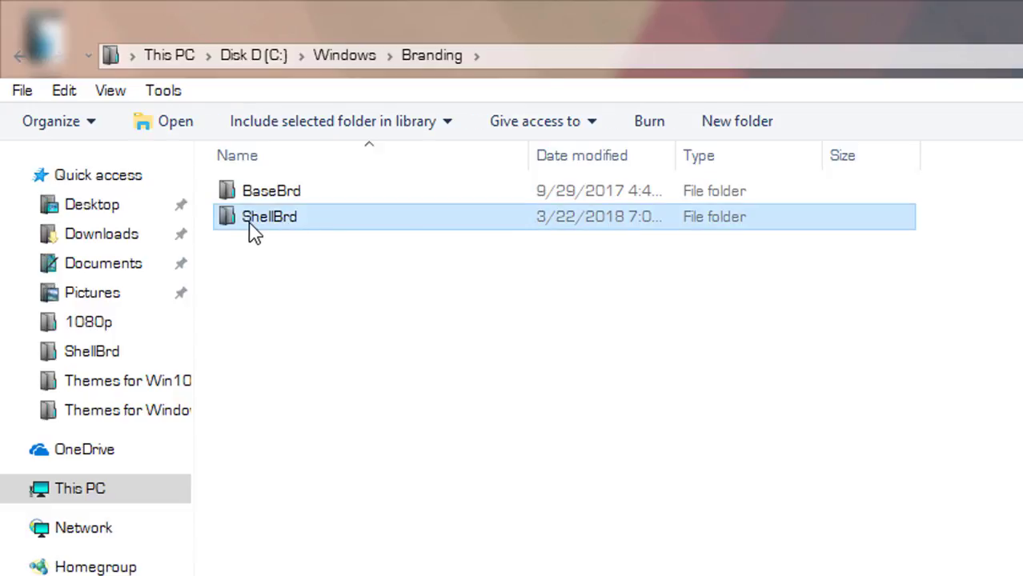
pyautogui.doubleClick(269, 216)
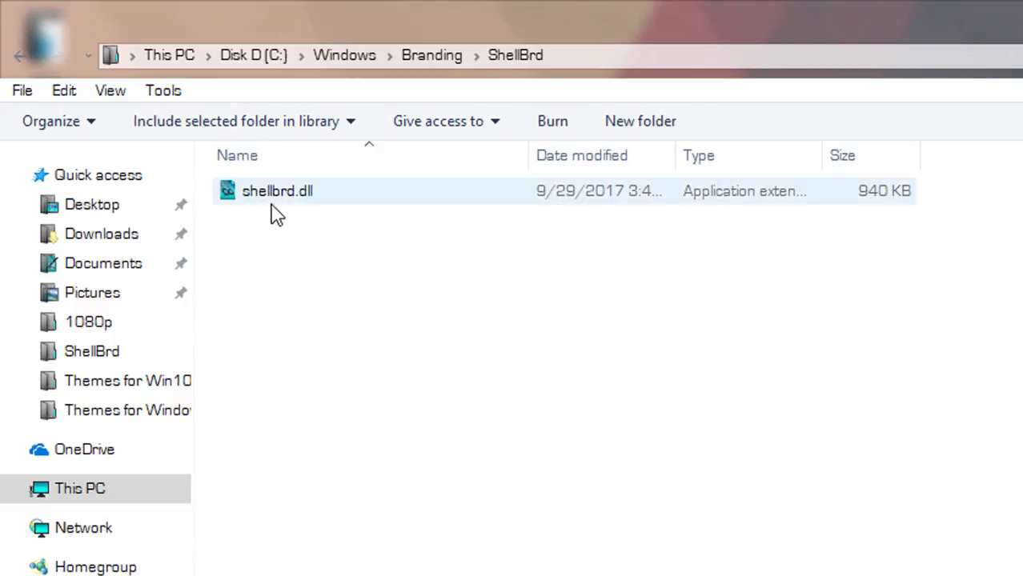
pyautogui.click(276, 191)
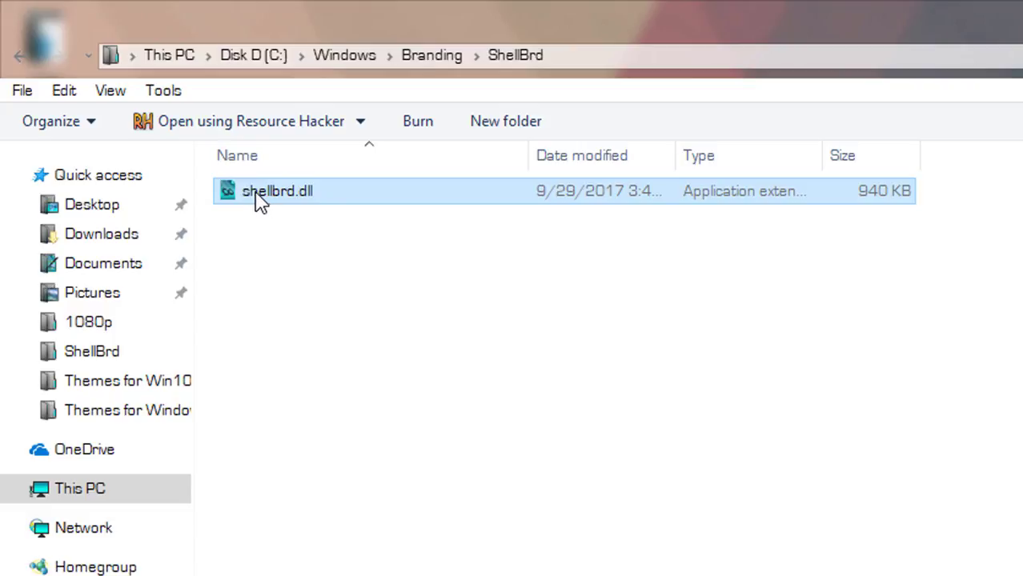
pyautogui.rightClick(277, 190)
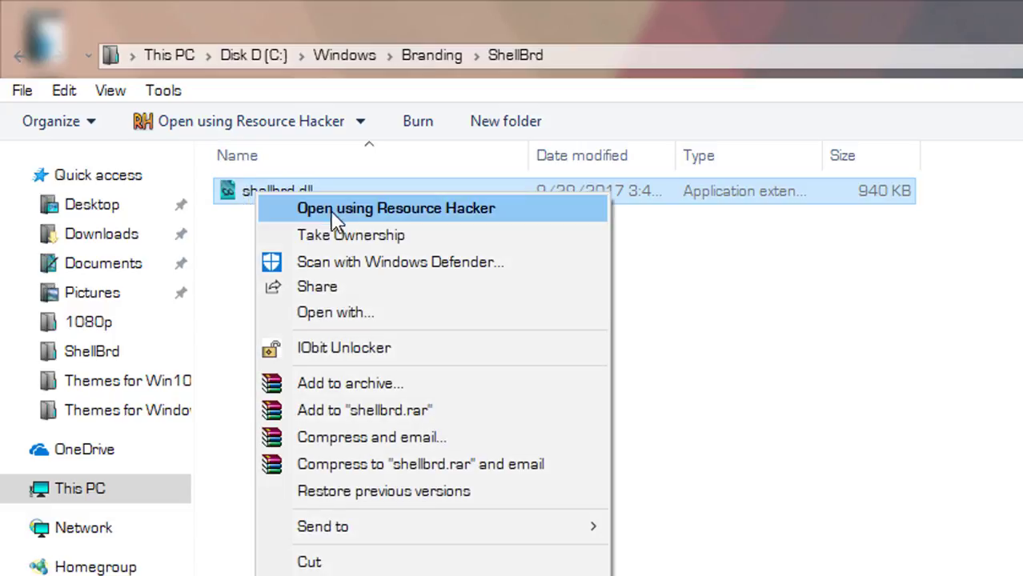
pyautogui.click(350, 235)
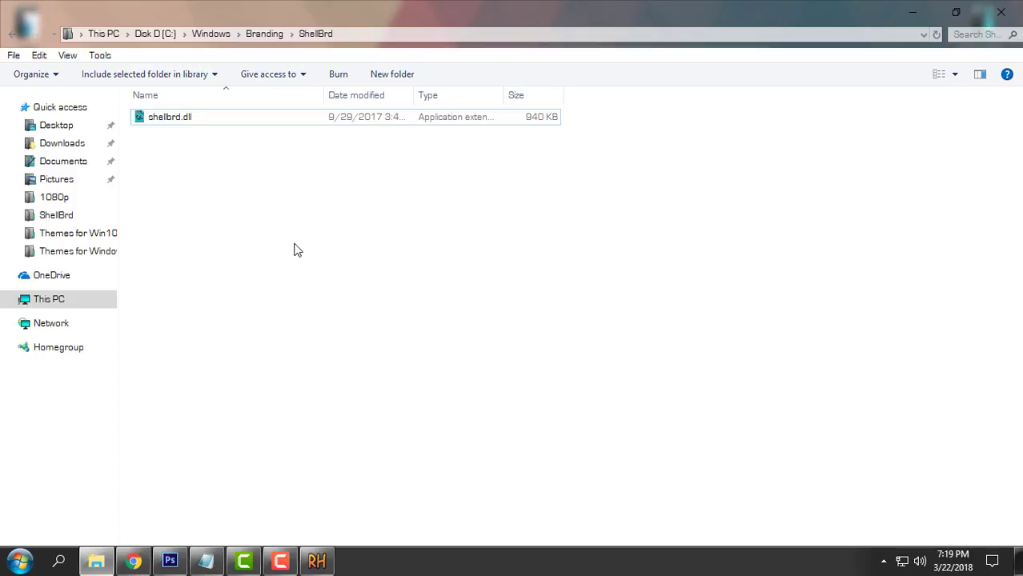
pyautogui.click(169, 117)
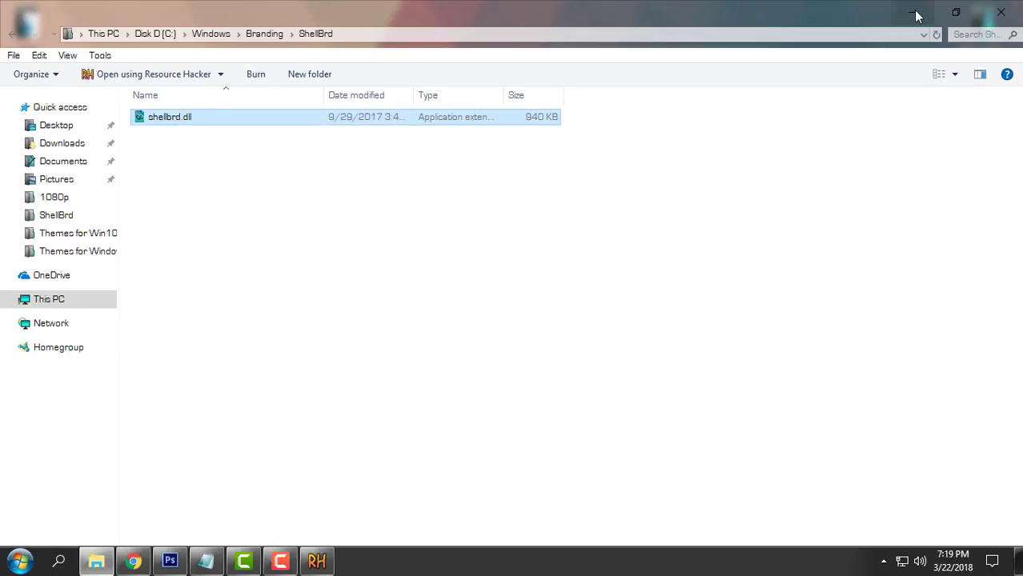
pyautogui.rightClick(168, 116)
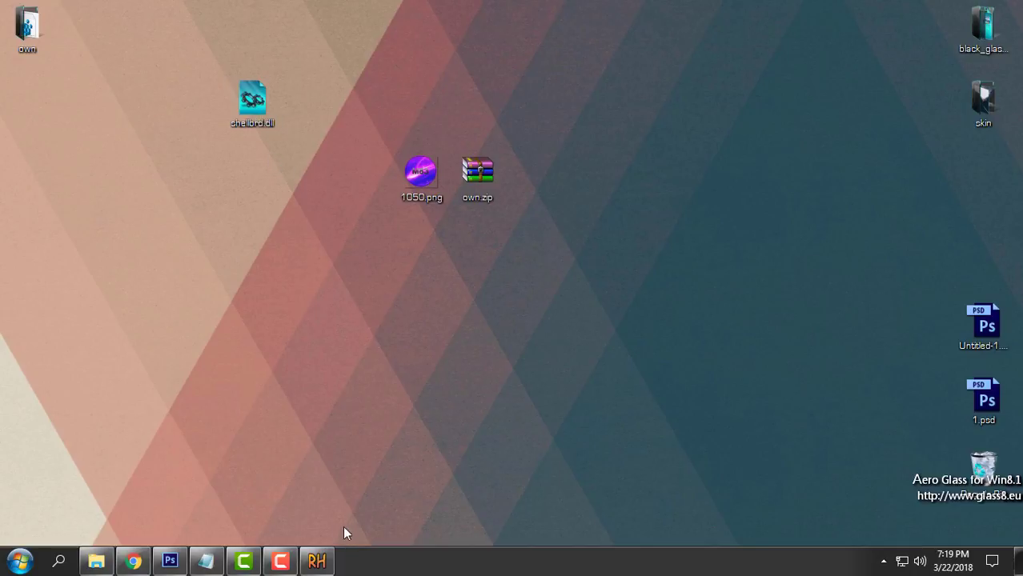
pyautogui.click(316, 561)
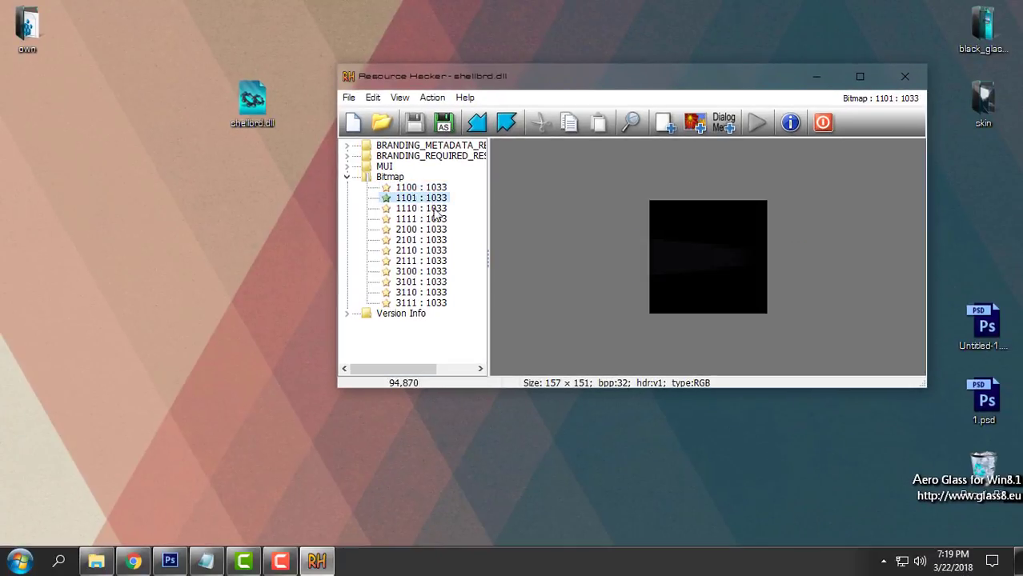
pyautogui.click(421, 186)
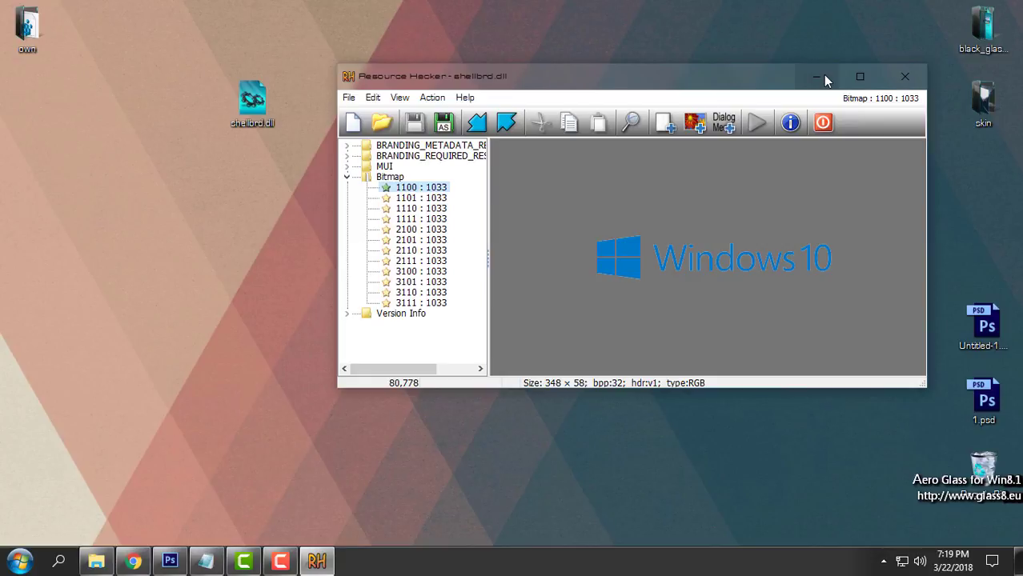
pyautogui.click(815, 76)
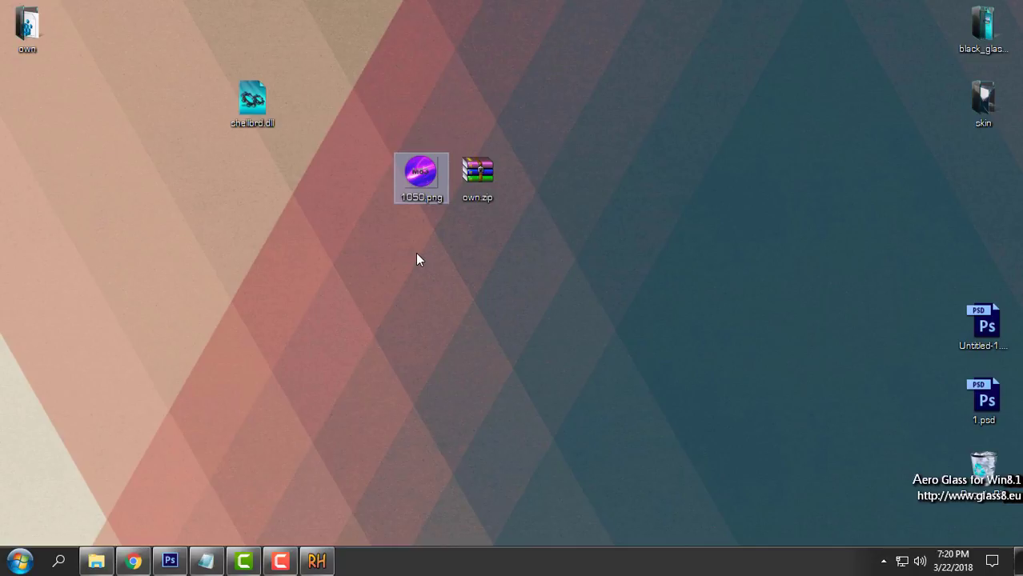
# - Open 1050.png from the Desktop in Photoshop via File > Open
pyautogui.moveTo(420, 178); pyautogui.dragTo(308, 178)
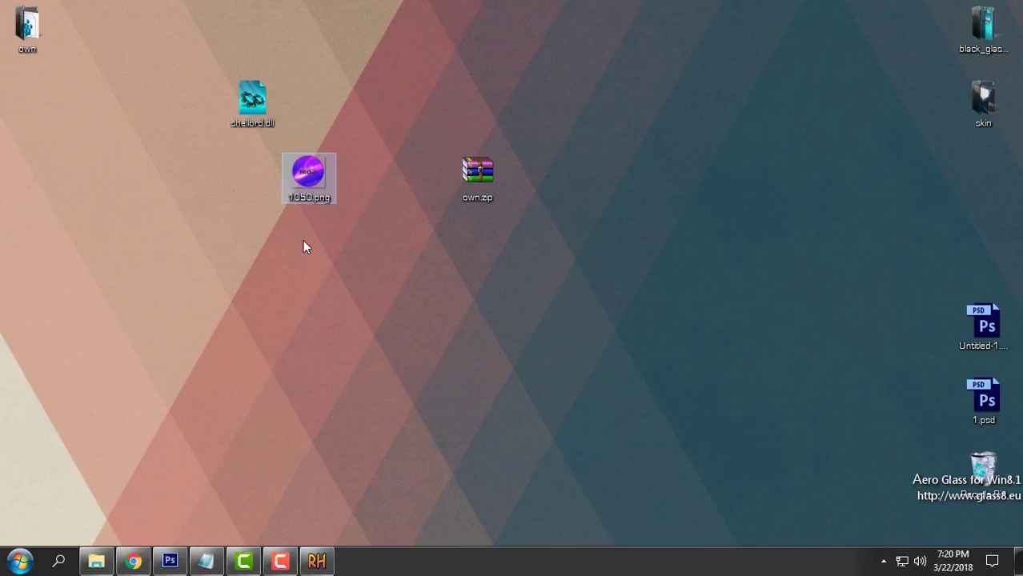
pyautogui.moveTo(335, 225)
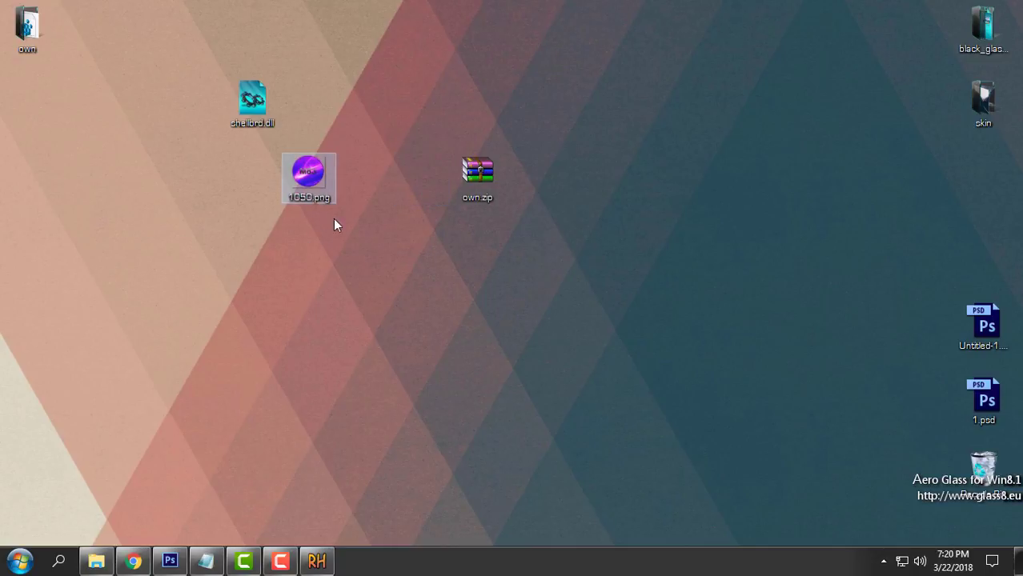
pyautogui.moveTo(309, 178); pyautogui.dragTo(278, 181)
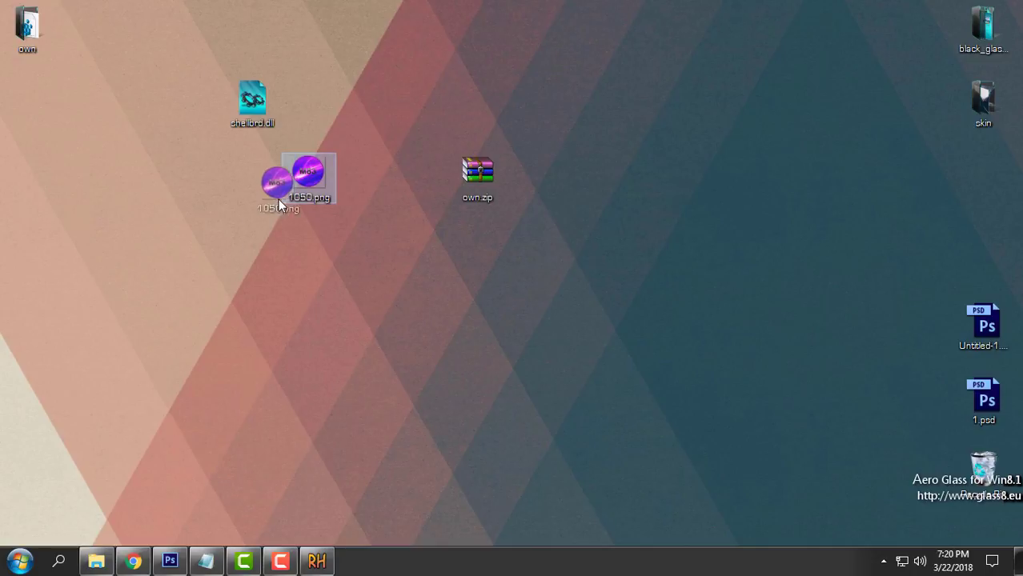
pyautogui.click(42, 10)
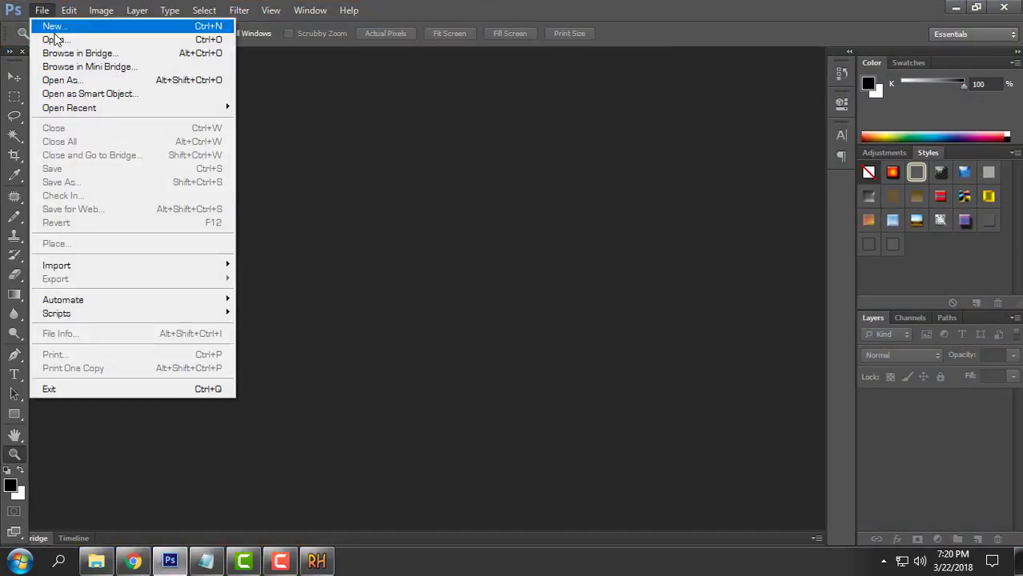
pyautogui.click(56, 39)
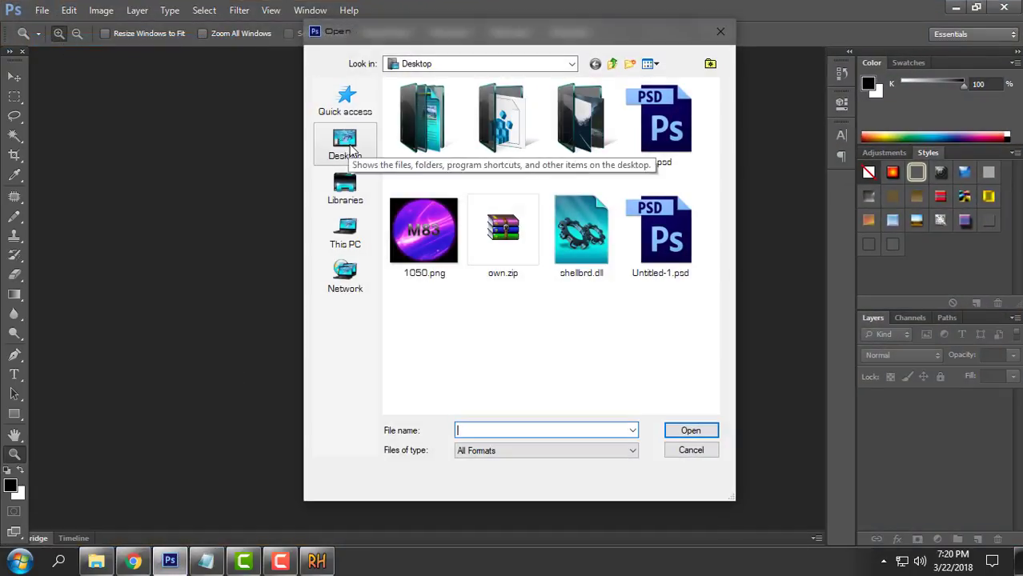
pyautogui.click(423, 233)
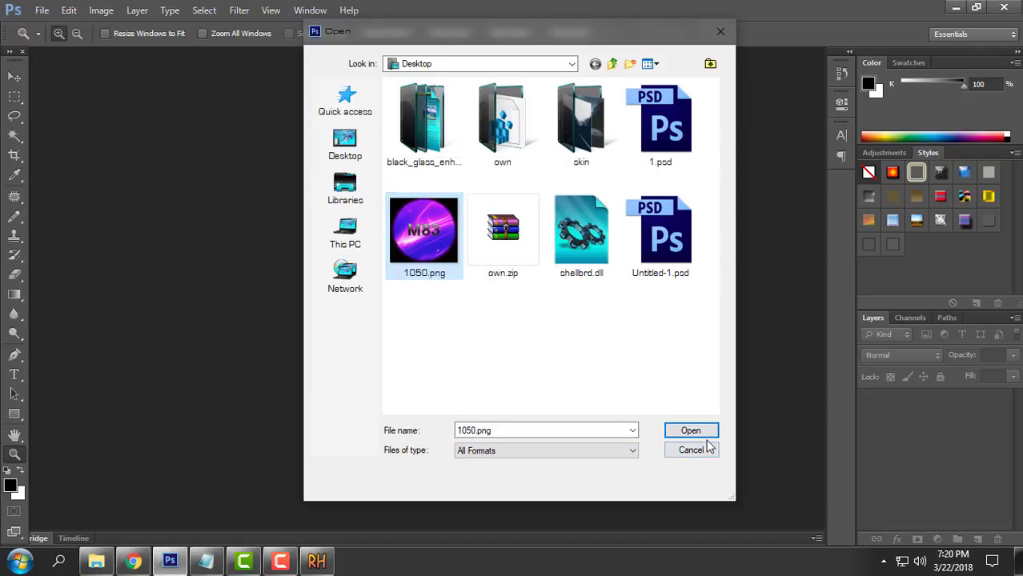
pyautogui.click(690, 430)
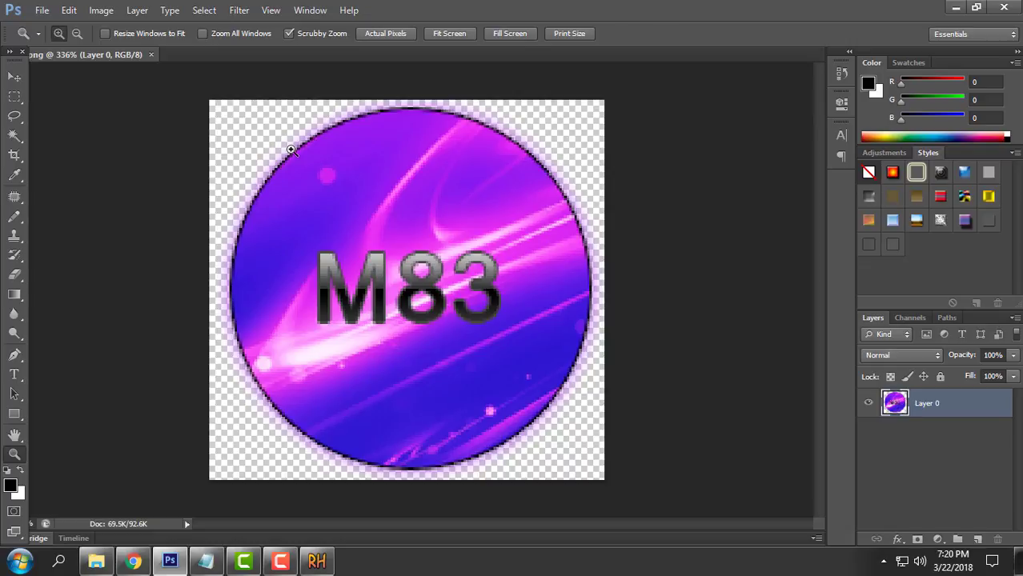
pyautogui.moveTo(300, 135)
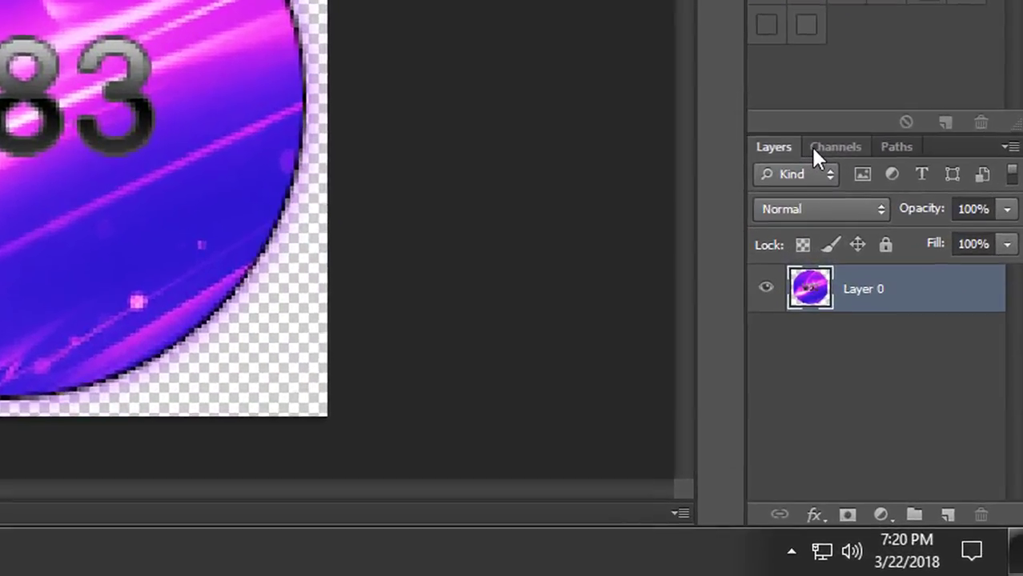
# - Create a new Alpha 1 channel from the Channels panel menu
pyautogui.click(834, 146)
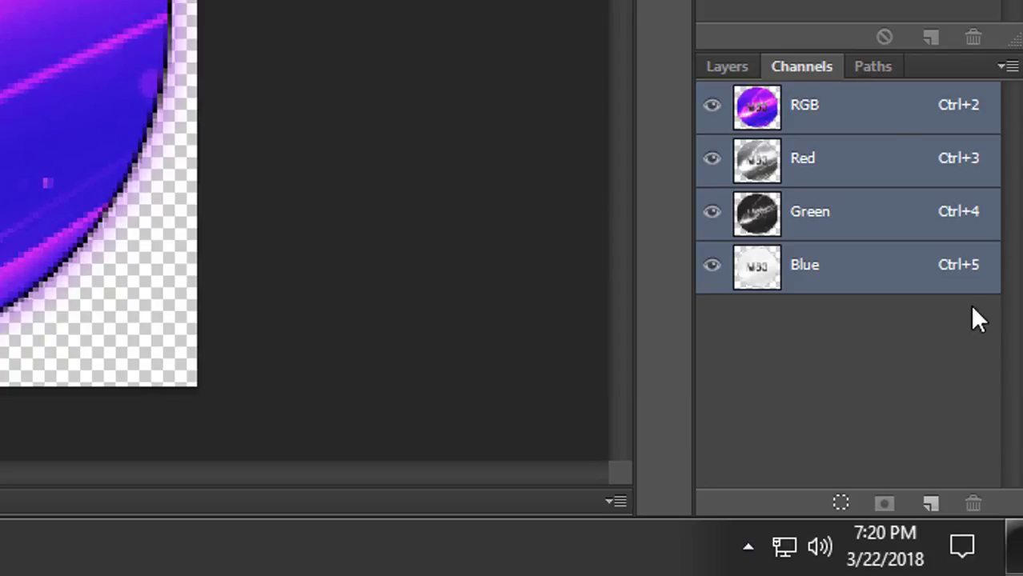
pyautogui.moveTo(1007, 65)
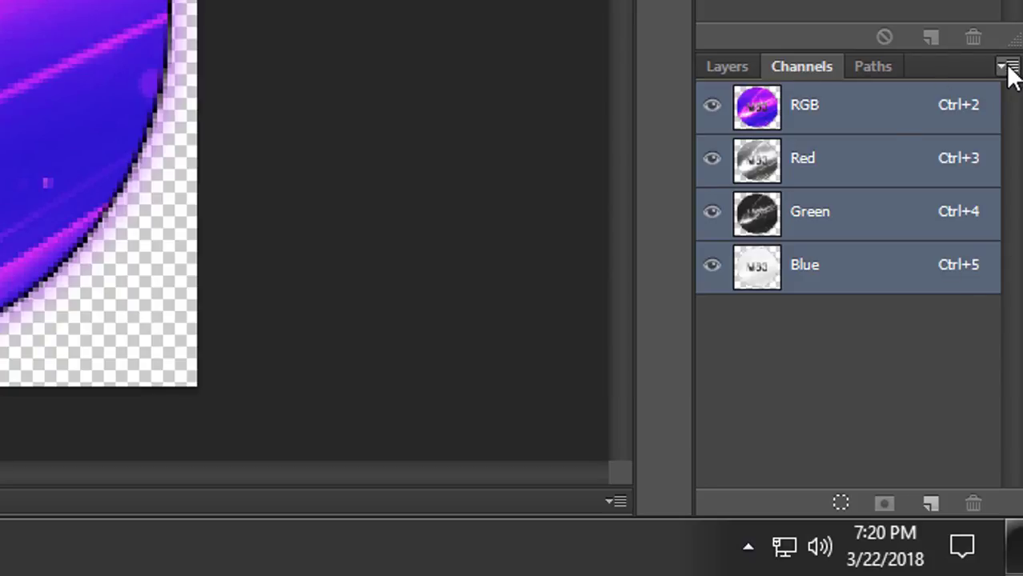
pyautogui.click(1006, 66)
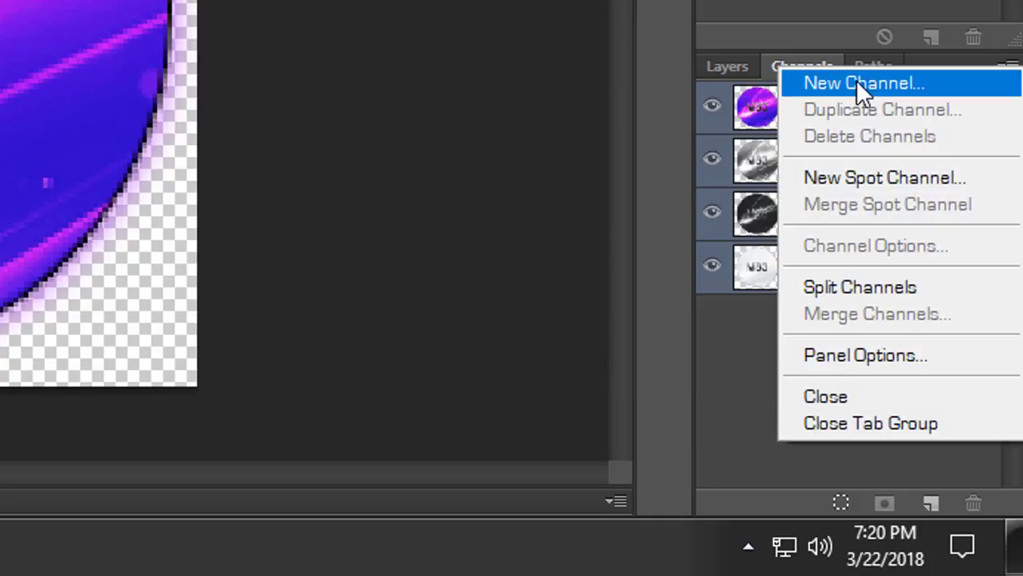
pyautogui.moveTo(848, 104)
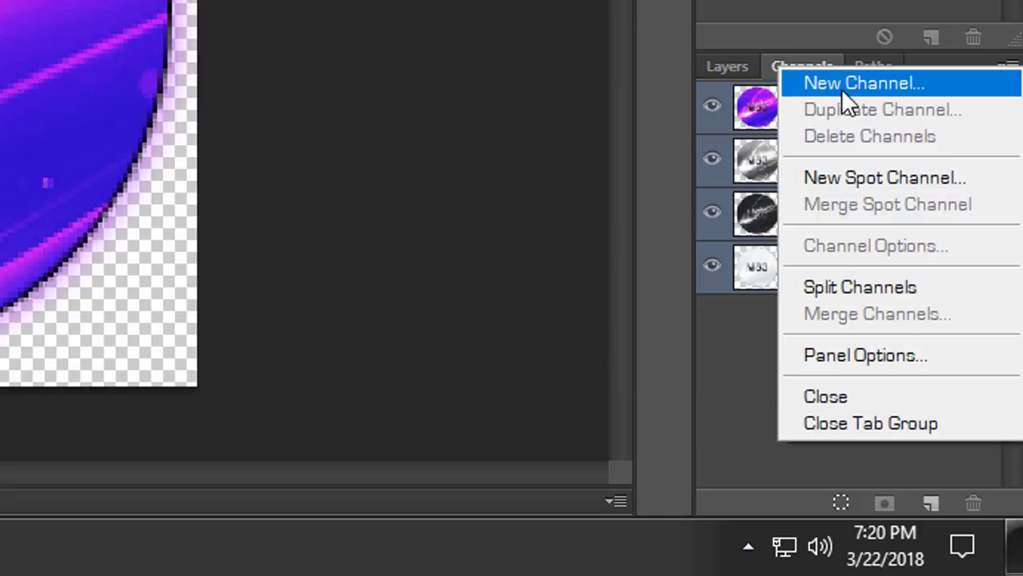
pyautogui.click(862, 82)
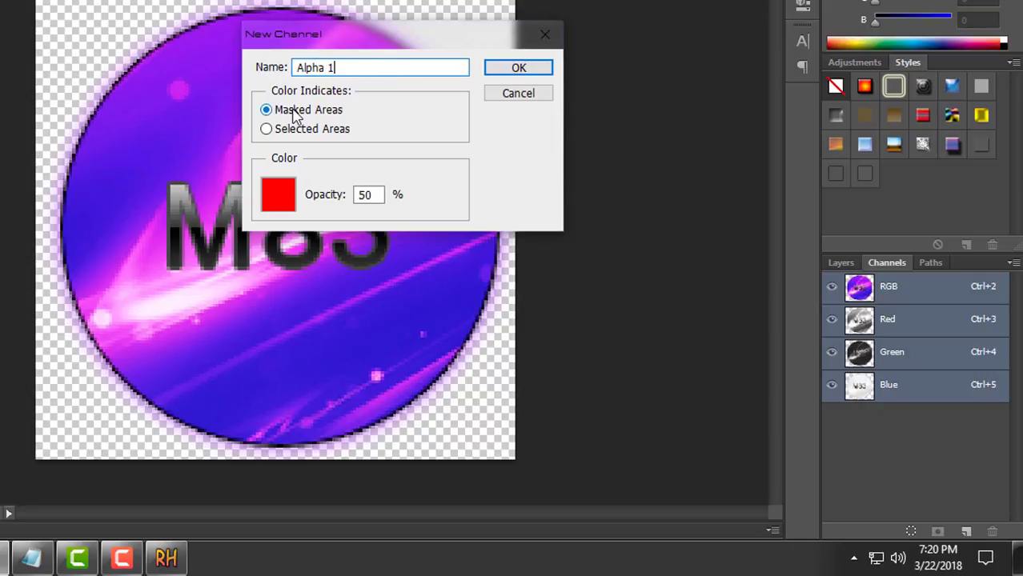
pyautogui.moveTo(314, 199)
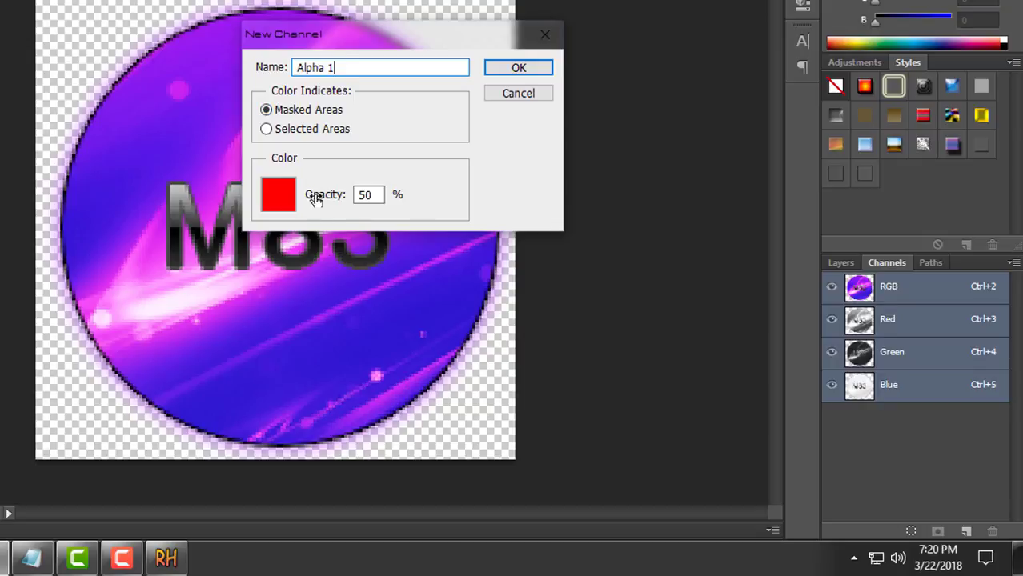
pyautogui.click(518, 67)
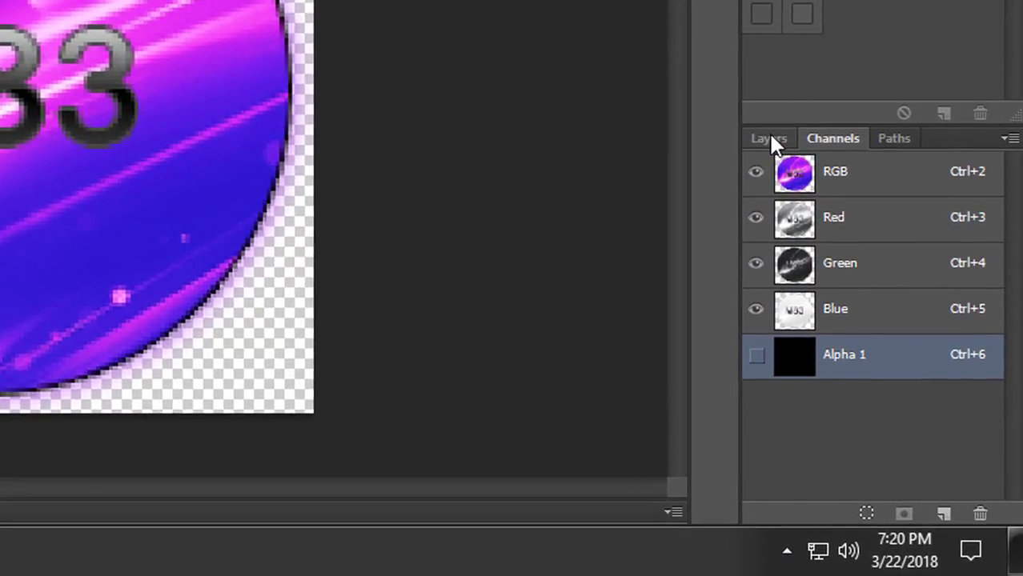
# - Load Layer 0's circular logo outline as a selection and make Alpha 1 visible
pyautogui.click(768, 137)
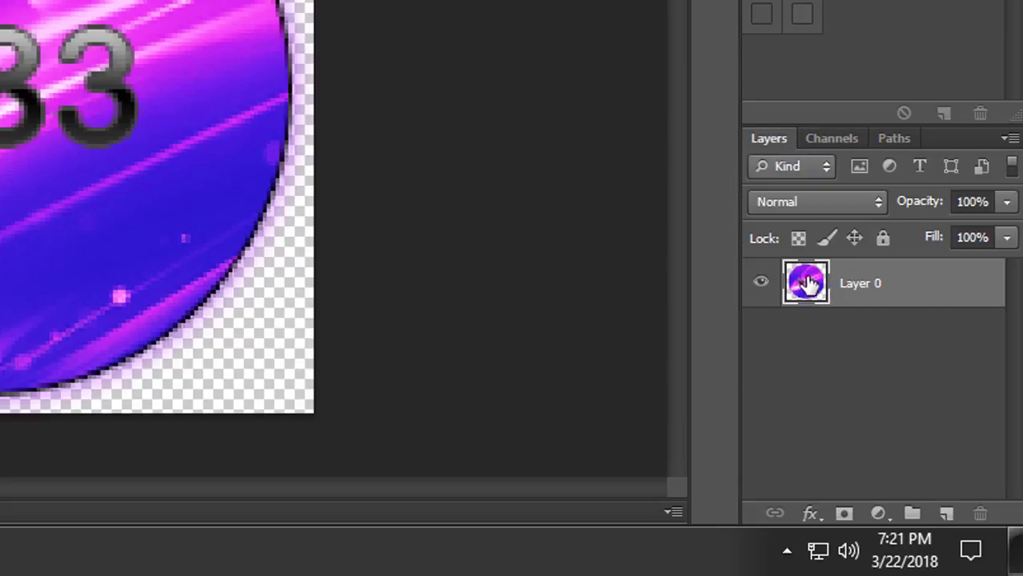
pyautogui.moveTo(805, 283)
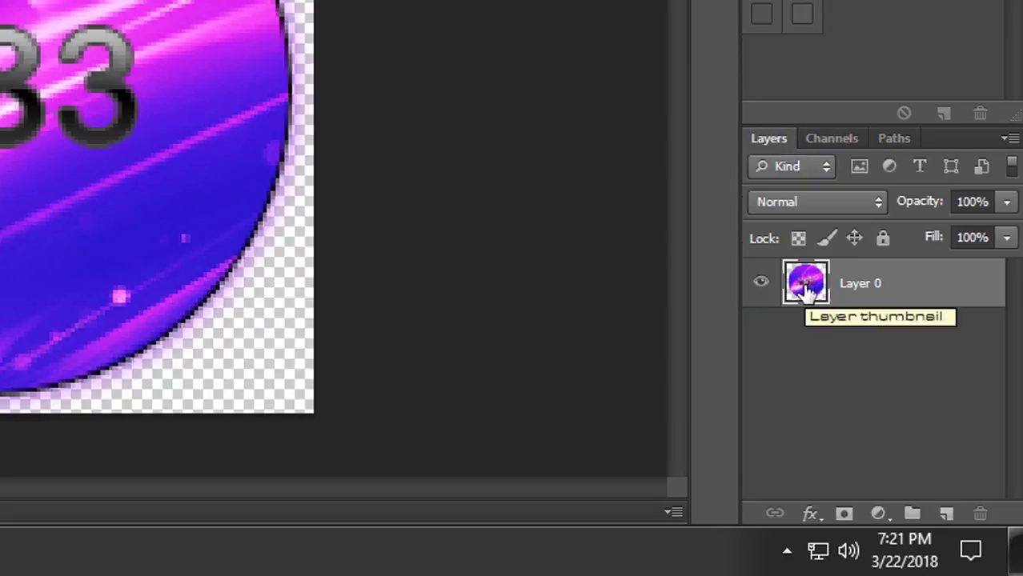
pyautogui.click(805, 282)
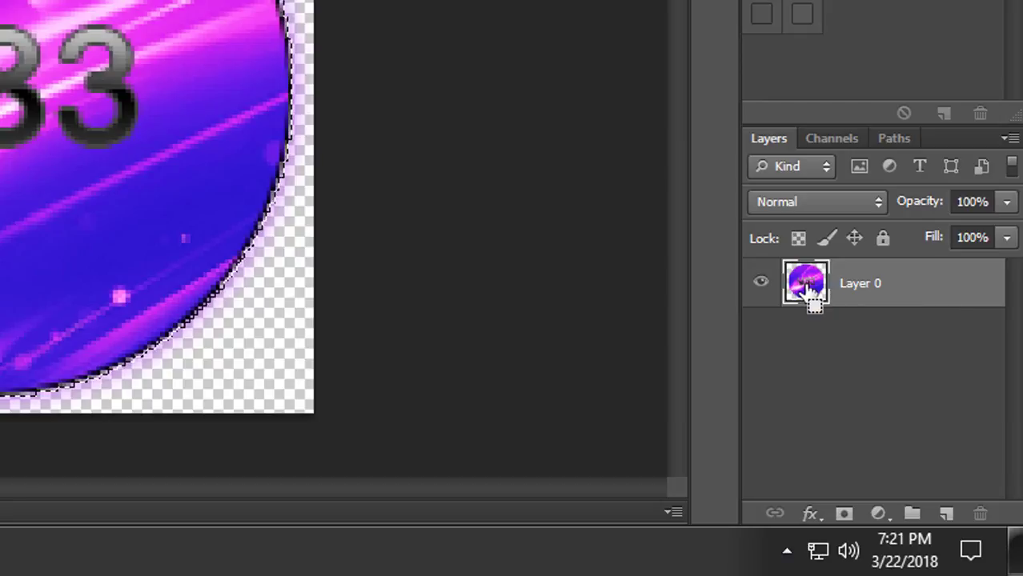
pyautogui.click(832, 137)
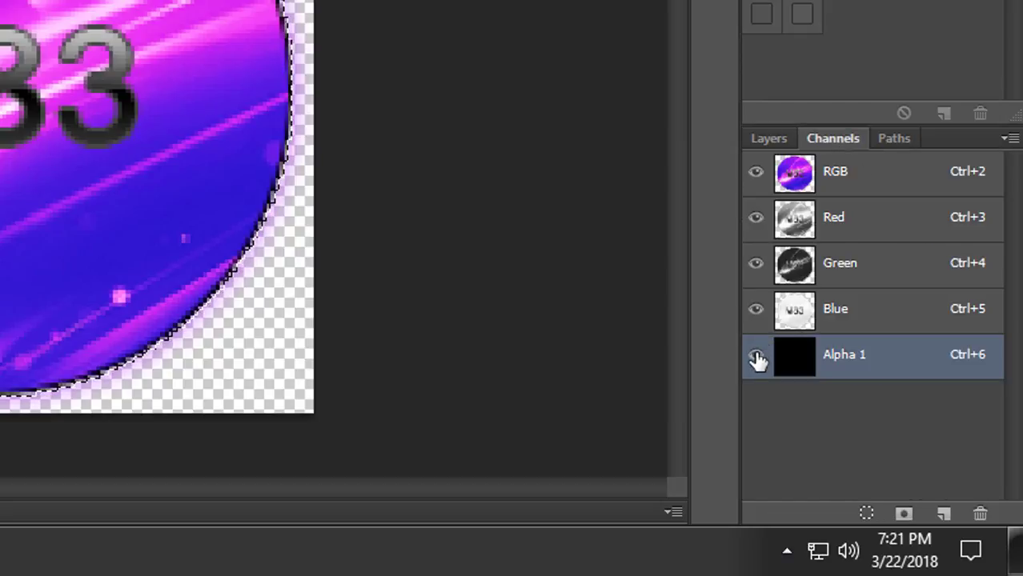
pyautogui.click(756, 355)
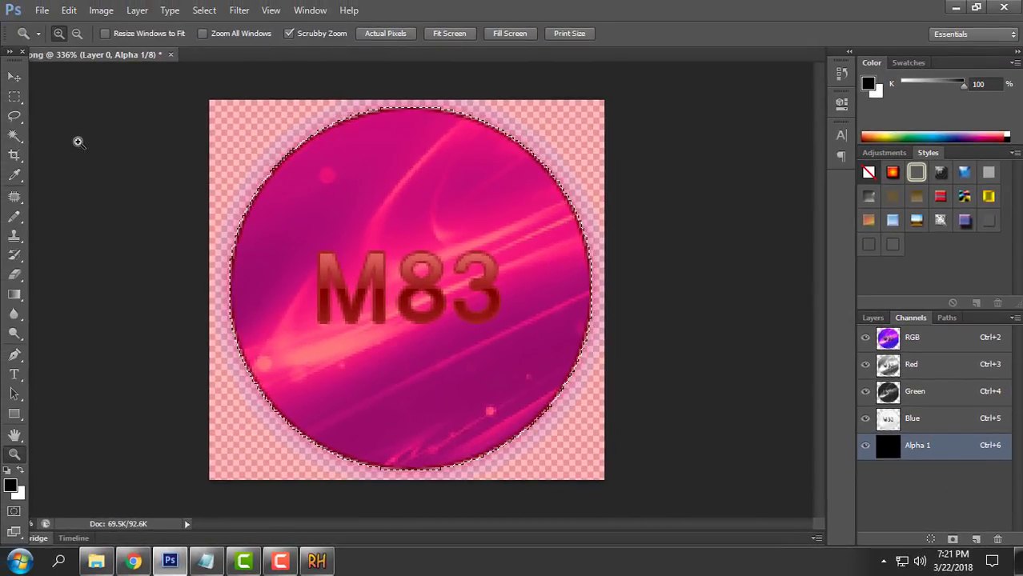
# - Fill the circle selection in Alpha 1 with the white background colour, then deselect
pyautogui.click(68, 10)
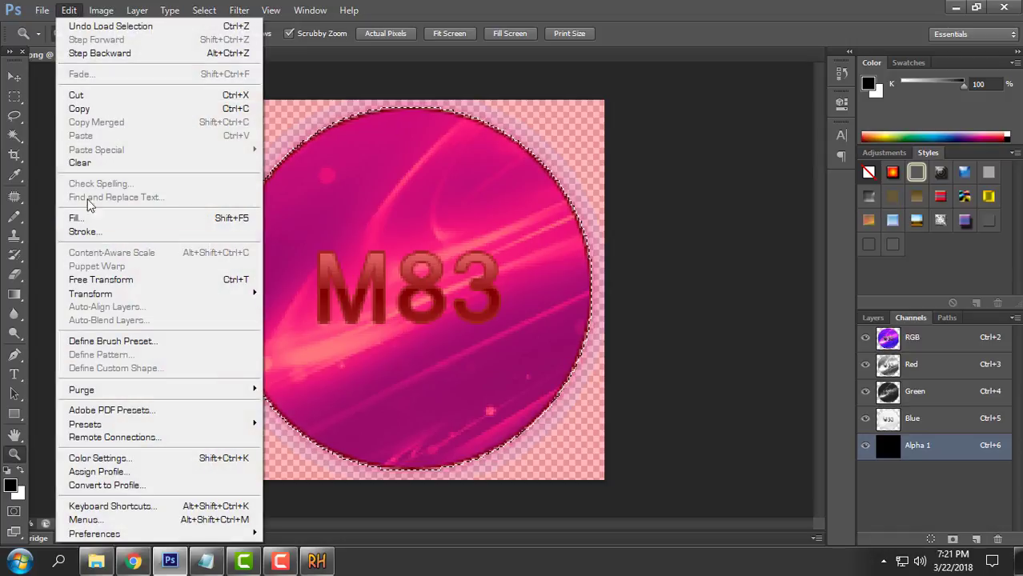
pyautogui.click(76, 218)
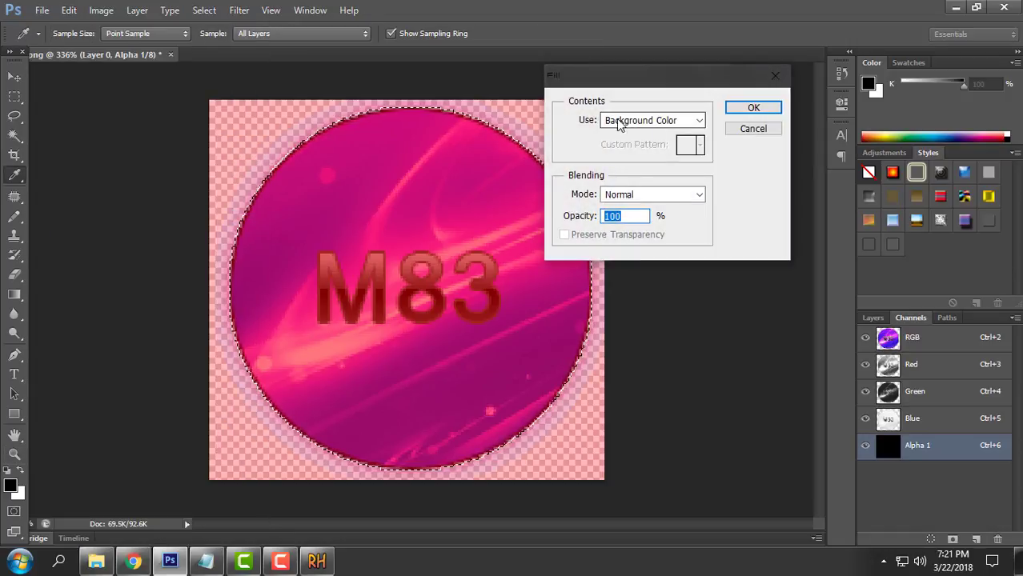
pyautogui.click(653, 120)
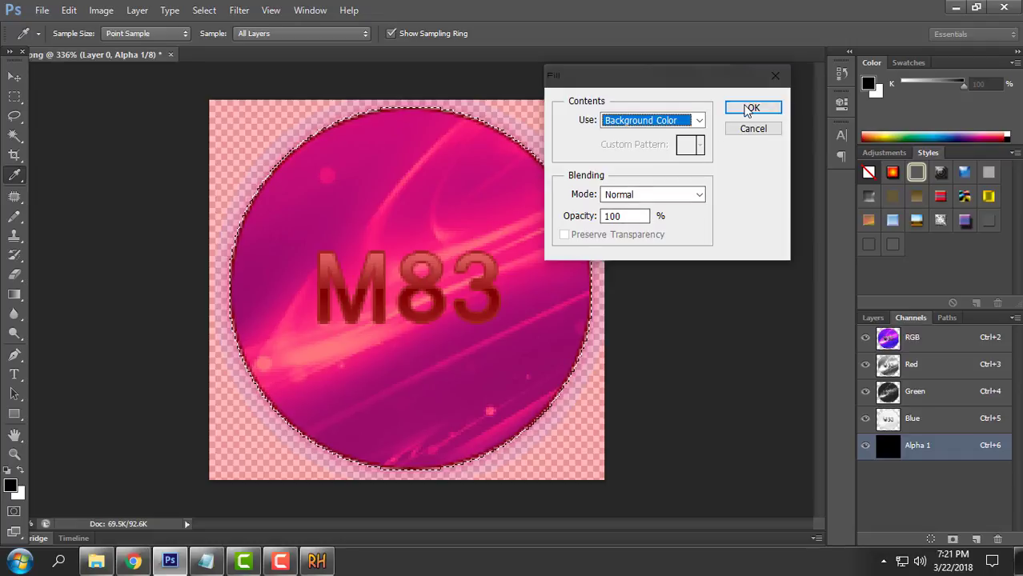
pyautogui.click(751, 108)
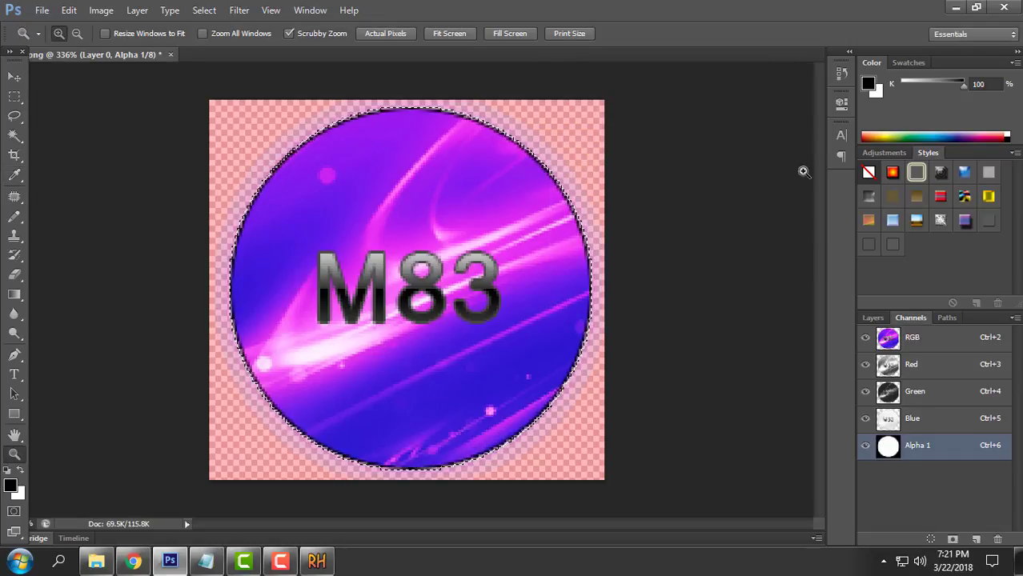
pyautogui.moveTo(170, 110)
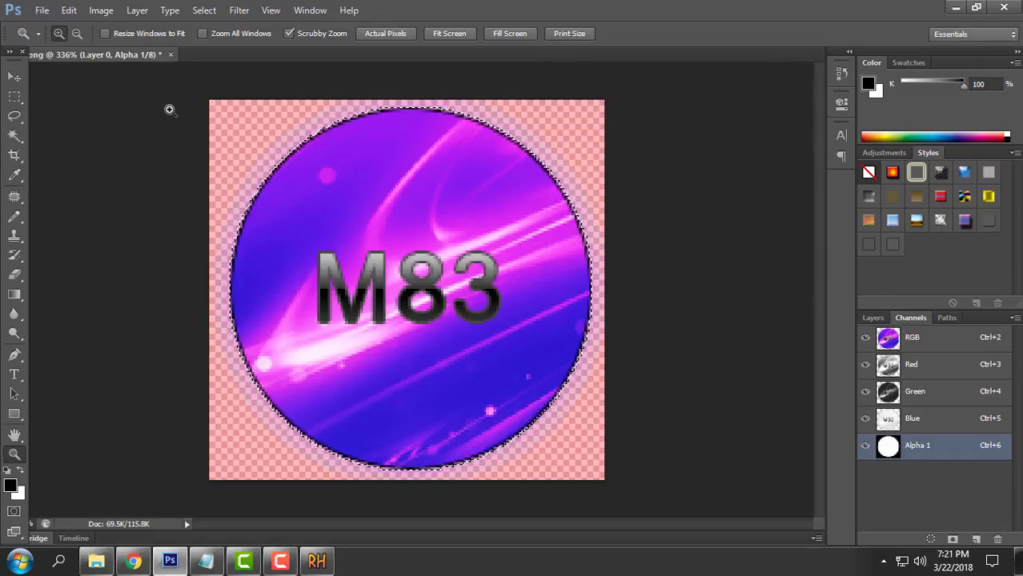
pyautogui.click(204, 11)
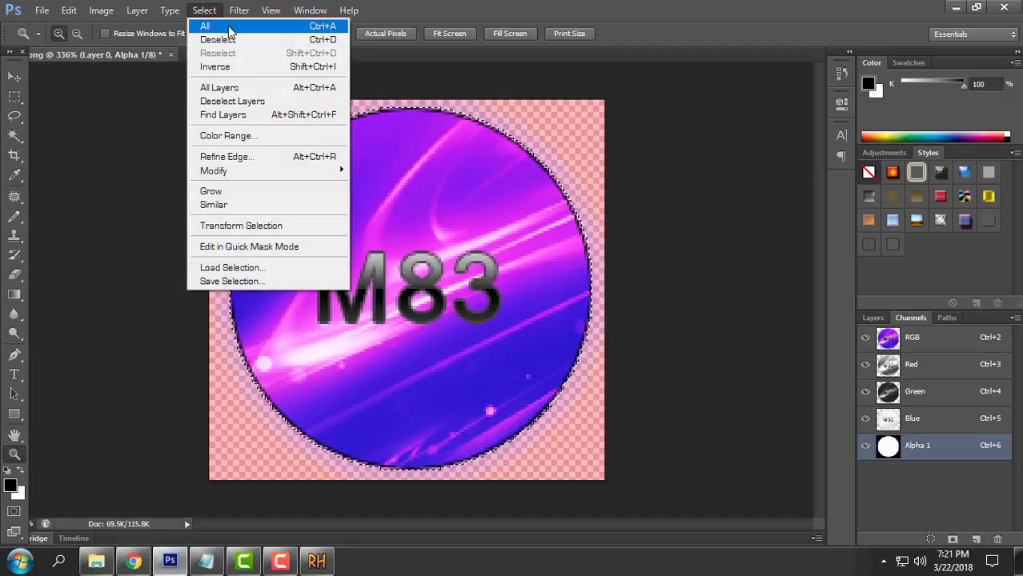
pyautogui.click(219, 39)
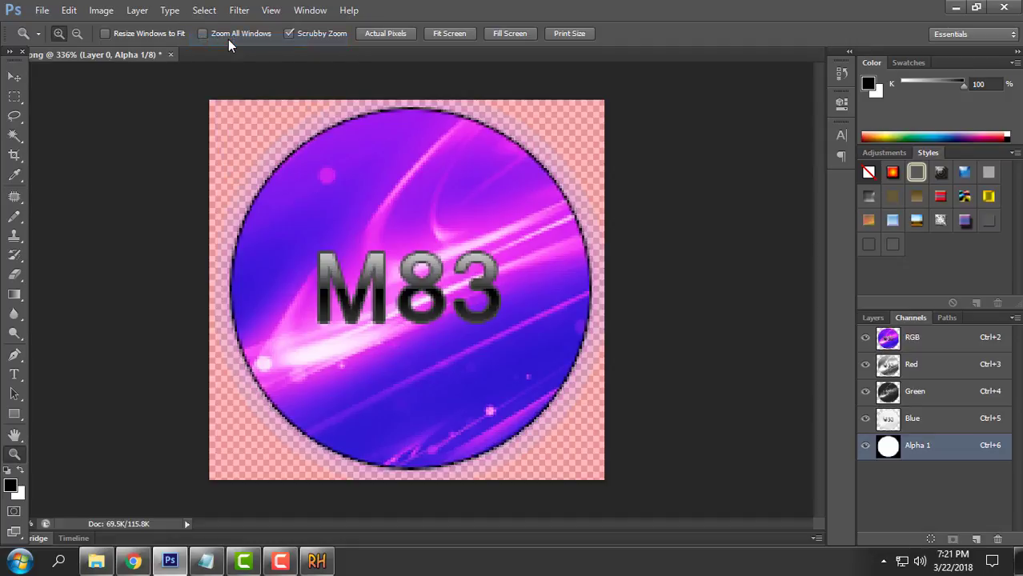
pyautogui.click(42, 10)
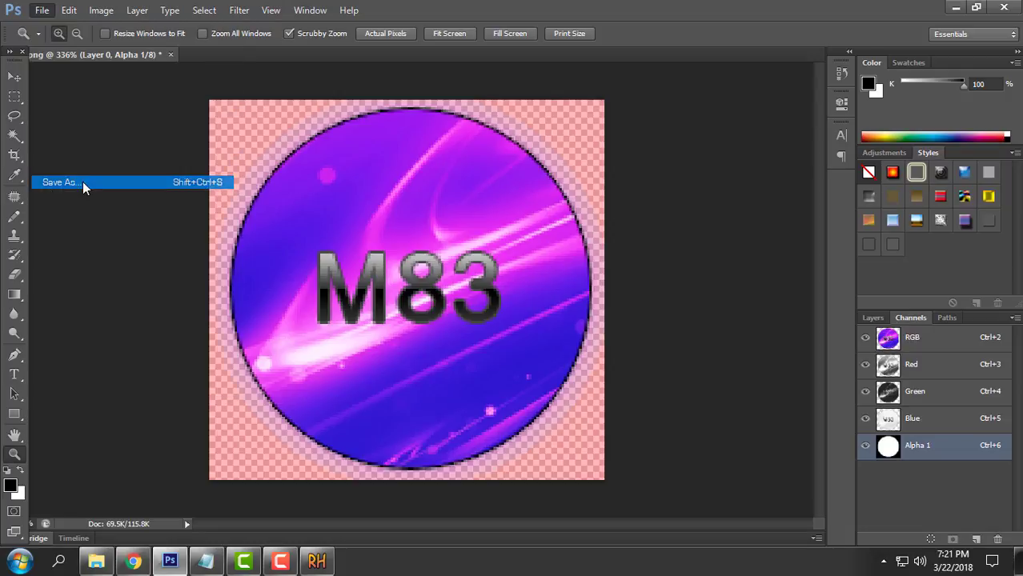
# - Save the logo with its Alpha 1 channel as 11050.bmp in BMP format
pyautogui.click(60, 181)
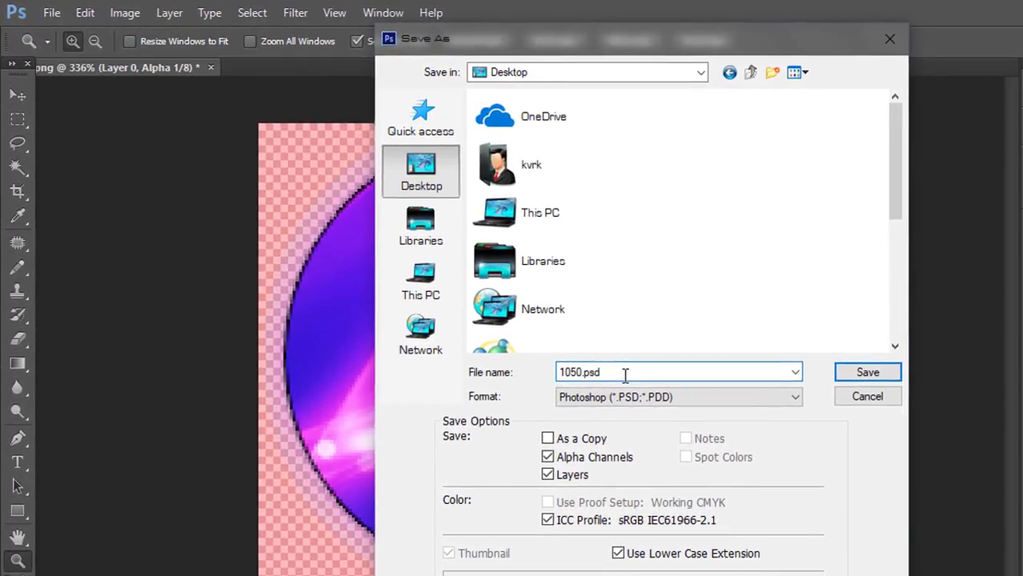
pyautogui.click(563, 372)
pyautogui.write('1')
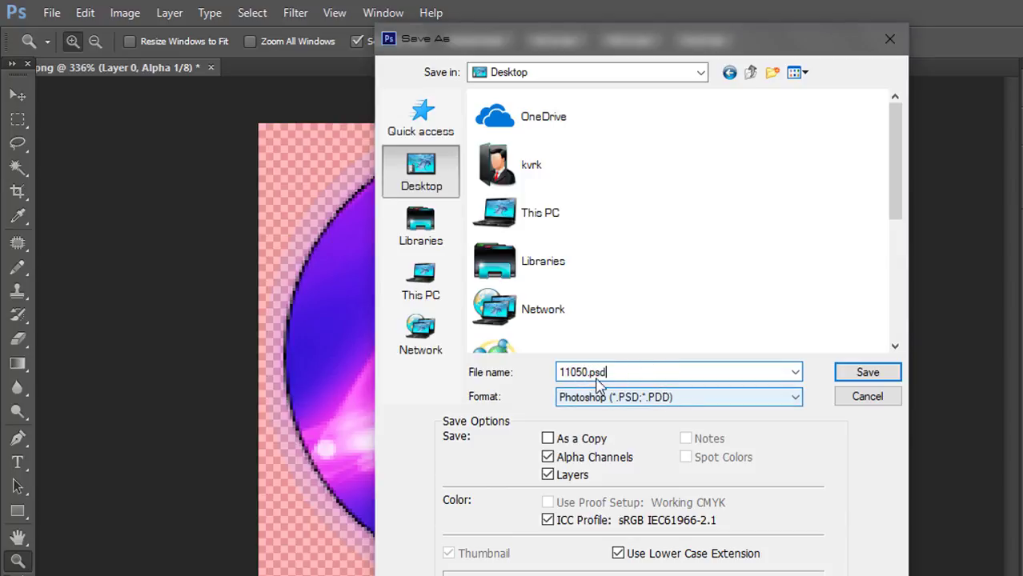
pyautogui.moveTo(594, 408)
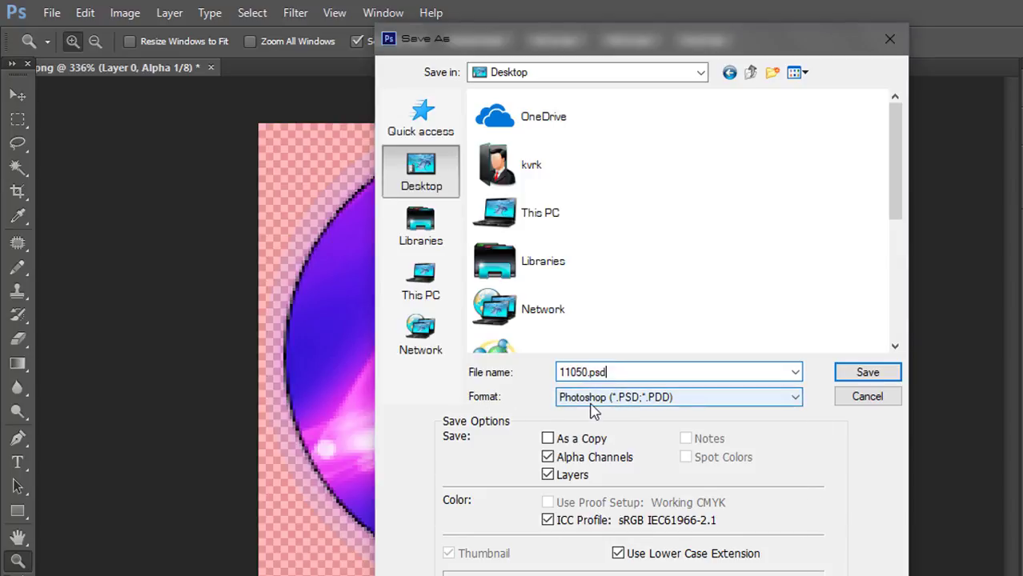
pyautogui.click(678, 396)
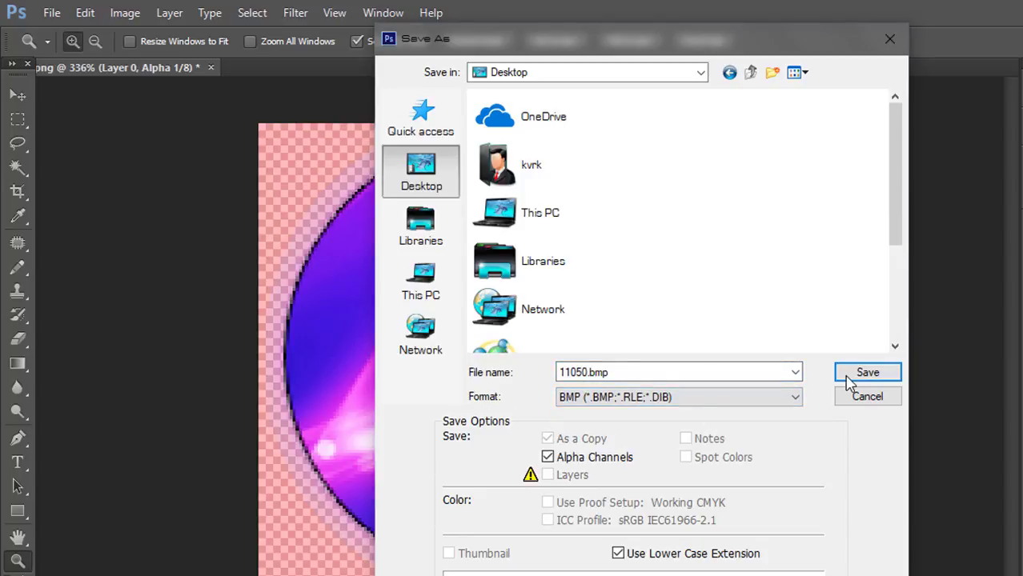
pyautogui.click(867, 372)
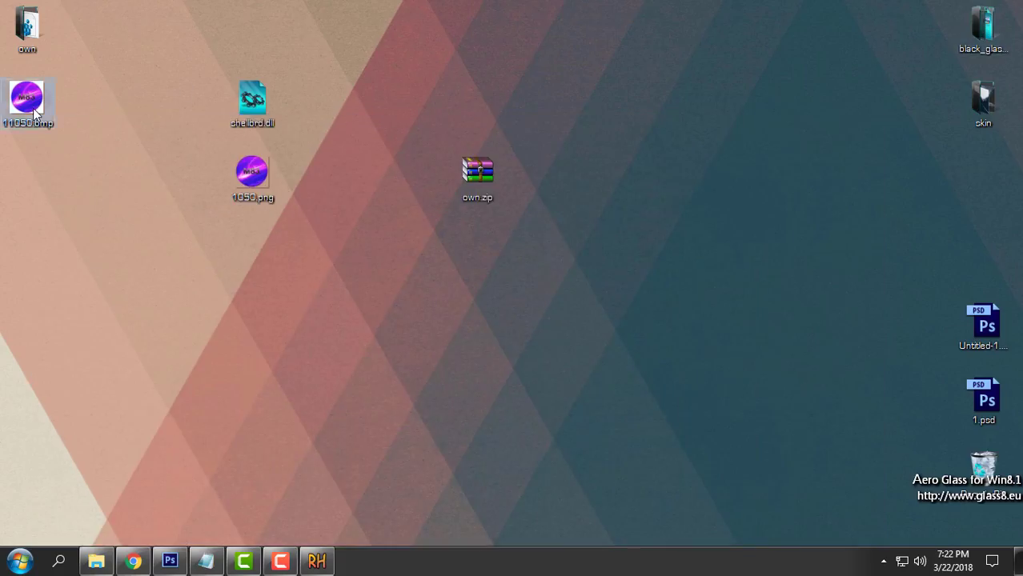
pyautogui.moveTo(4, 238)
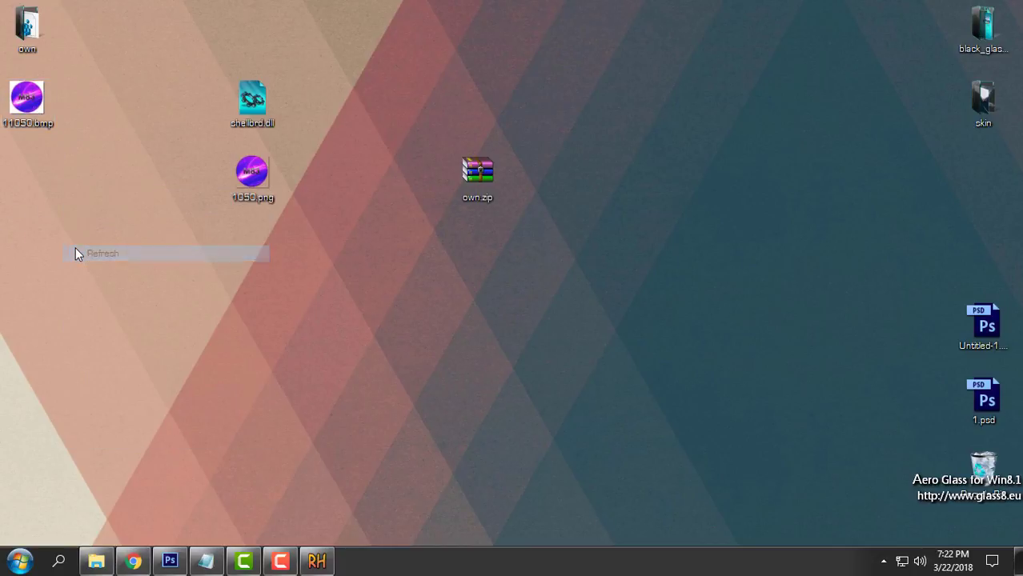
# - Refresh the desktop and open shellbrd.dll in Resource Hacker
pyautogui.click(102, 253)
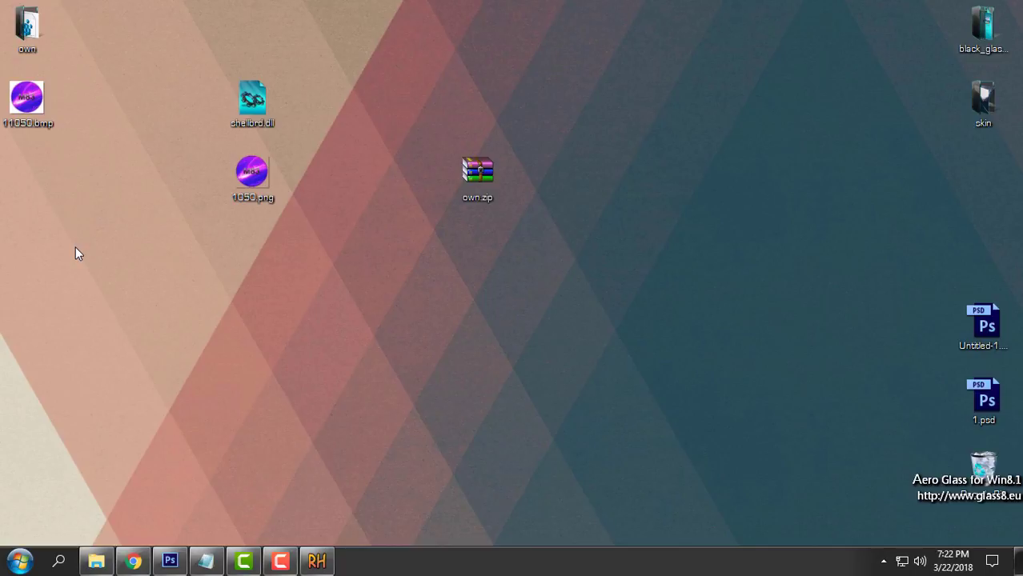
pyautogui.doubleClick(252, 98)
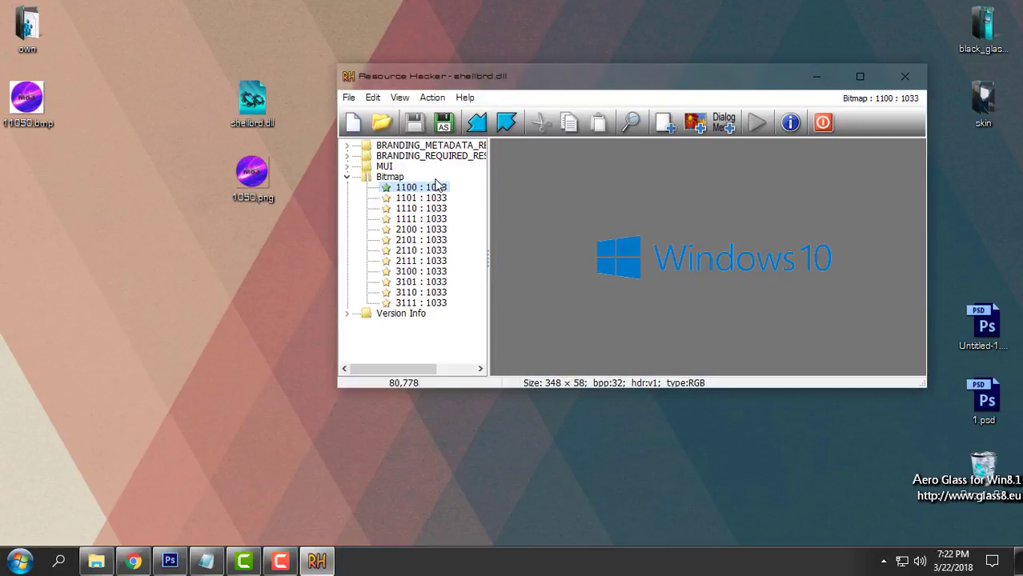
pyautogui.moveTo(209, 547)
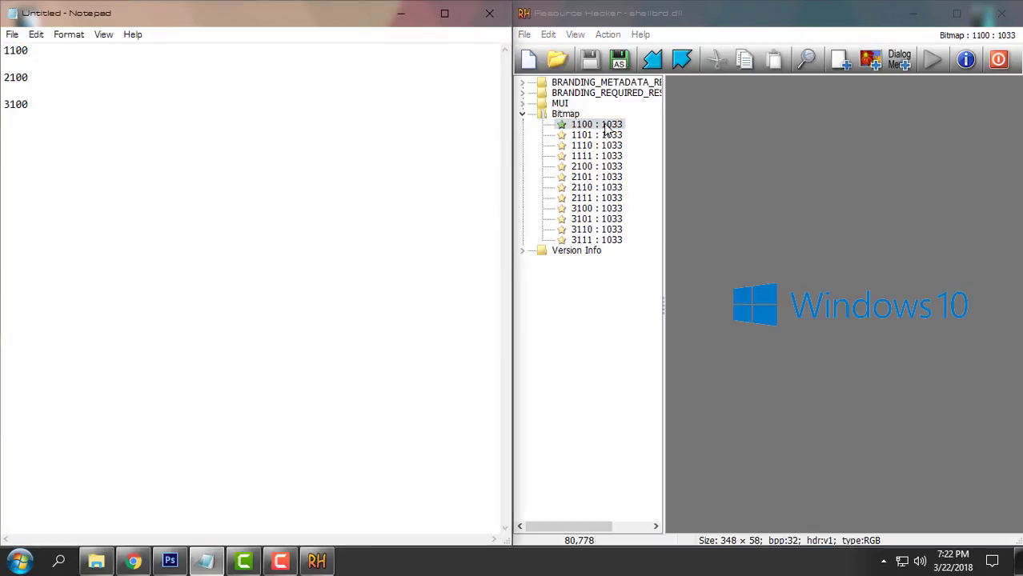
# - Replace bitmap 1100 in shellbrd.dll with the M83 logo from 11050.bmp
pyautogui.click(596, 124)
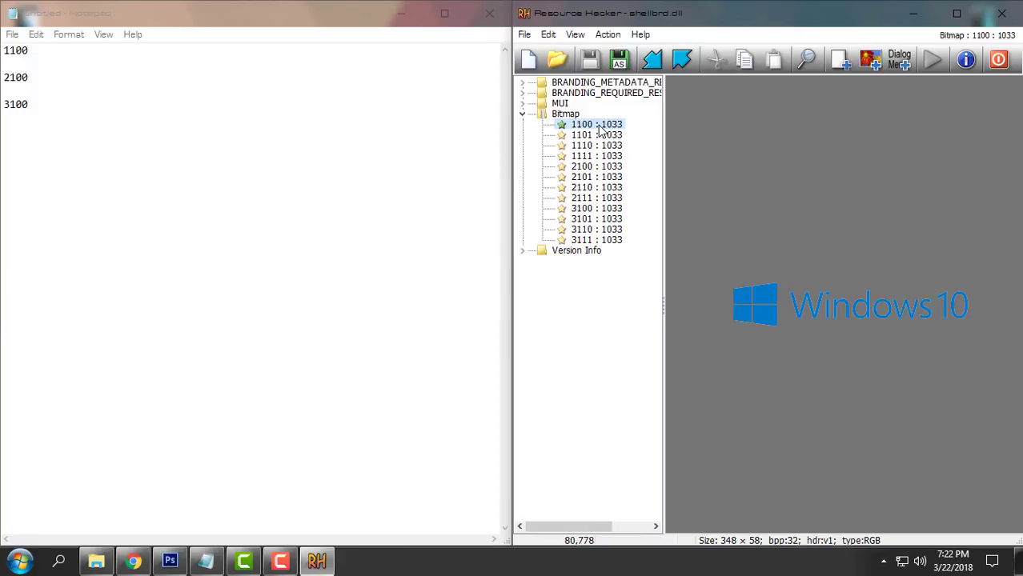
pyautogui.rightClick(596, 124)
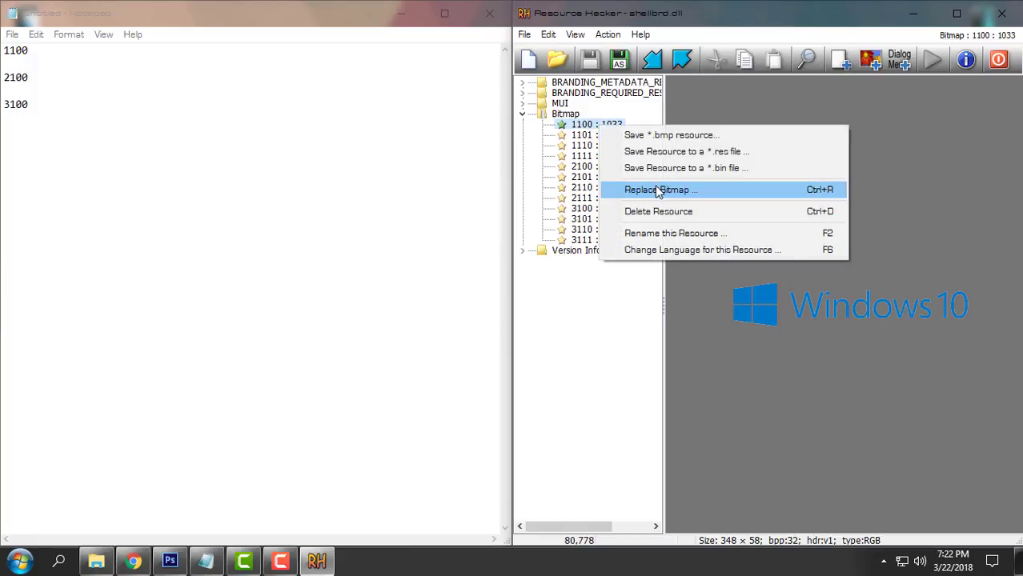
pyautogui.click(660, 190)
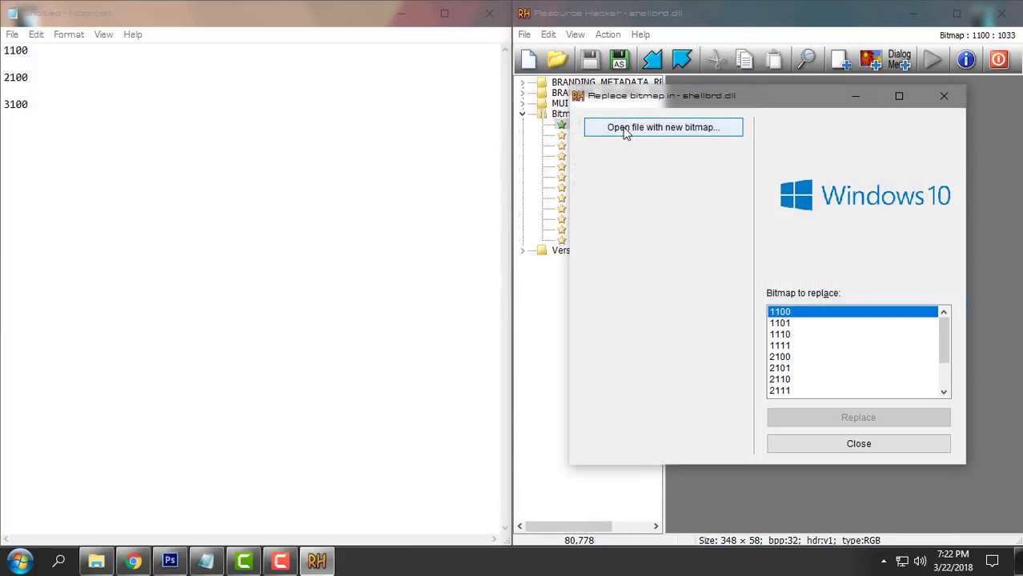
pyautogui.click(662, 127)
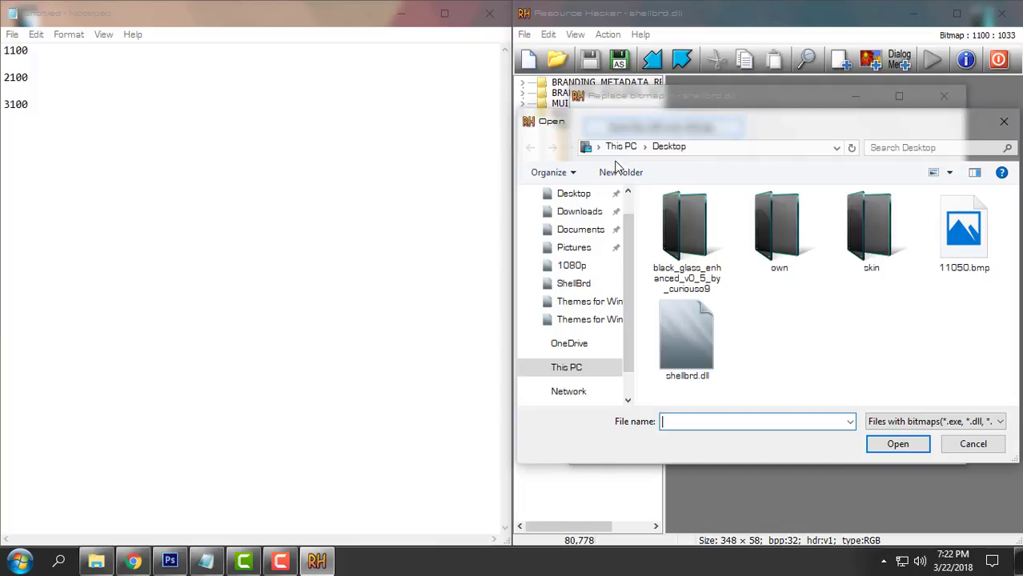
pyautogui.click(963, 228)
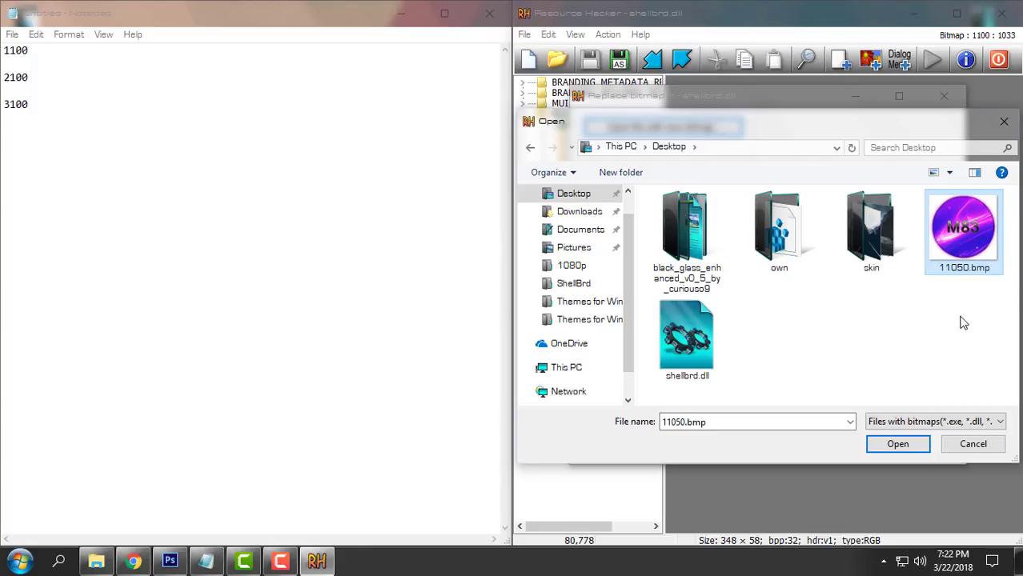
pyautogui.click(897, 444)
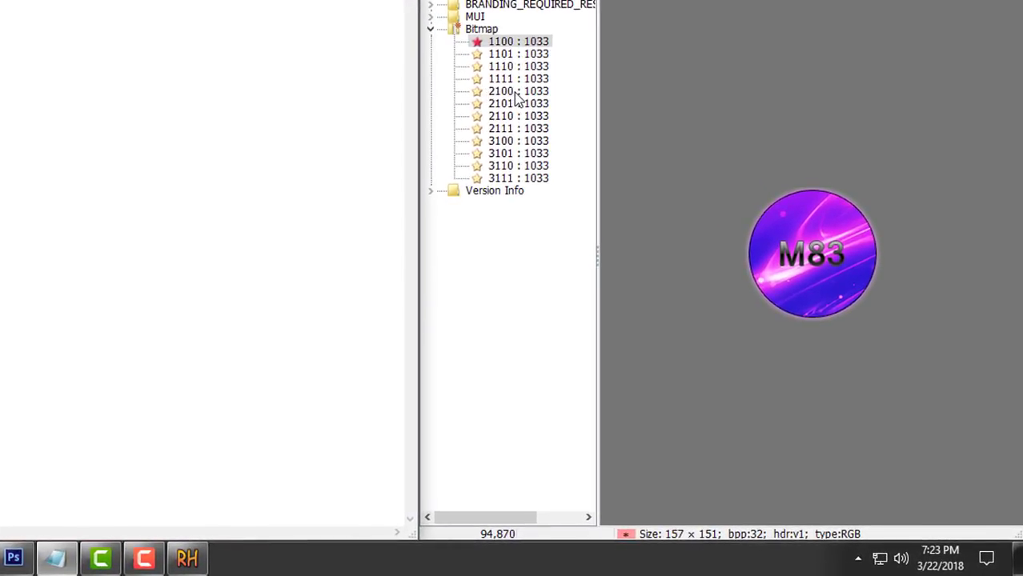
# - Replace bitmap 2100 with the M83 logo from 11050.bmp
pyautogui.rightClick(518, 91)
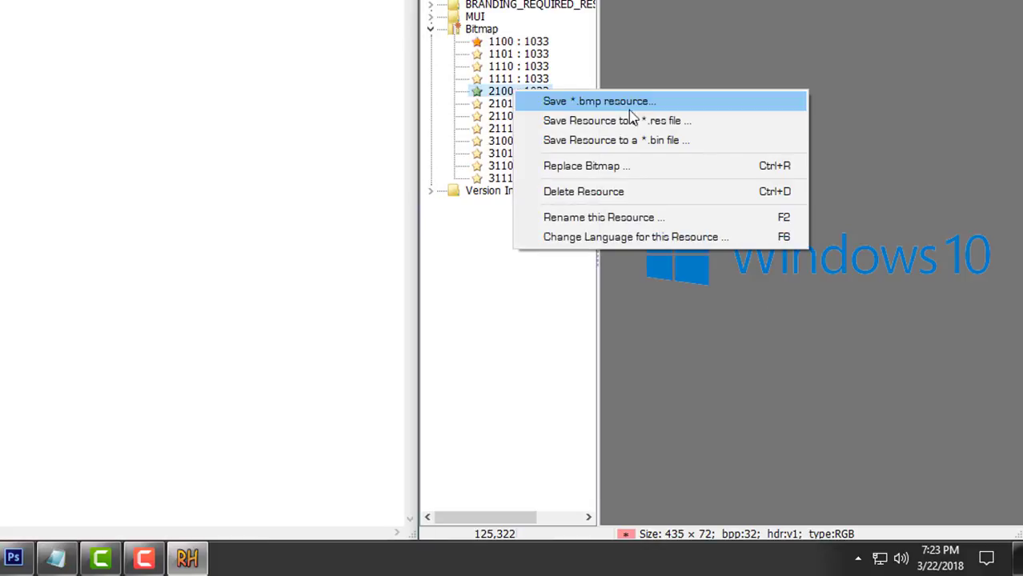
pyautogui.click(586, 165)
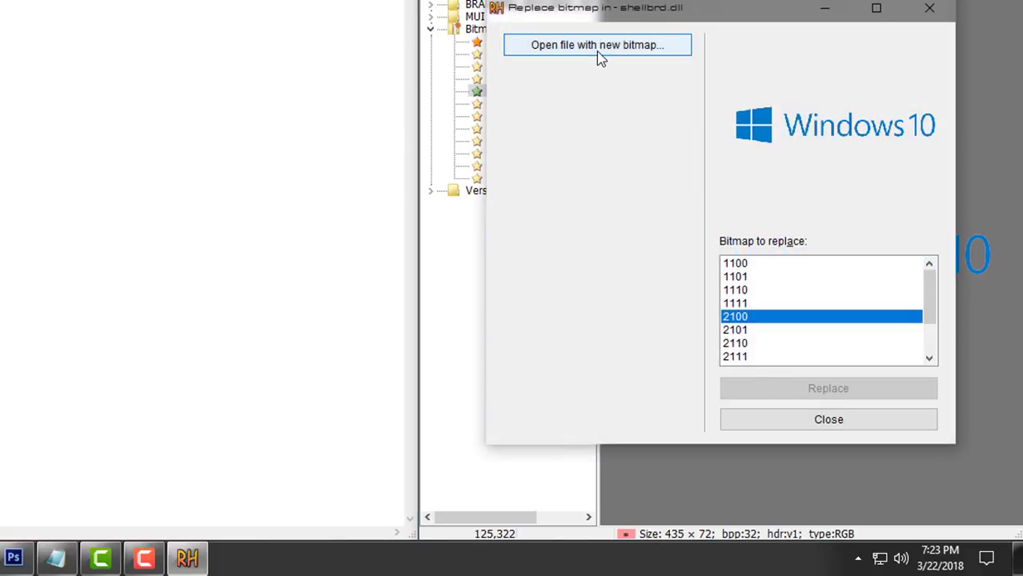
pyautogui.click(597, 44)
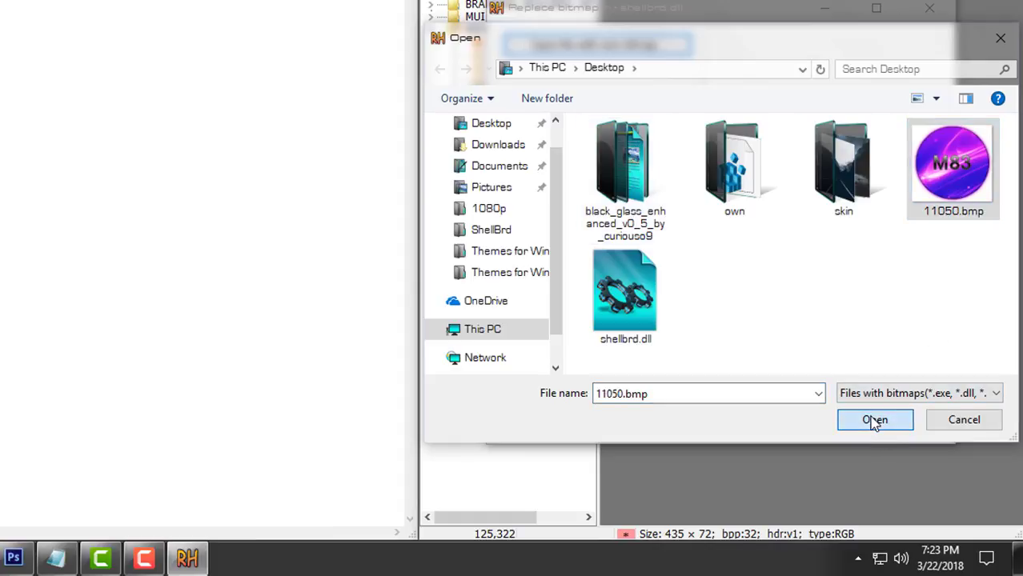
pyautogui.click(874, 419)
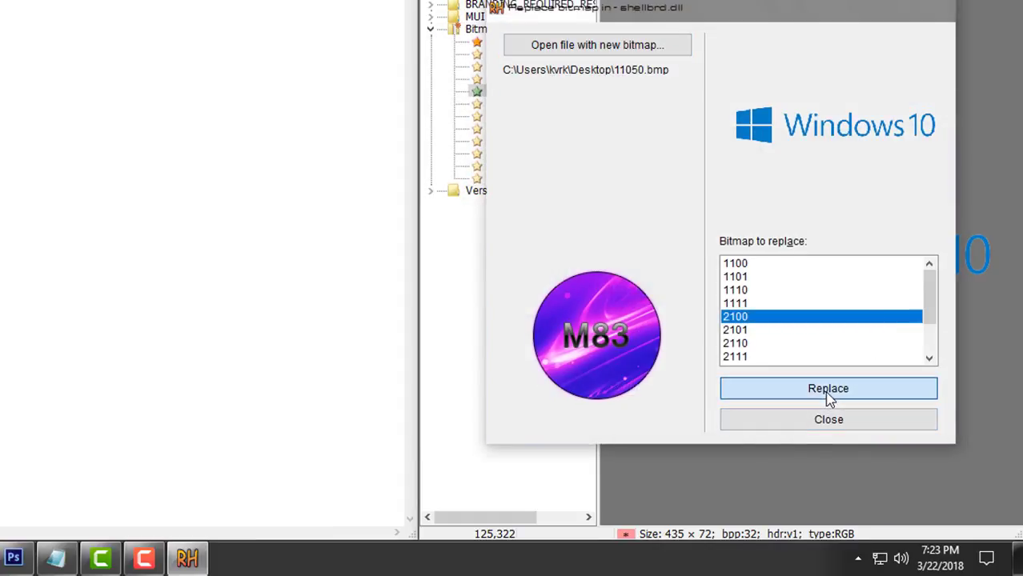
pyautogui.click(828, 388)
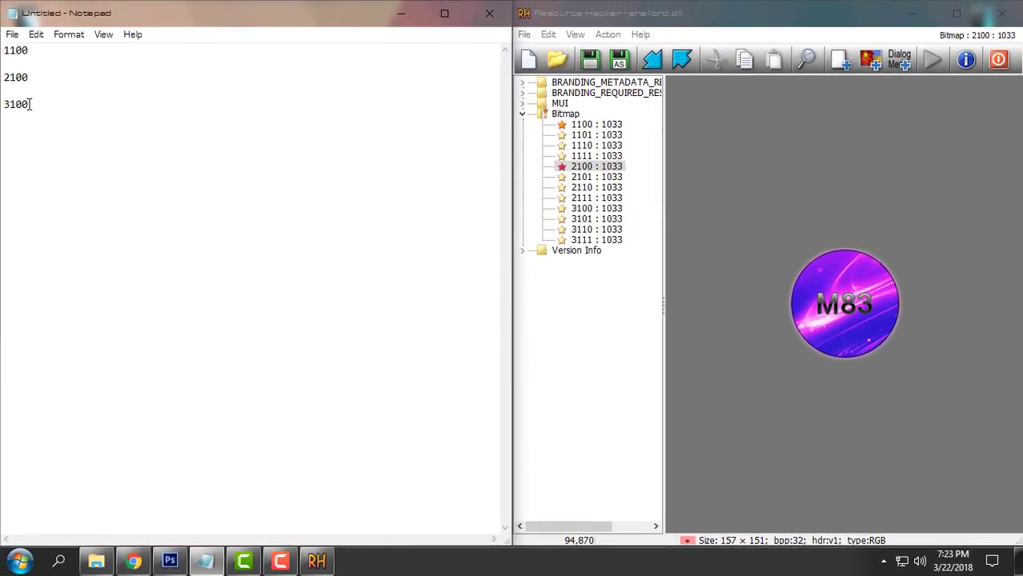
# - Replace bitmap 3100 with 11050.bmp, then close the note listing bitmap IDs
pyautogui.rightClick(596, 208)
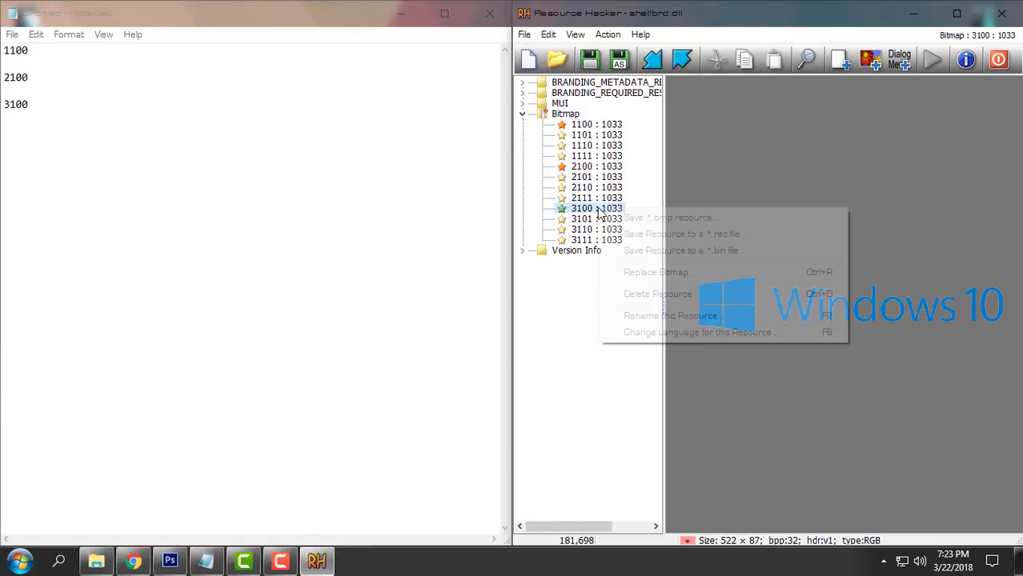
pyautogui.click(655, 273)
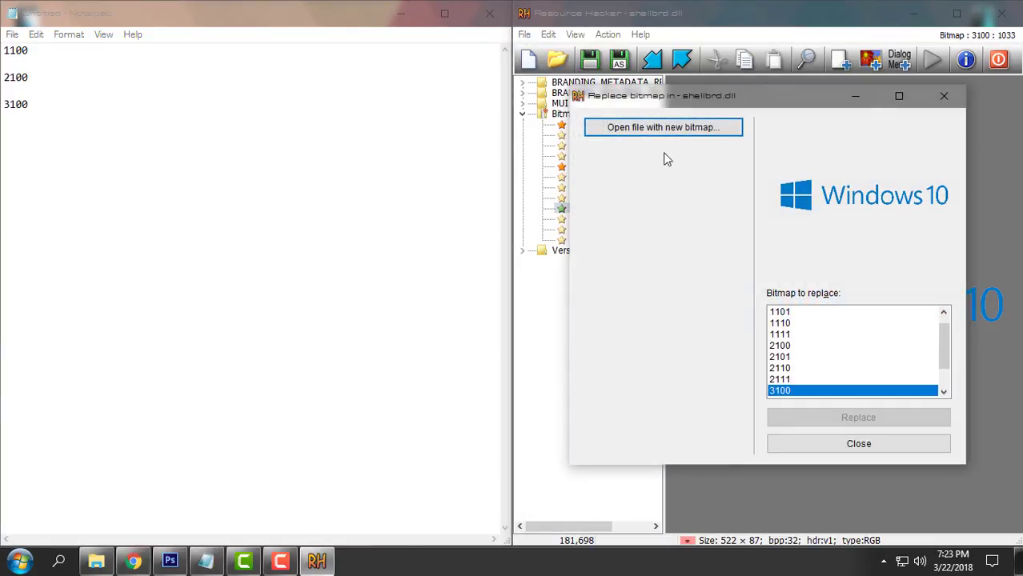
pyautogui.click(663, 127)
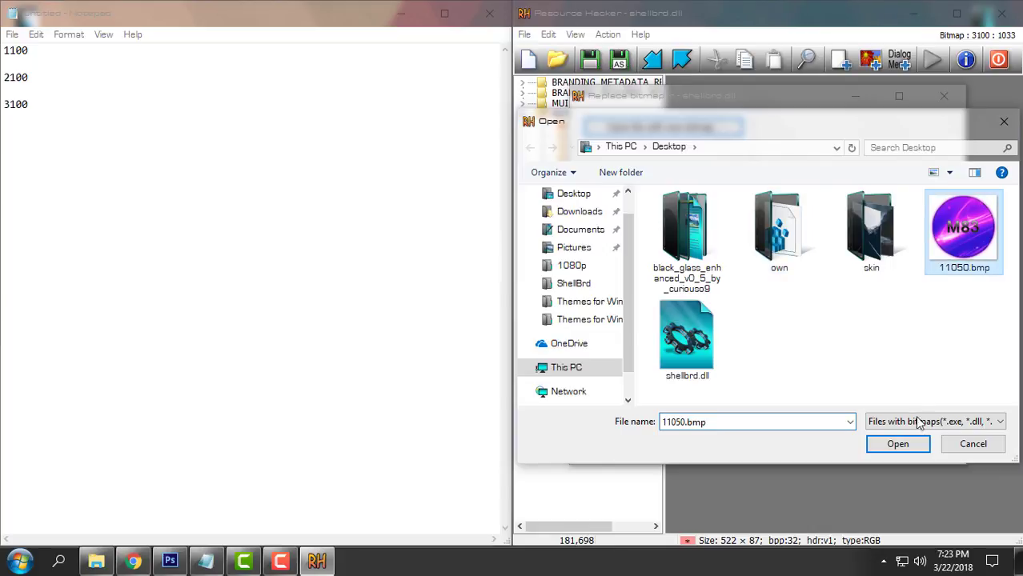
pyautogui.click(897, 444)
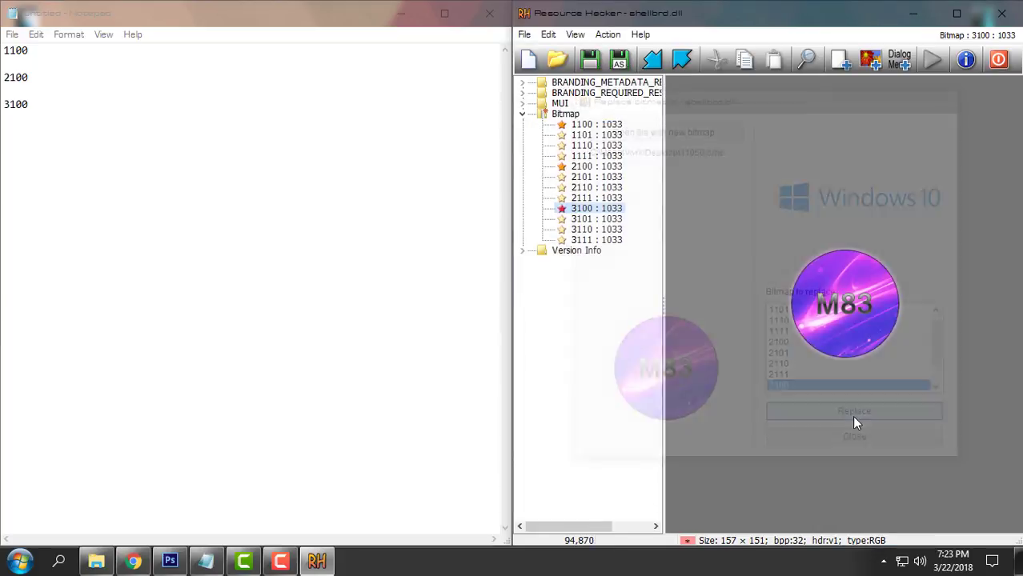
pyautogui.click(854, 410)
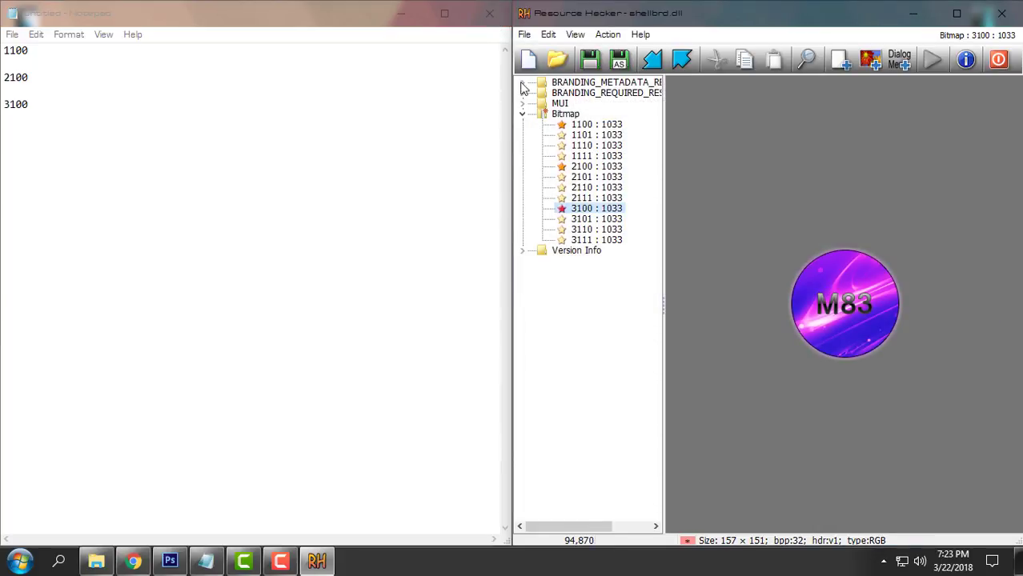
pyautogui.click(489, 14)
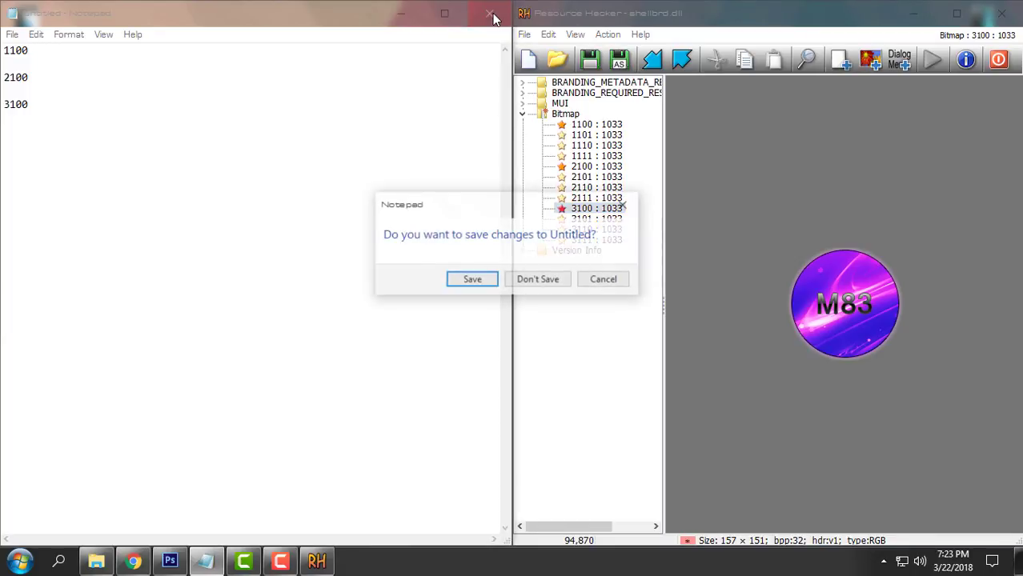
# - Discard the unsaved ID note, reposition Resource Hacker, and save the edited shellbrd.dll
pyautogui.click(537, 279)
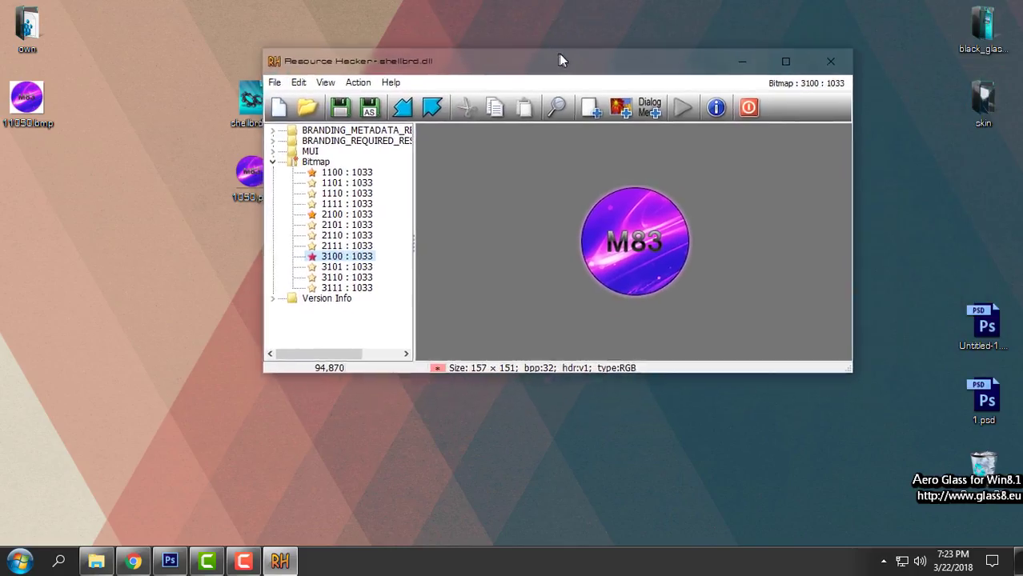
pyautogui.moveTo(560, 61); pyautogui.dragTo(654, 67)
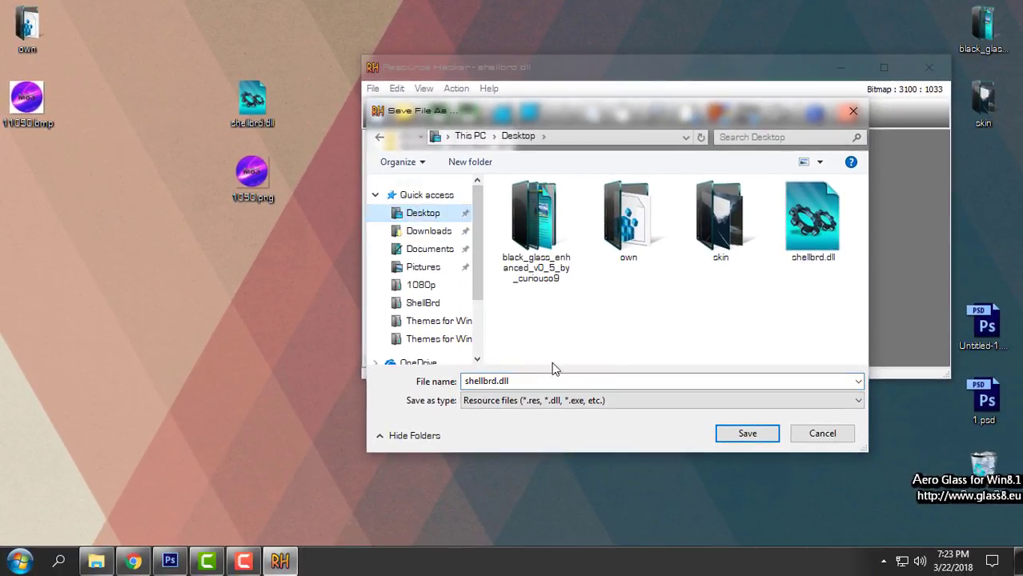
pyautogui.click(542, 381)
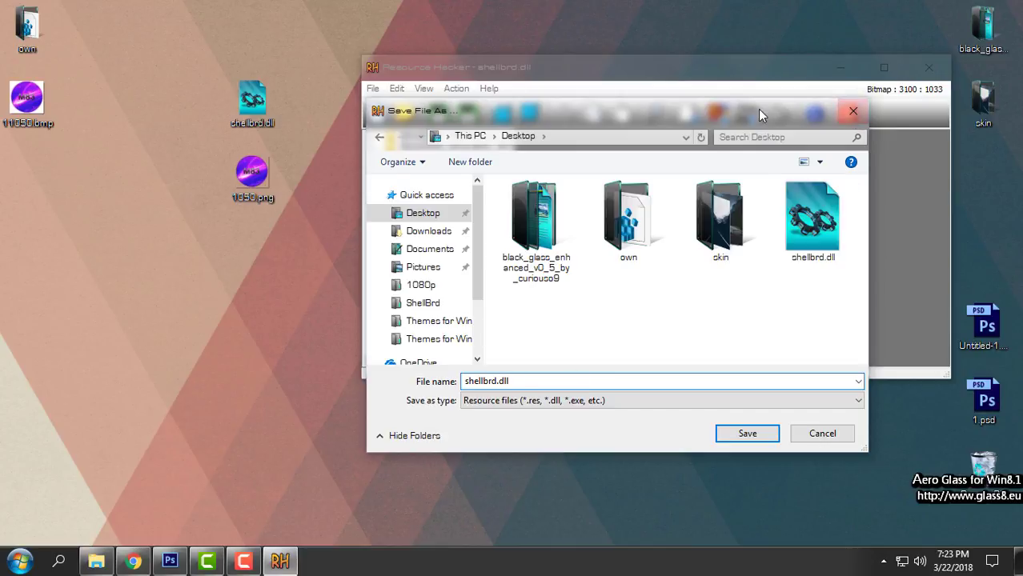
pyautogui.rightClick(252, 100)
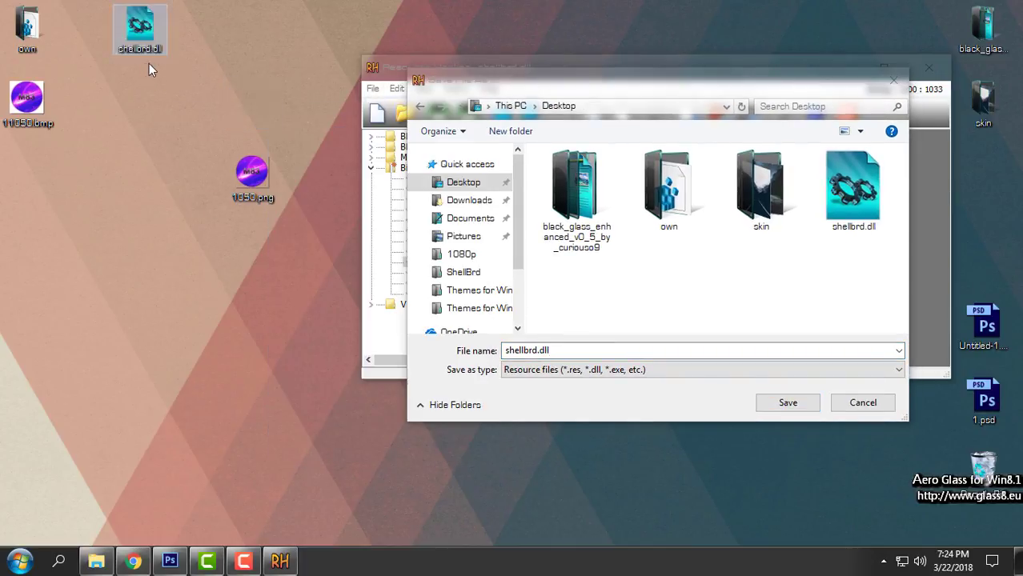
pyautogui.click(140, 28)
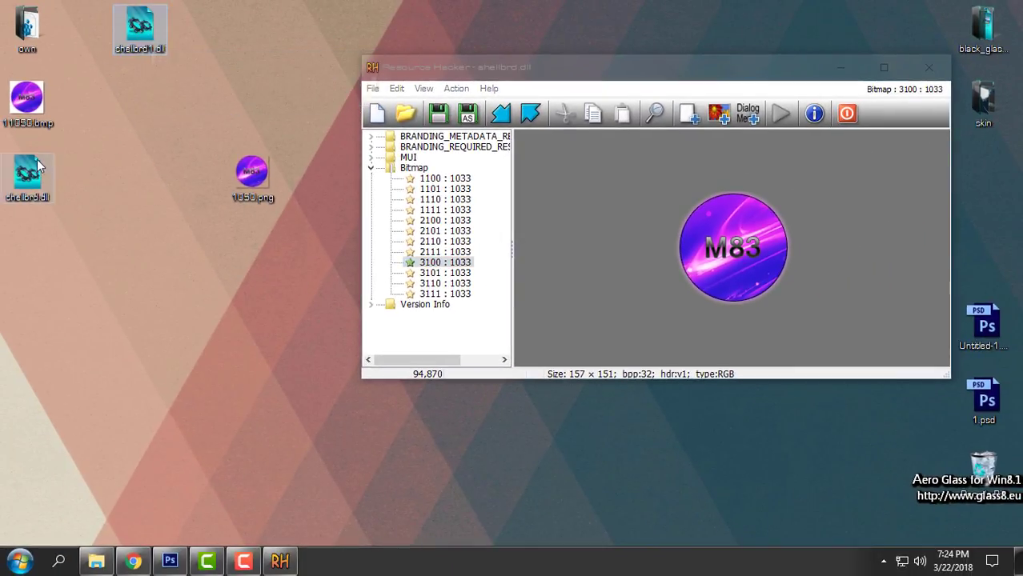
pyautogui.moveTo(27, 172)
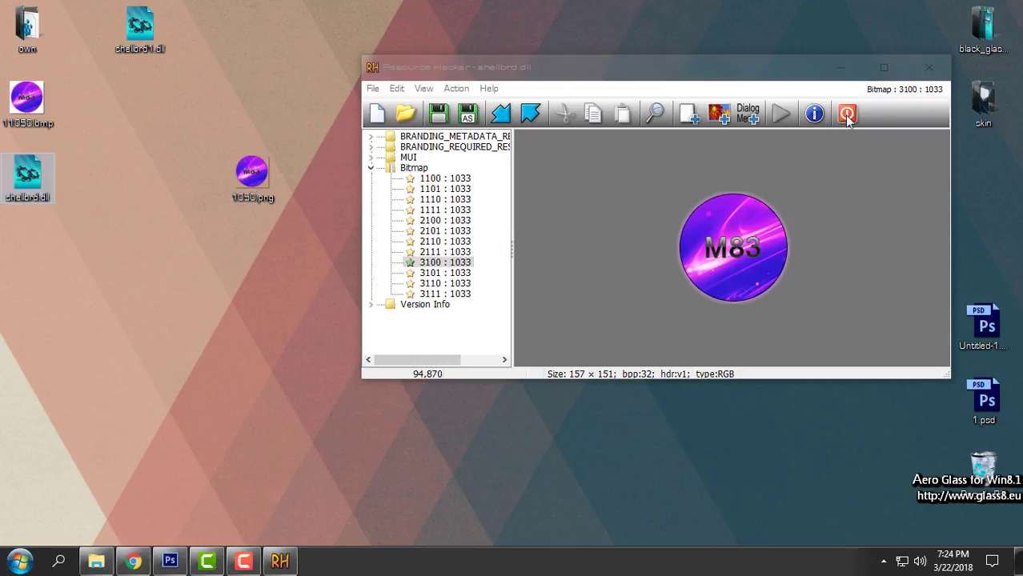
pyautogui.moveTo(928, 68)
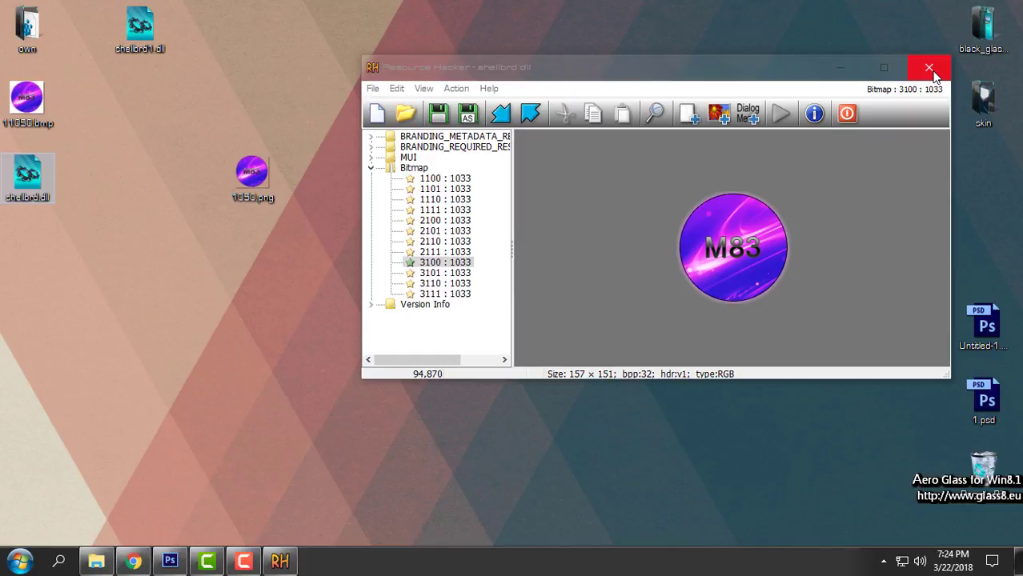
# - Close Resource Hacker and swap ShellBrd's original shellbrd.dll for the edited 839 KB copy
pyautogui.click(929, 67)
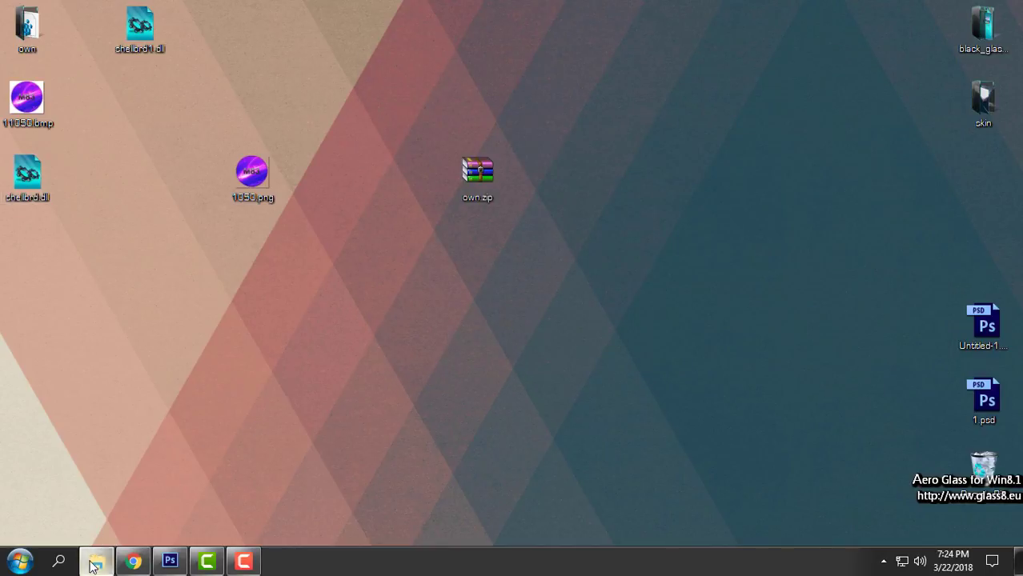
pyautogui.click(95, 560)
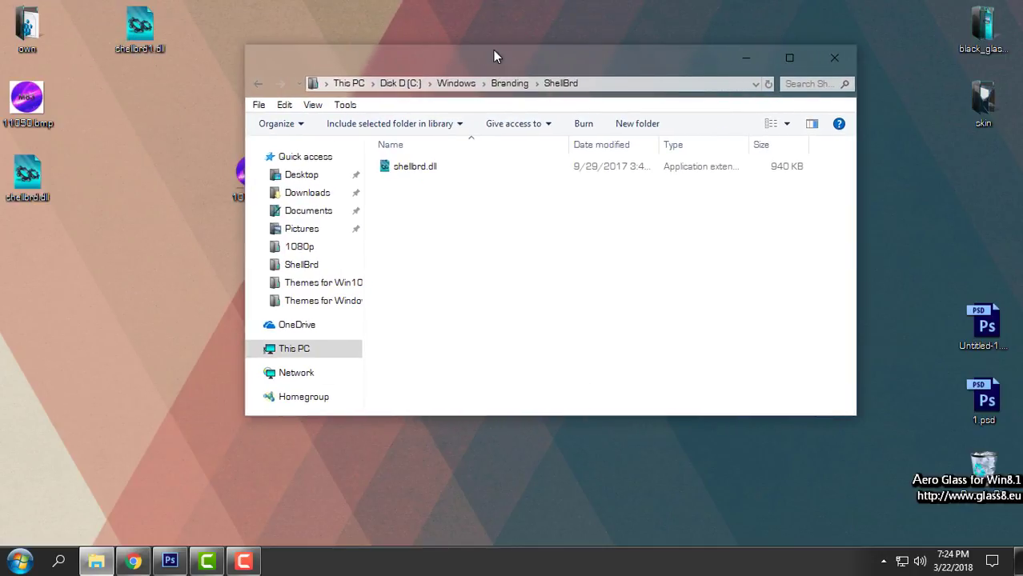
pyautogui.rightClick(414, 166)
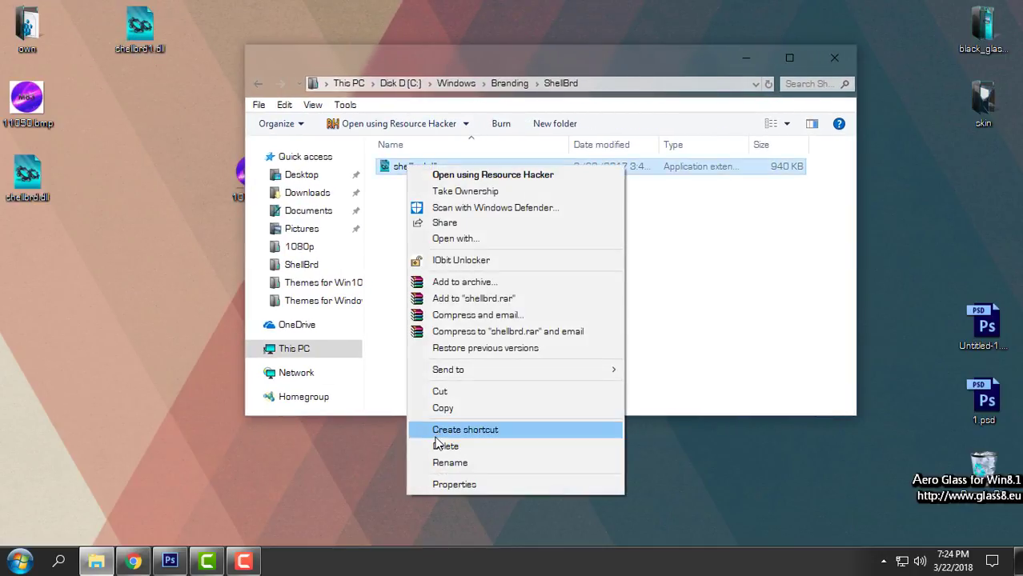
pyautogui.moveTo(444, 462)
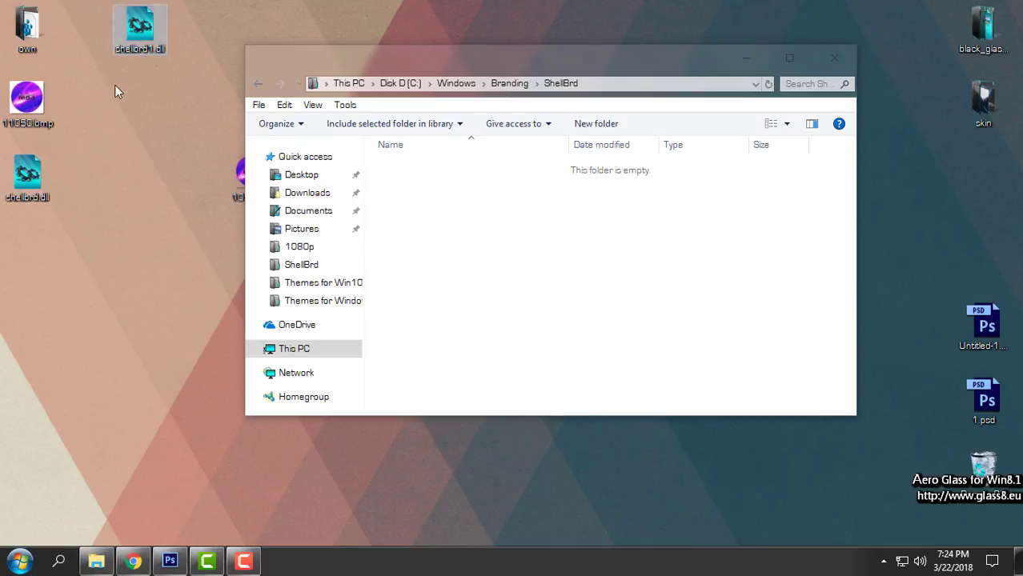
pyautogui.moveTo(27, 175)
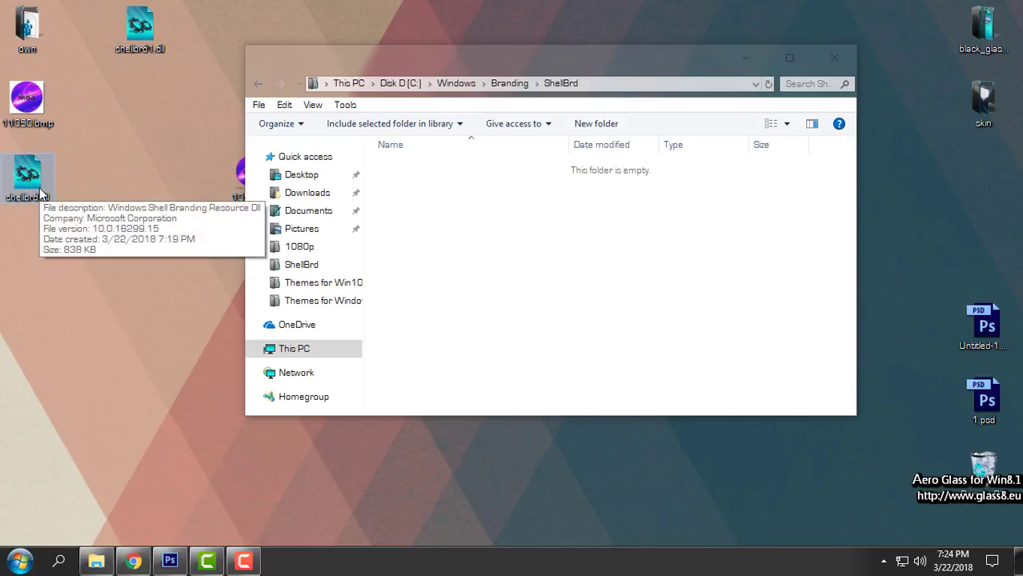
pyautogui.moveTo(40, 198)
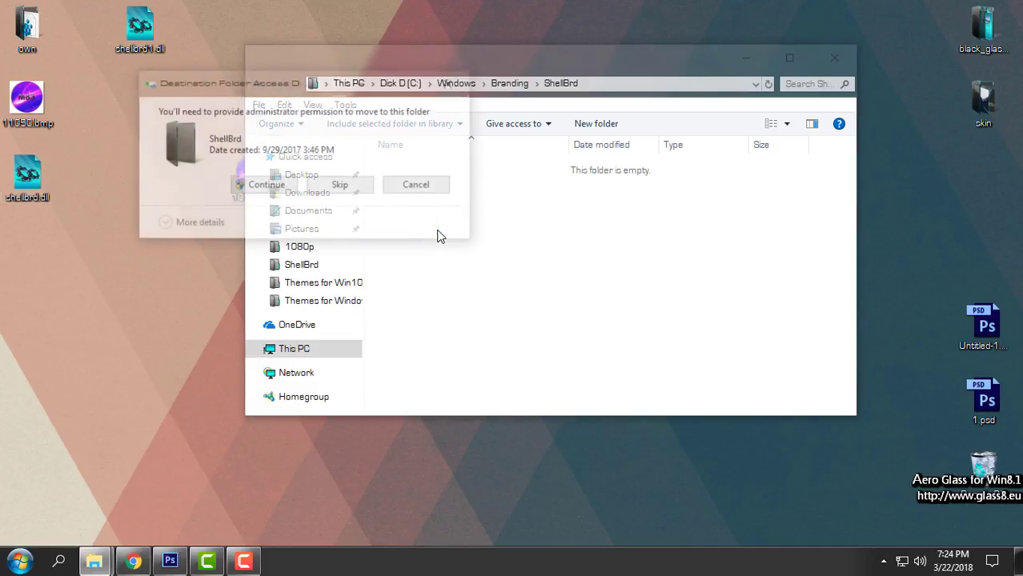
pyautogui.click(266, 184)
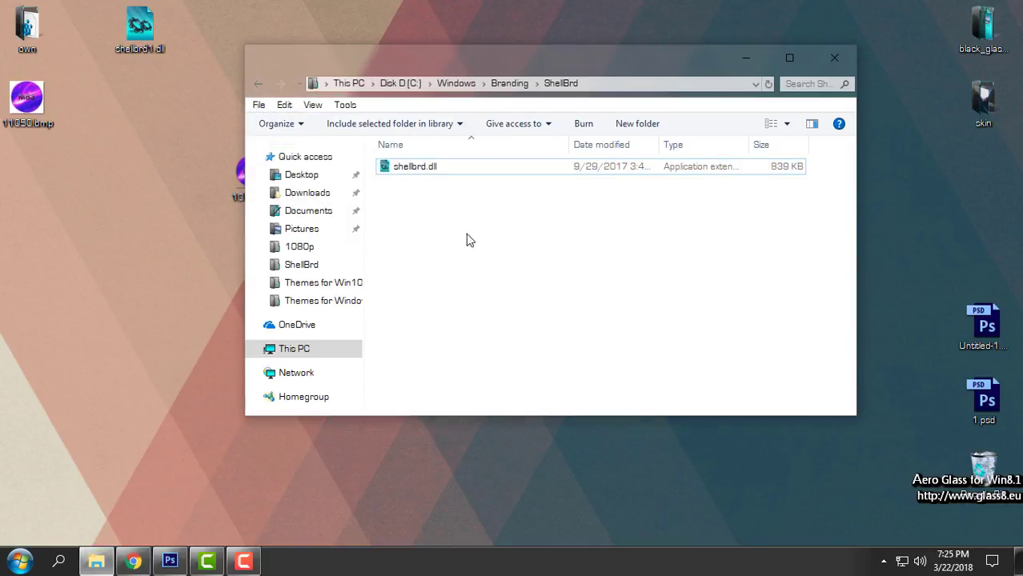
pyautogui.click(415, 165)
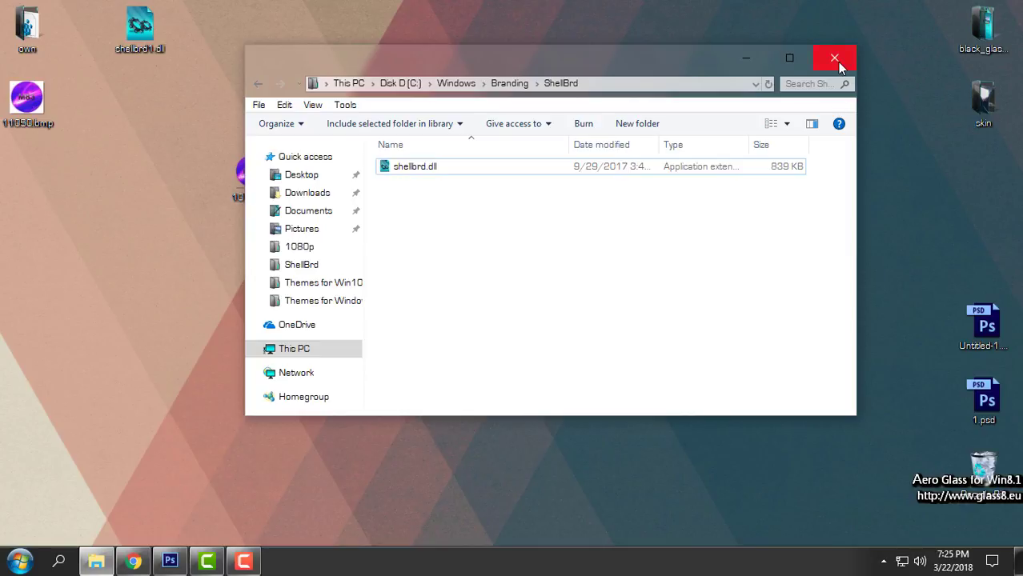
pyautogui.rightClick(480, 240)
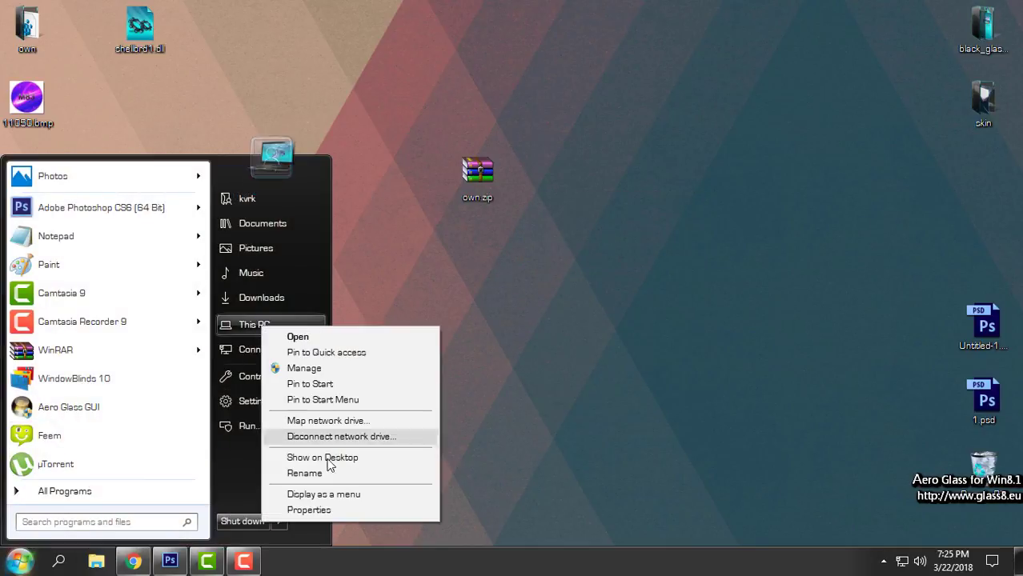
pyautogui.click(308, 509)
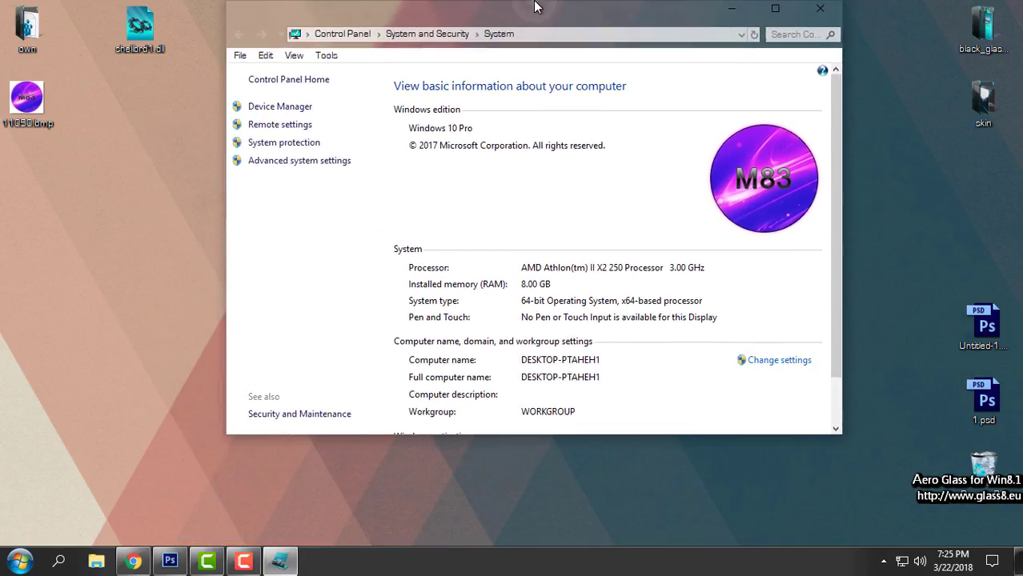
pyautogui.click(774, 8)
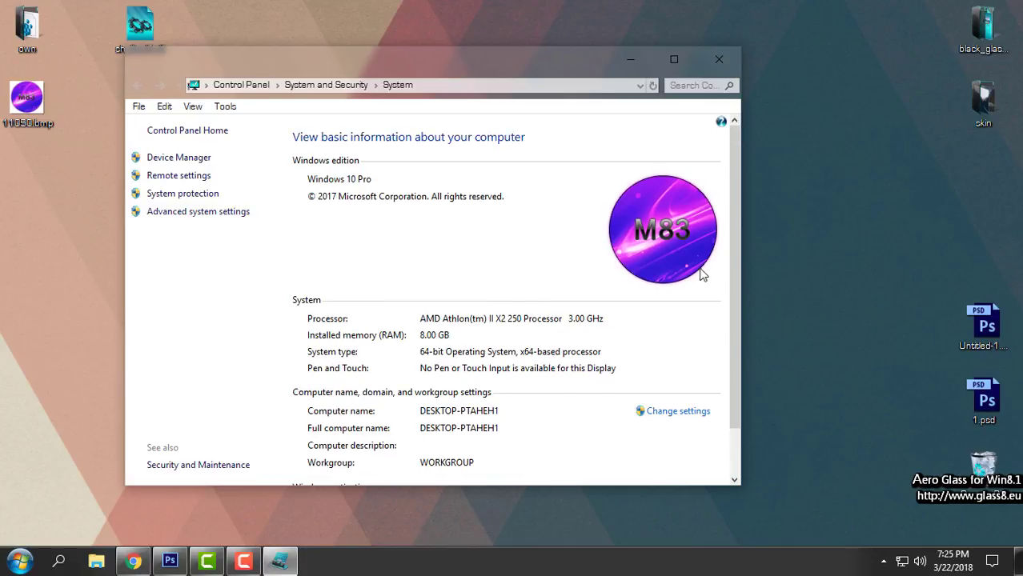
pyautogui.click(674, 59)
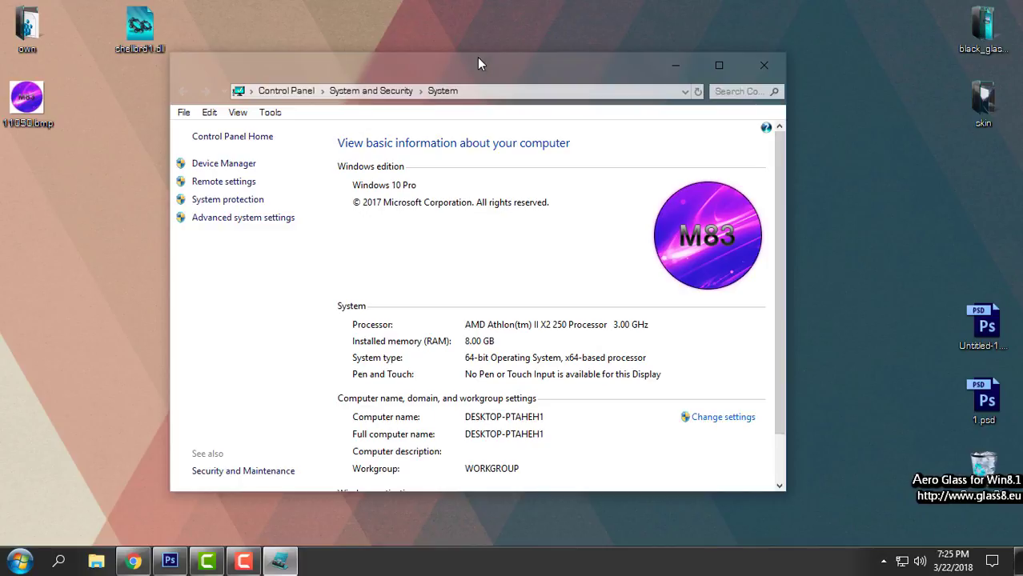
pyautogui.click(718, 65)
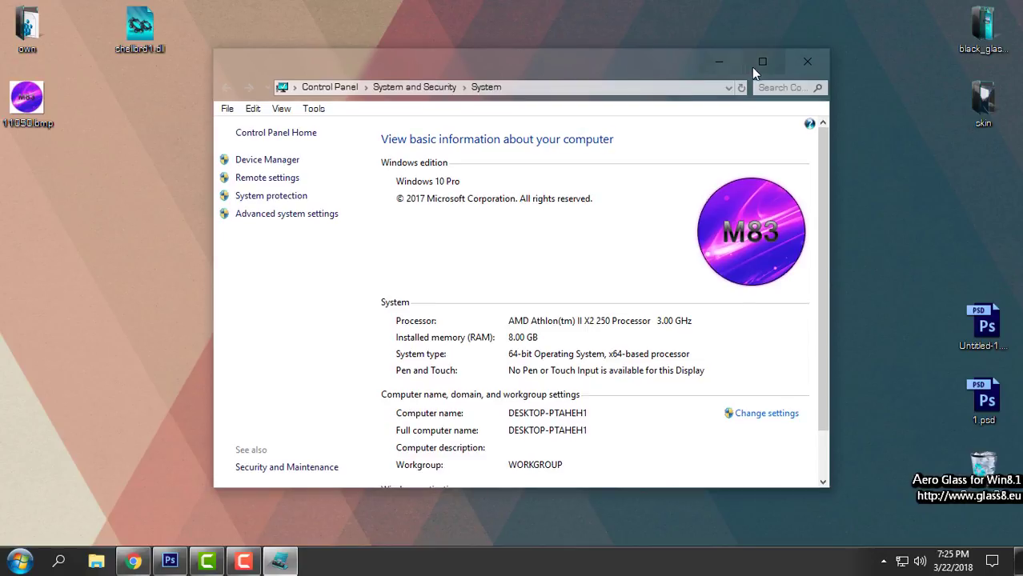
pyautogui.click(806, 61)
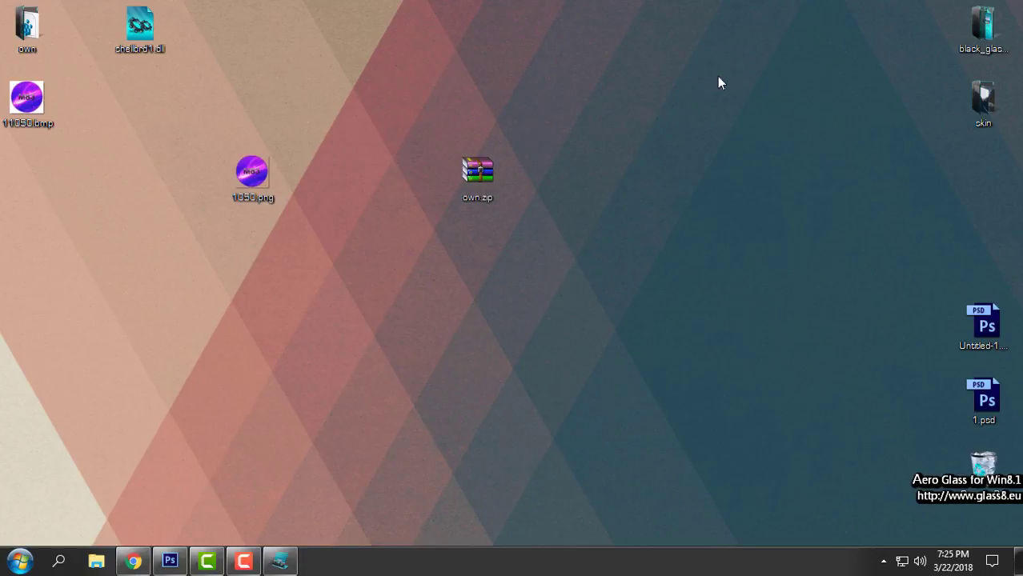
pyautogui.click(17, 559)
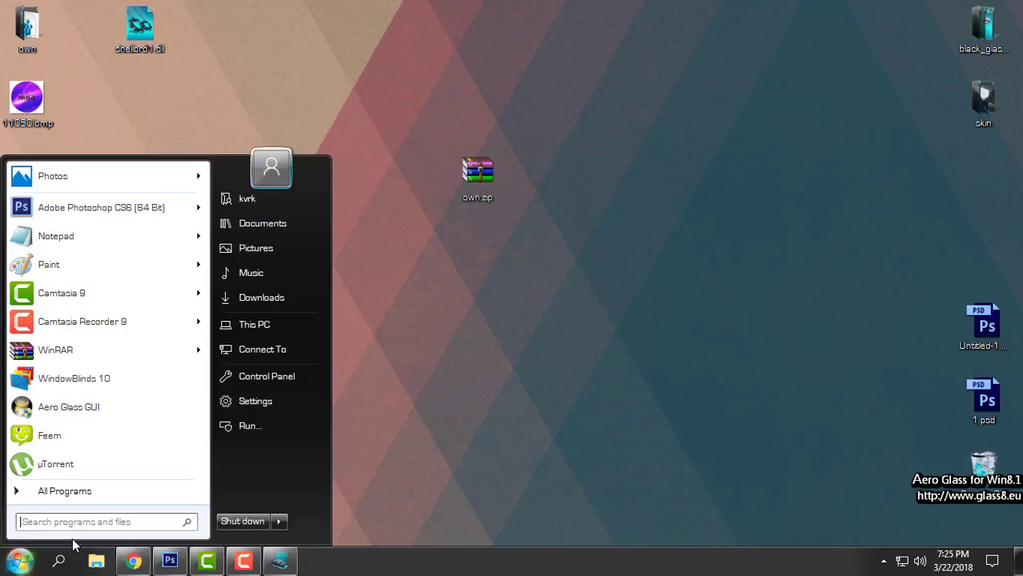
pyautogui.moveTo(428, 330)
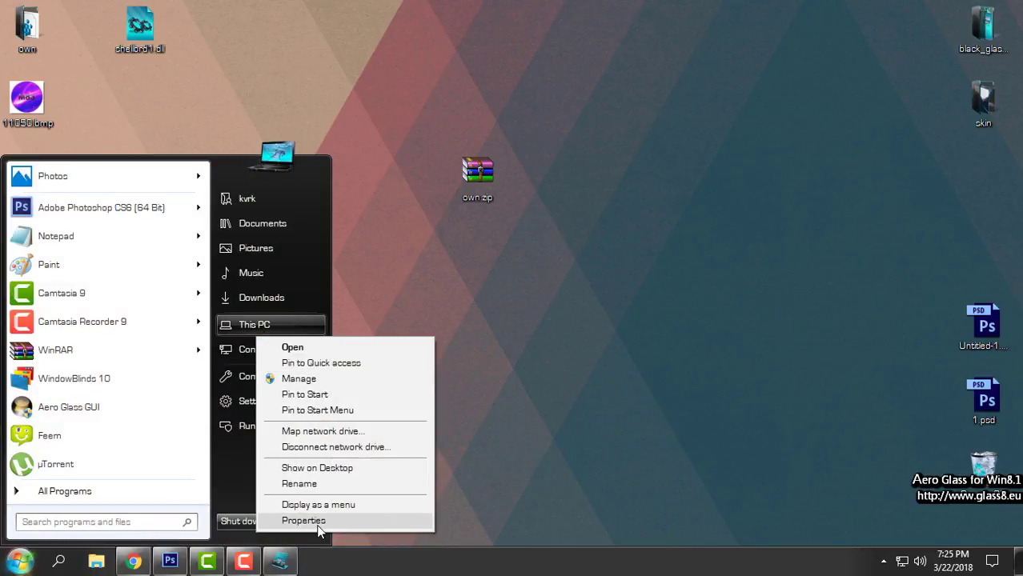
pyautogui.click(303, 520)
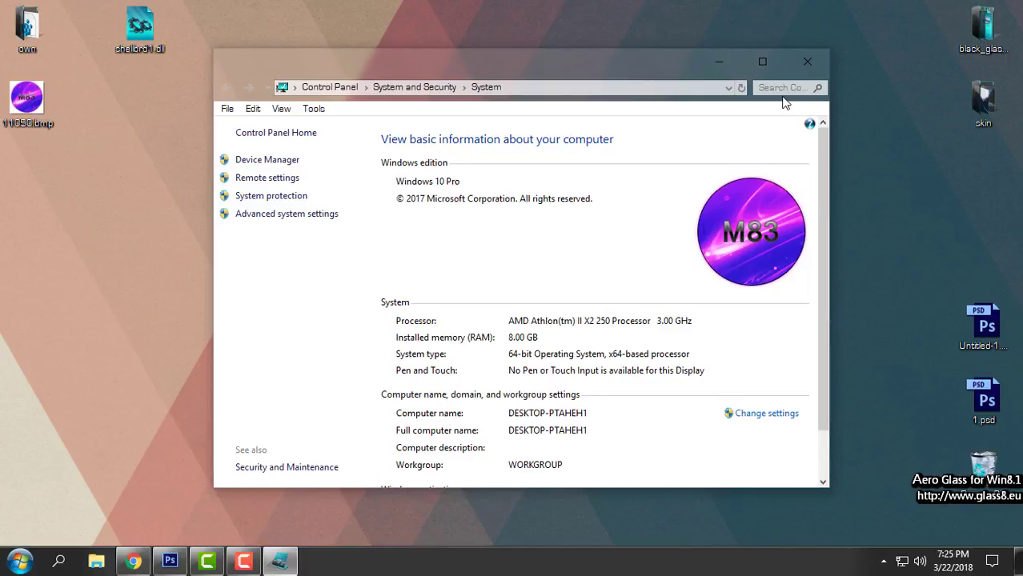
pyautogui.moveTo(512, 61); pyautogui.dragTo(590, 93)
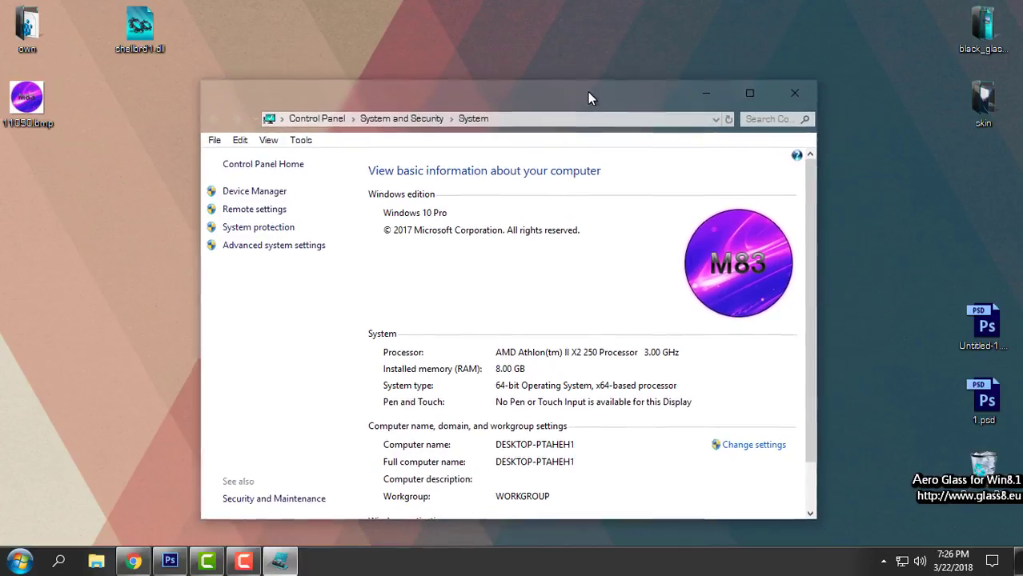
pyautogui.moveTo(591, 97); pyautogui.dragTo(590, 76)
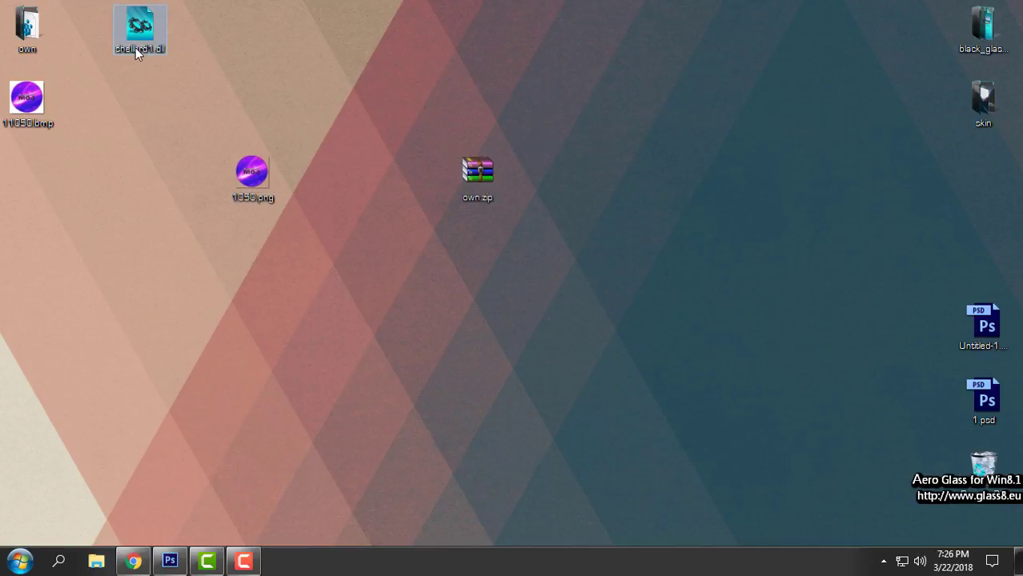
# - Bring up the context menu for the backup shellbrd1.dll on the desktop
pyautogui.rightClick(140, 28)
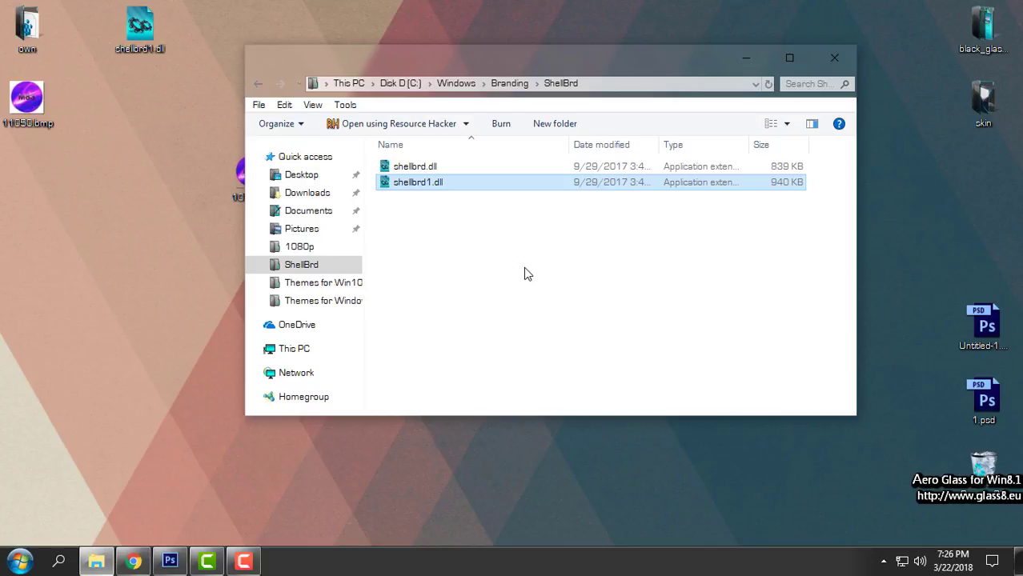
pyautogui.moveTo(594, 379)
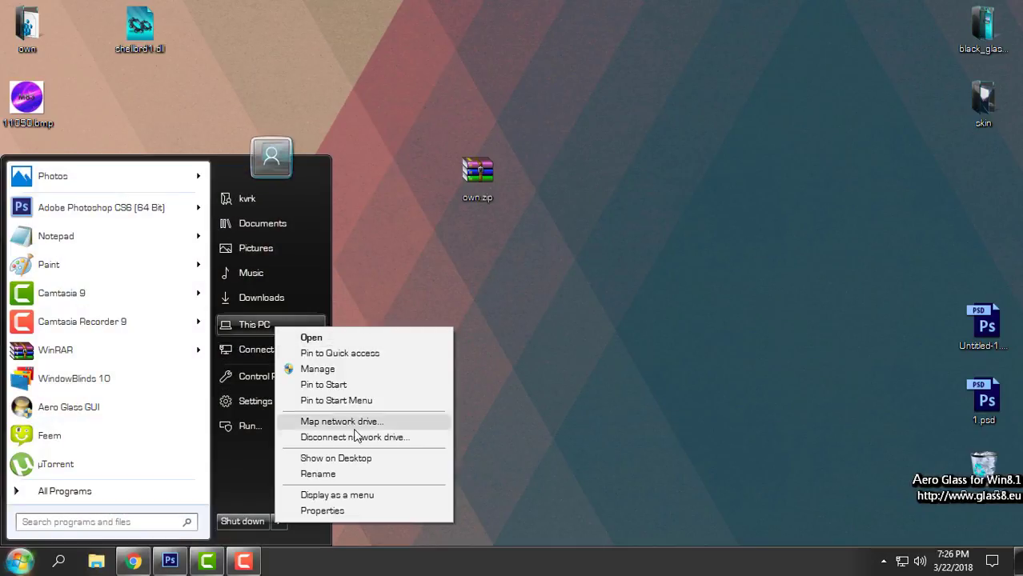
pyautogui.click(321, 511)
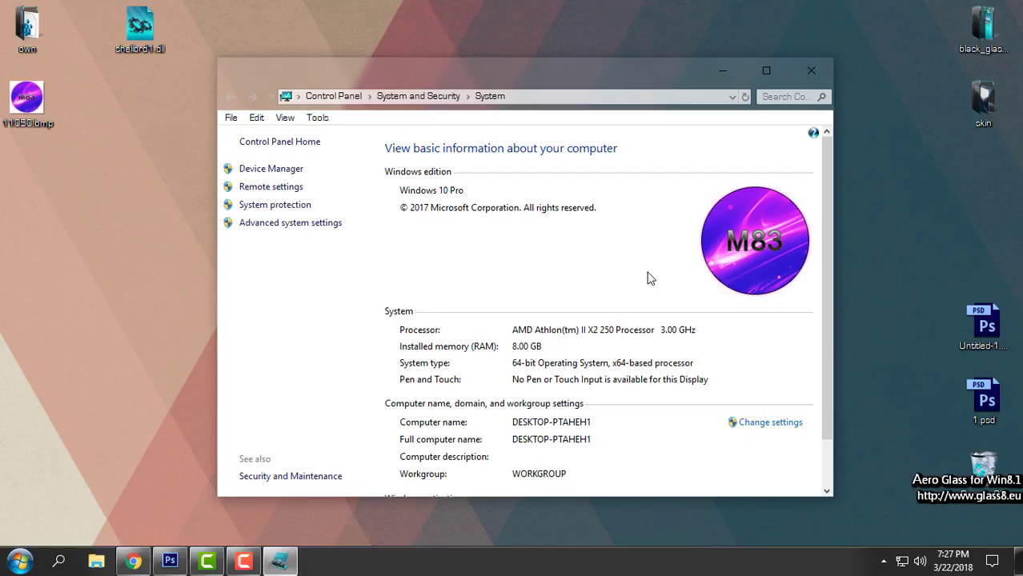
pyautogui.click(810, 70)
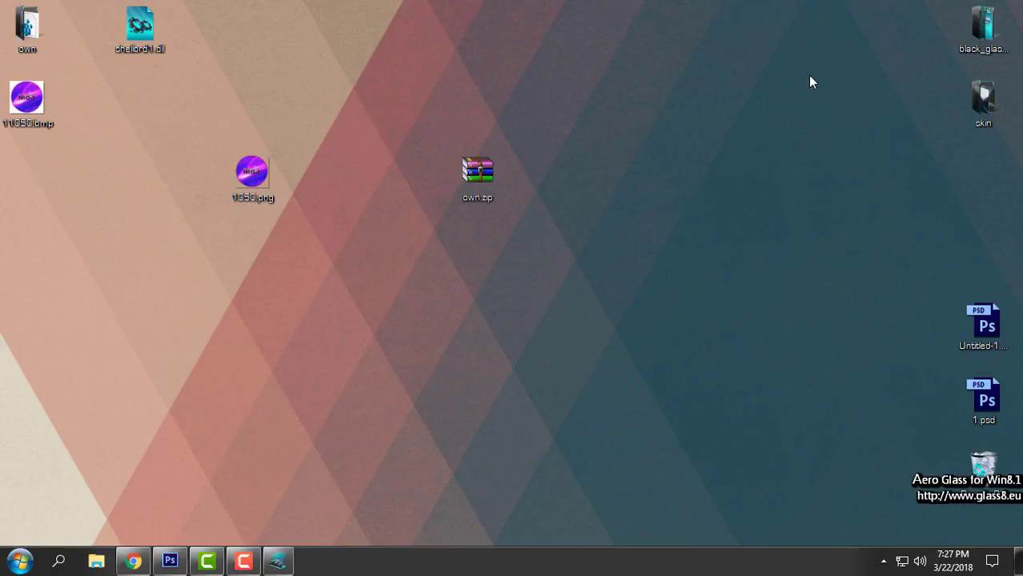